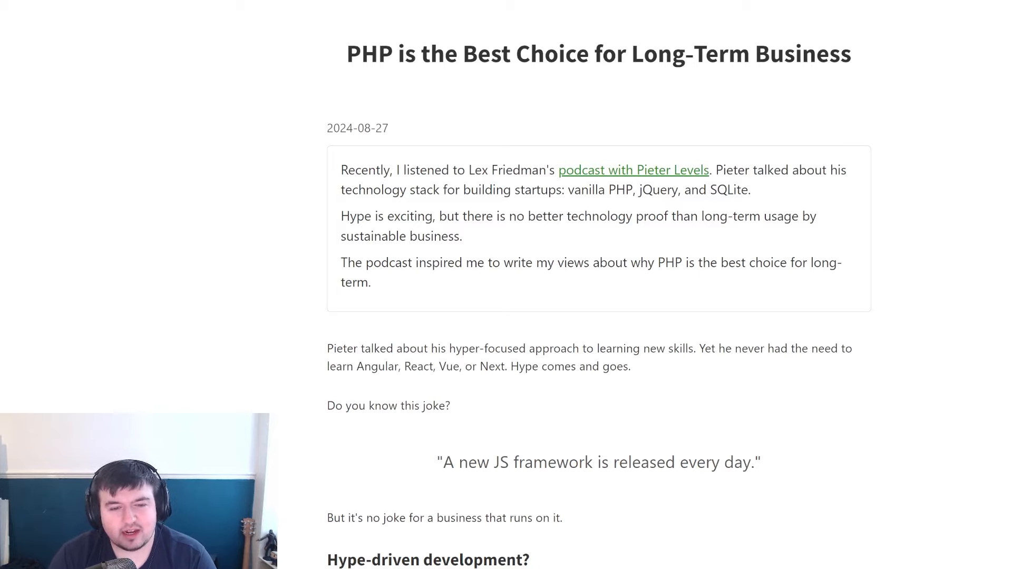
- Scroll the PHP long-term business article down through its introduction about Pieter's learning approach
scroll(down, 3)
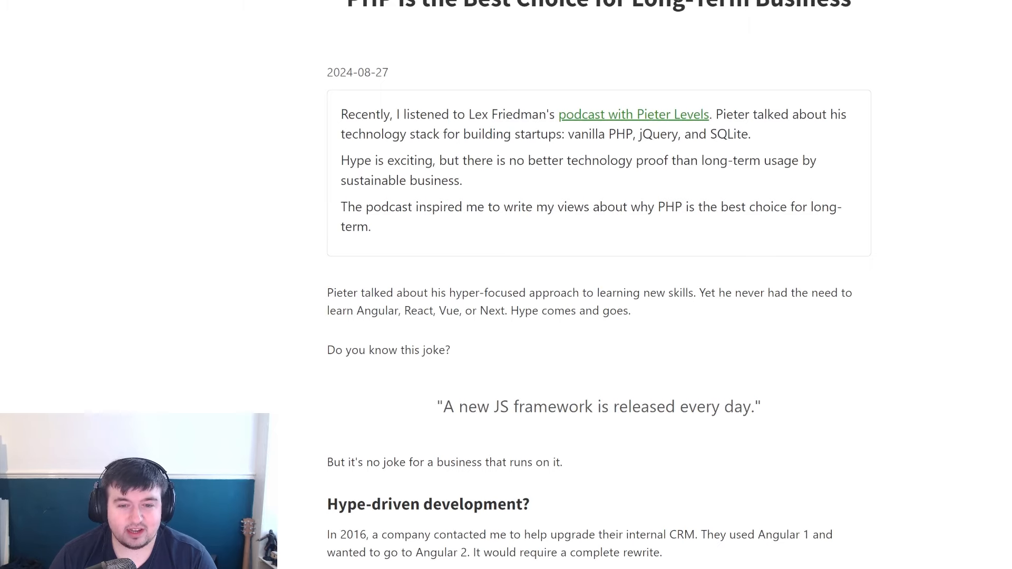
scroll(down, 3)
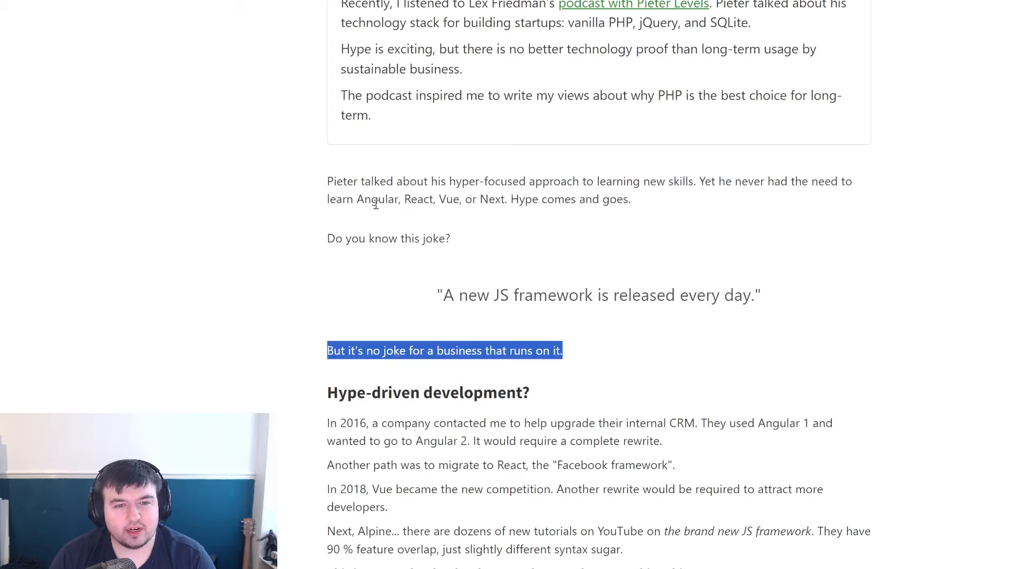
mouse_move(702, 179)
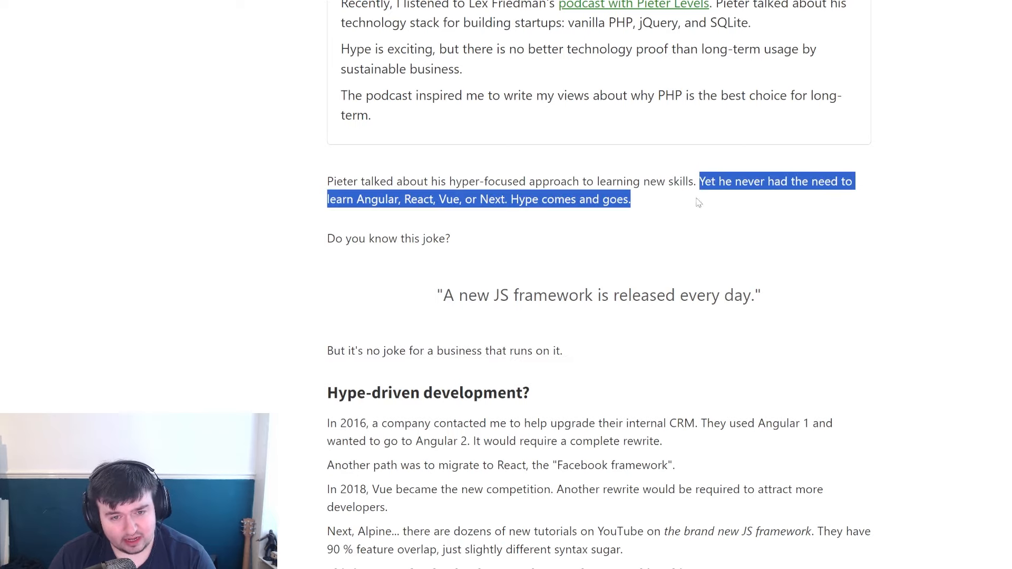
mouse_move(657, 209)
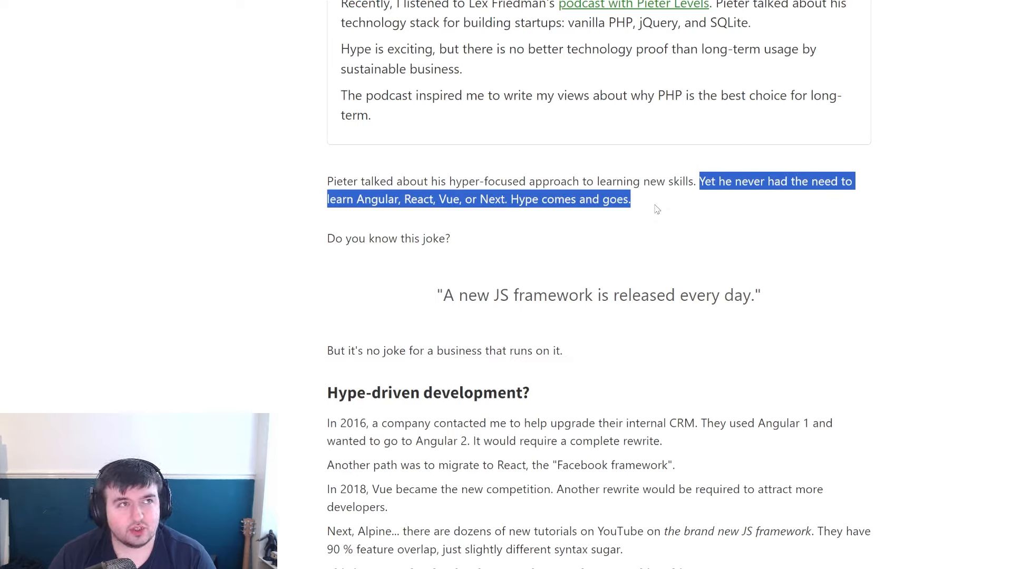
mouse_move(646, 207)
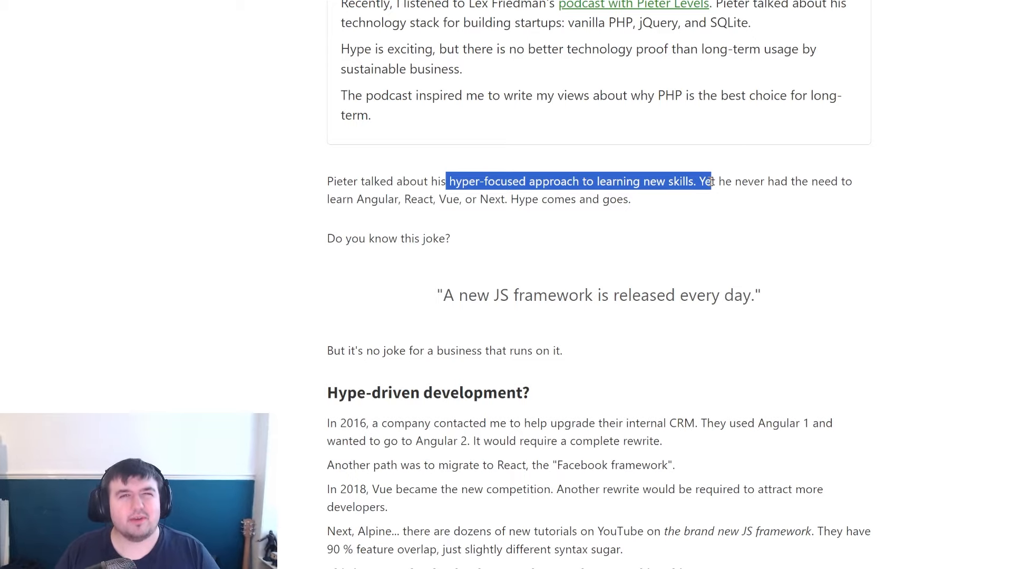
scroll(down, 3)
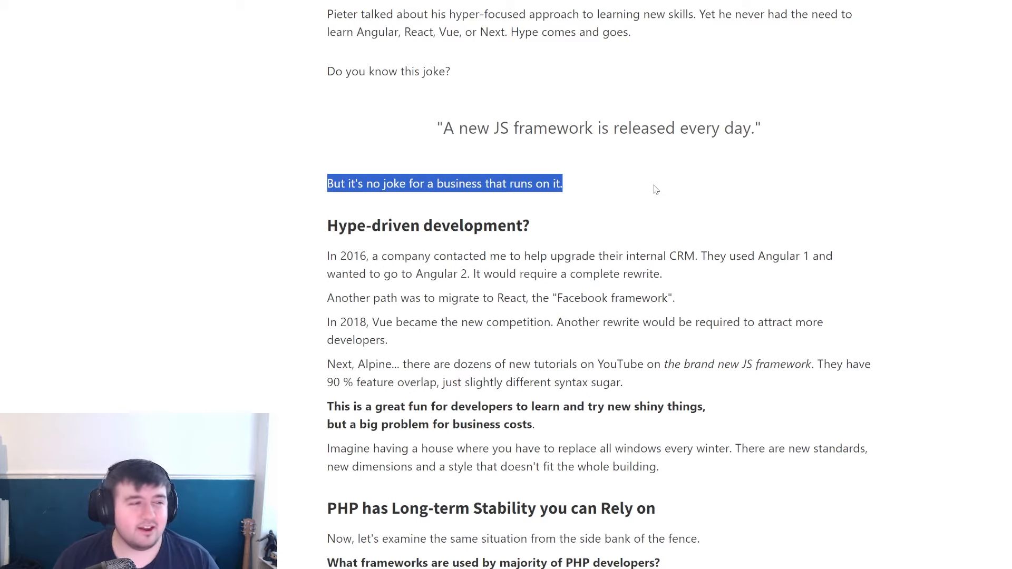
mouse_move(634, 194)
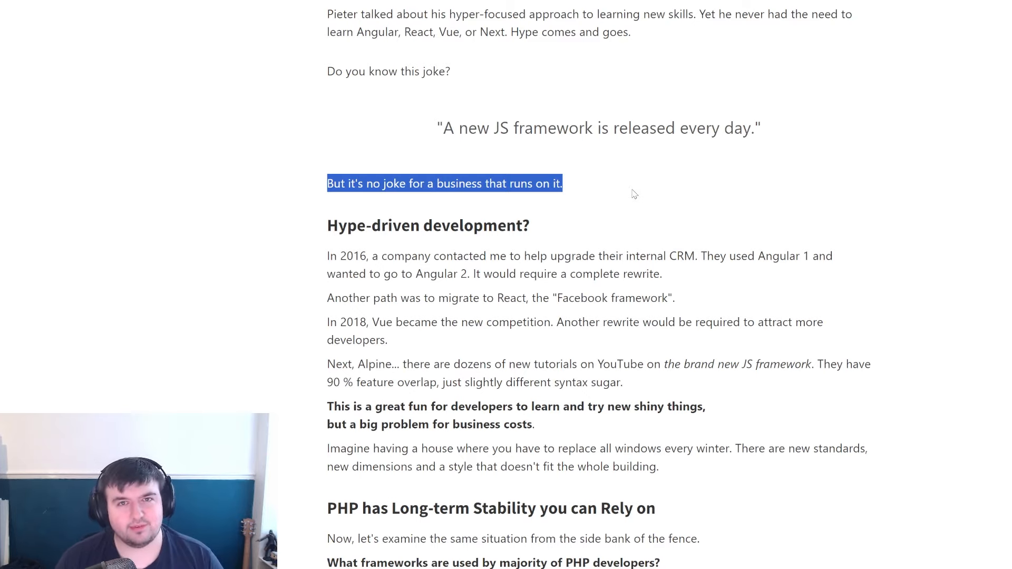
scroll(down, 3)
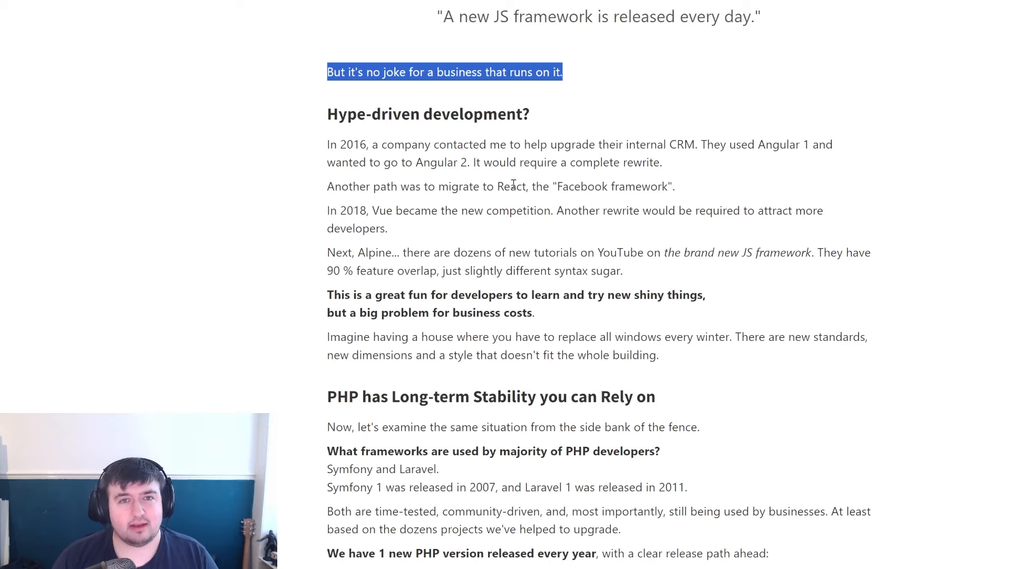
mouse_move(297, 150)
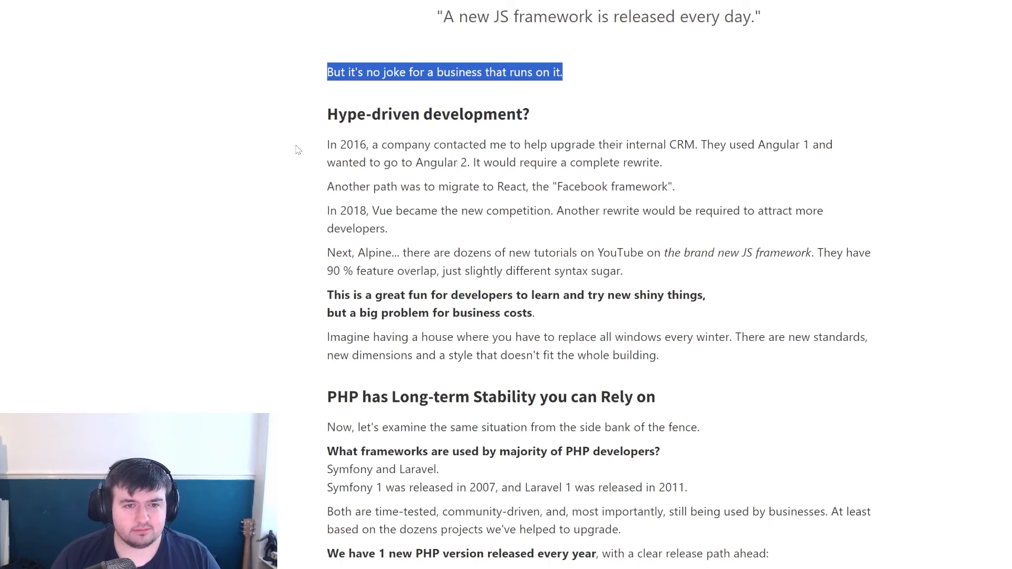
scroll(down, 3)
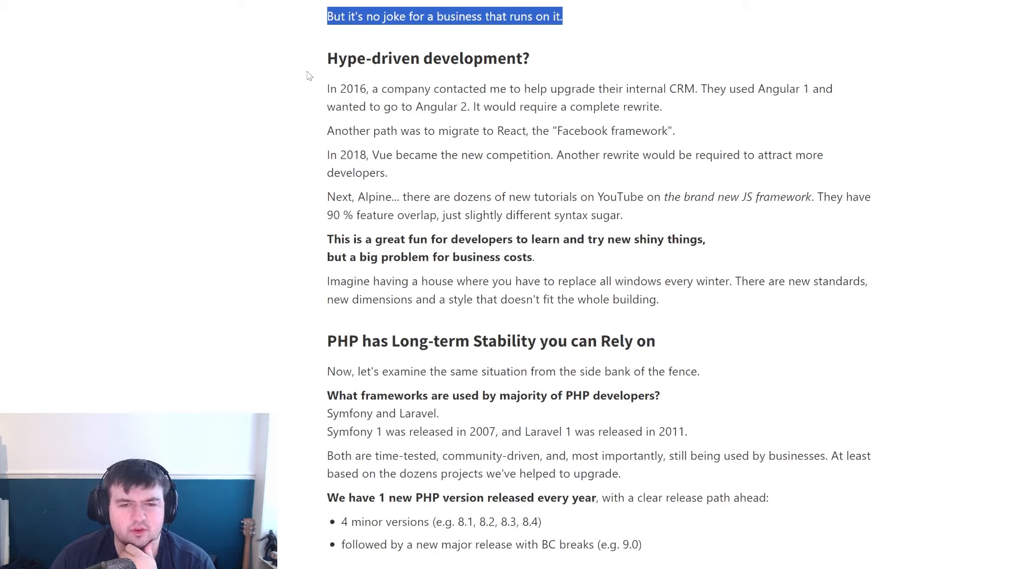
mouse_move(232, 119)
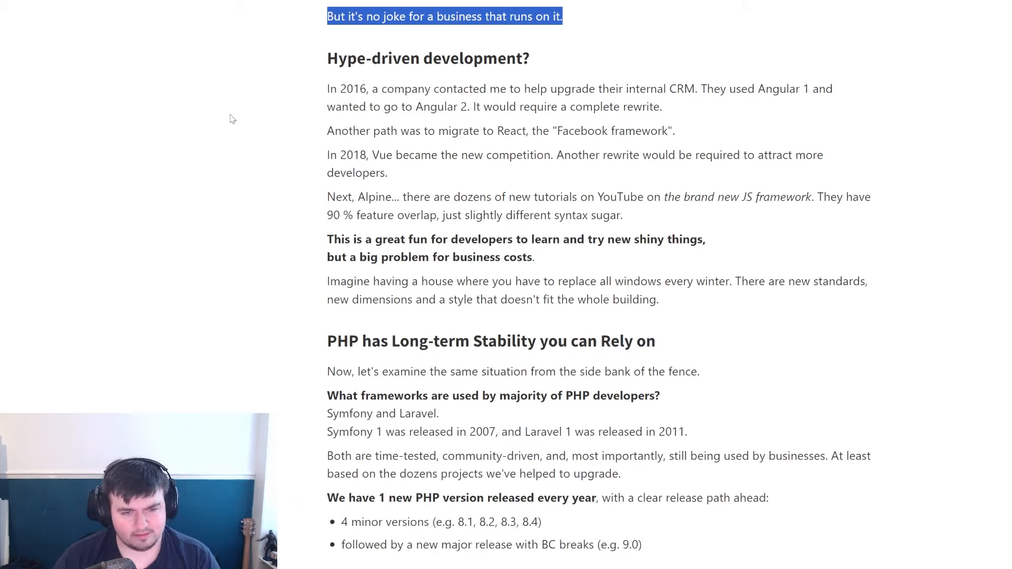
- Scroll down to the 'PHP has Long-term Stability you can Rely on' heading and market-players points
scroll(down, 3)
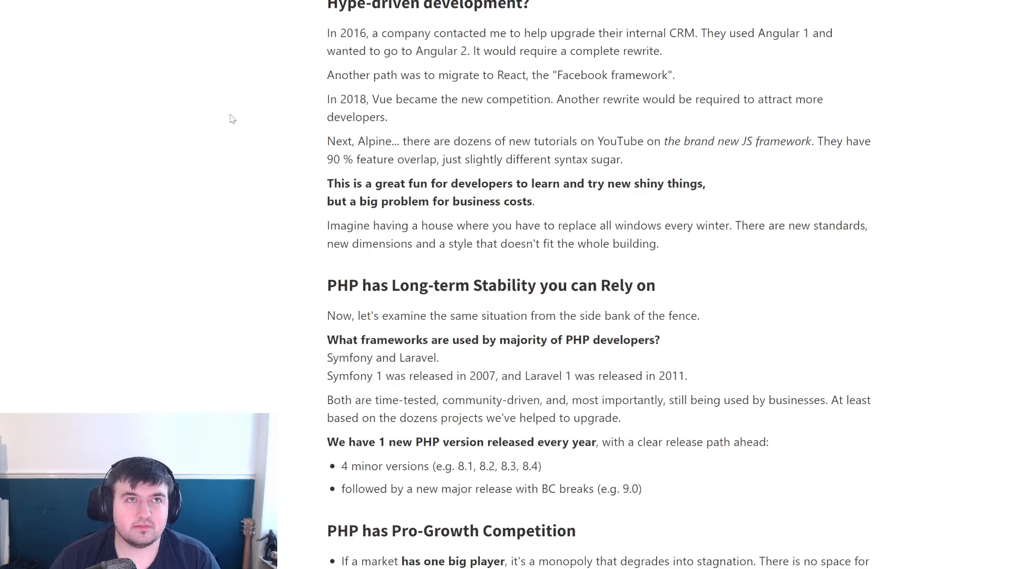
scroll(down, 3)
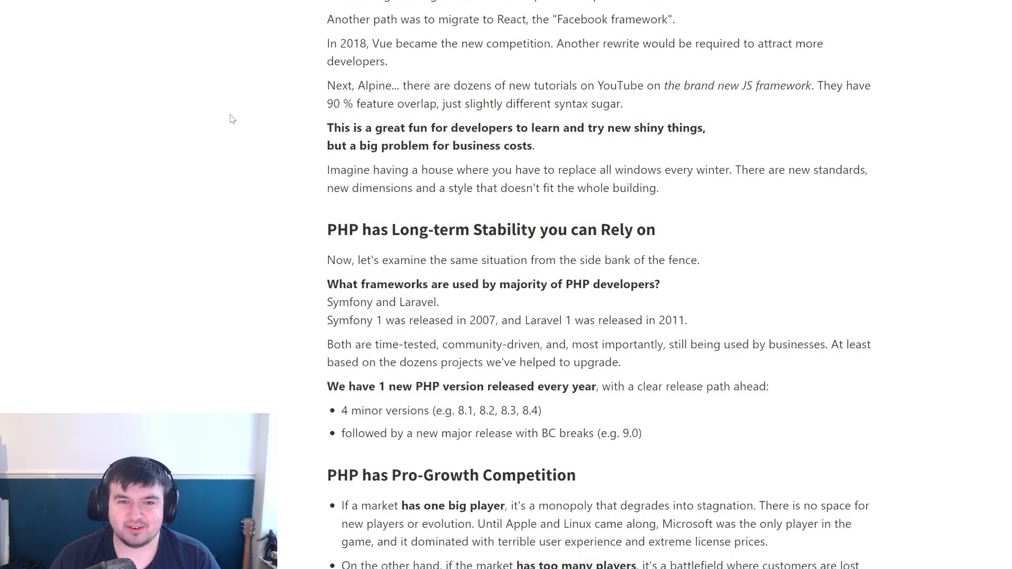
scroll(down, 3)
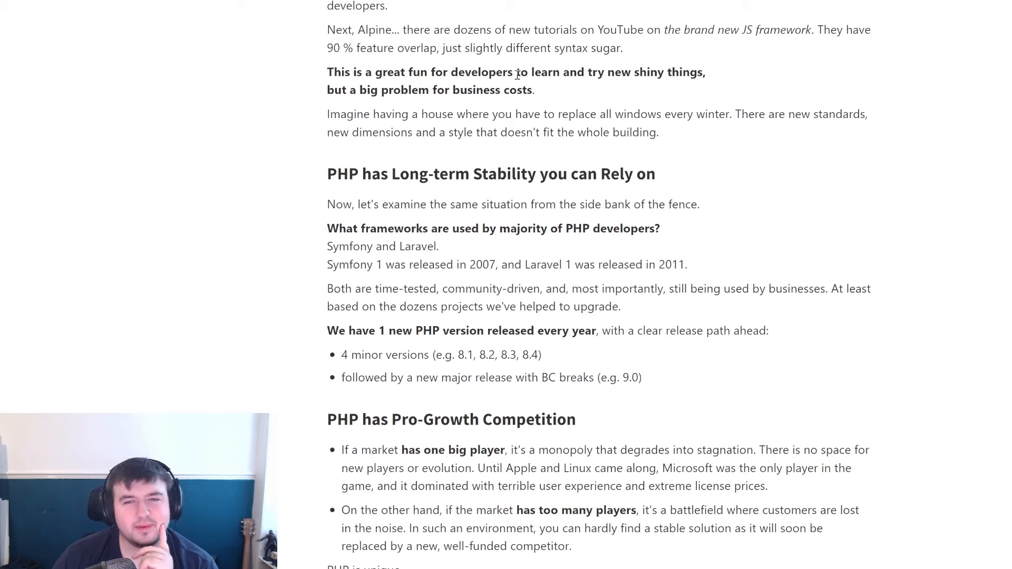
mouse_move(779, 129)
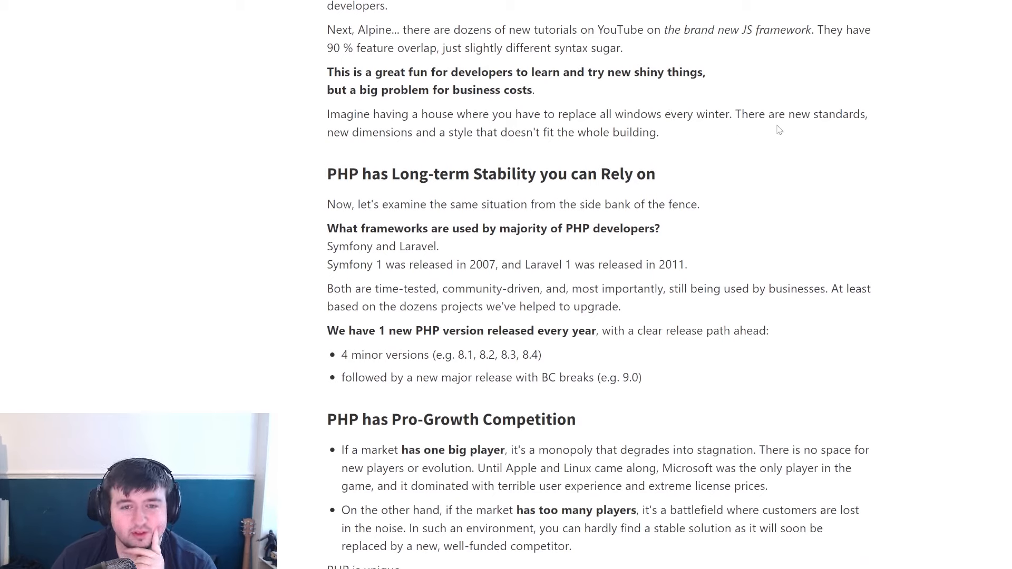
scroll(down, 3)
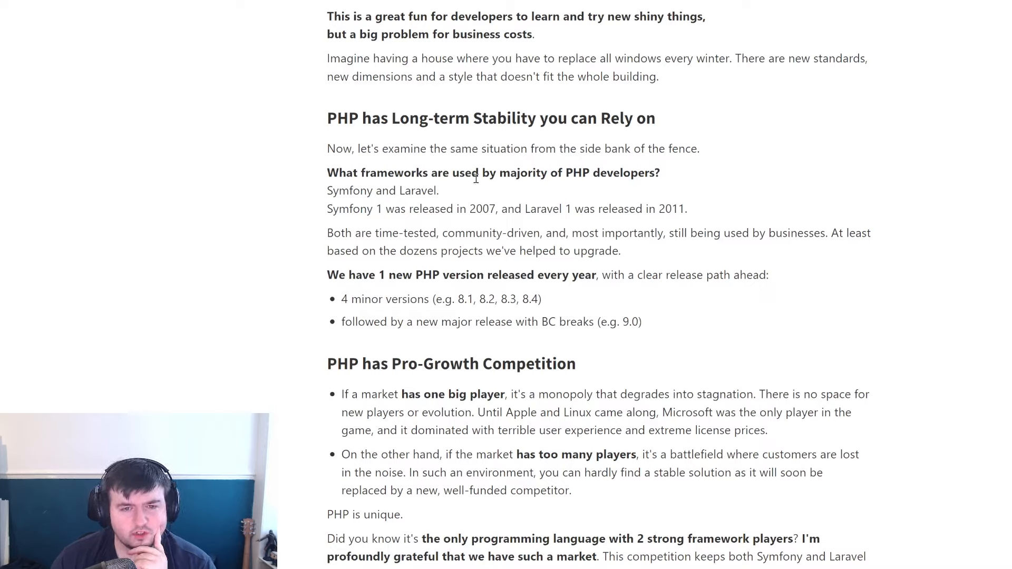
mouse_move(410, 191)
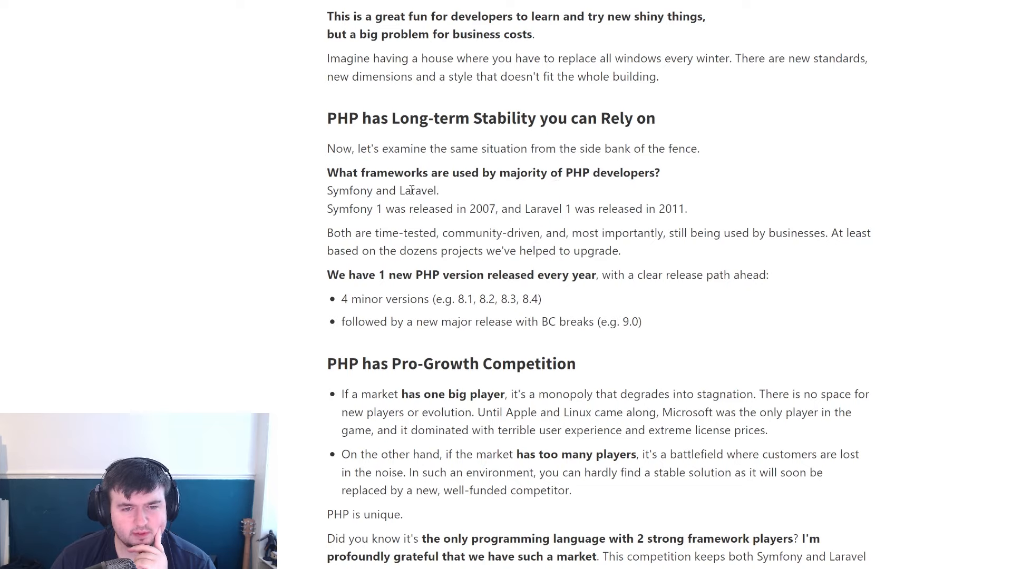
mouse_move(373, 211)
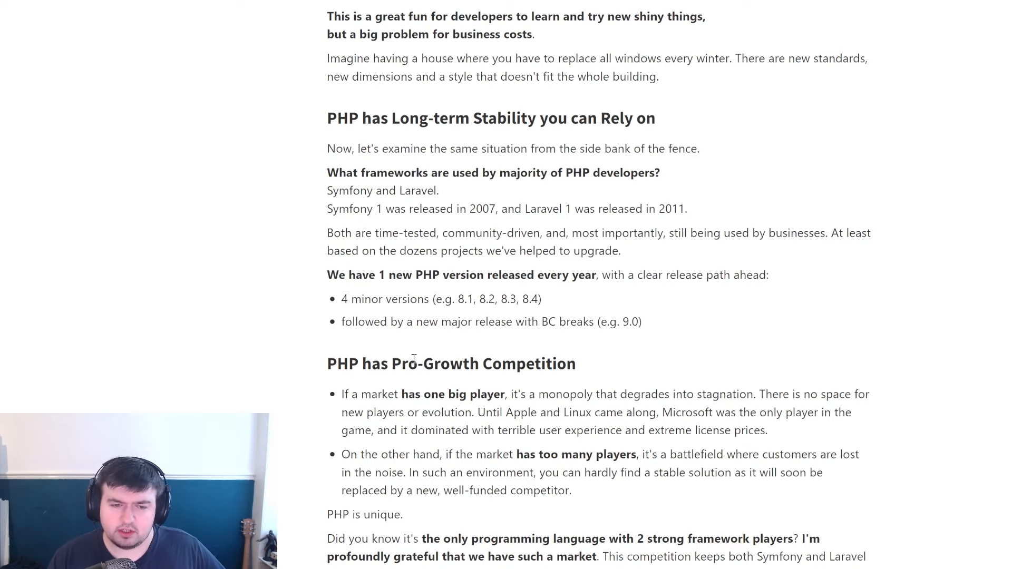
- Scroll slightly so the full Pro-Growth Competition section and 'Healthy Ecosystem' heading show
scroll(down, 3)
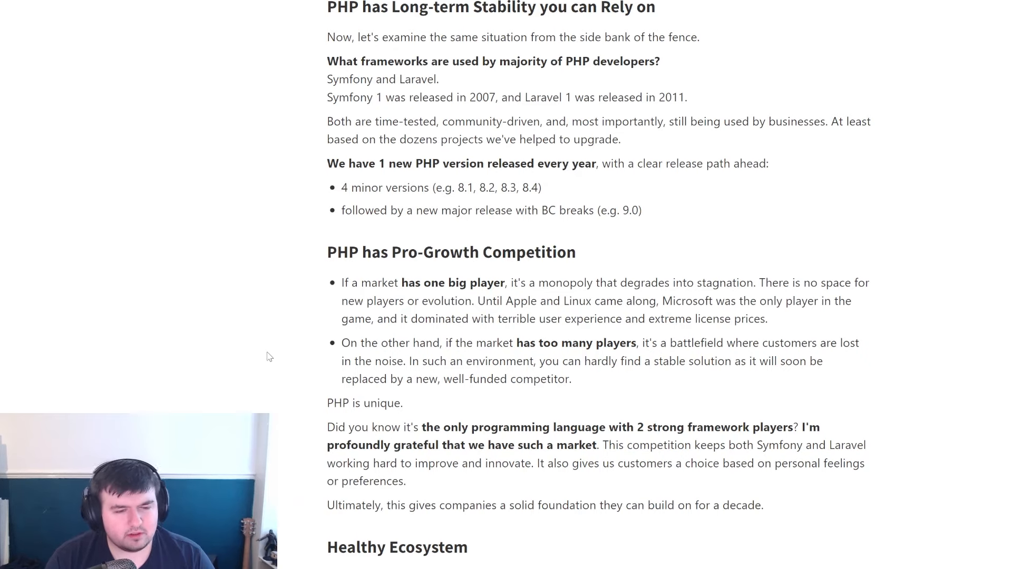
- Scroll to reveal the first paragraphs under 'Healthy Ecosystem' on community conferences
scroll(down, 3)
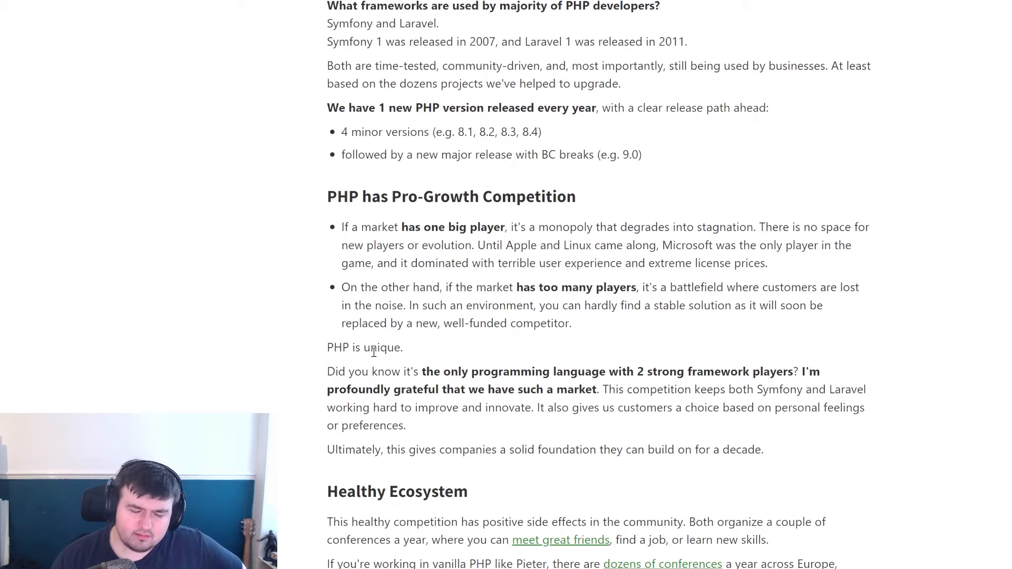
mouse_move(276, 341)
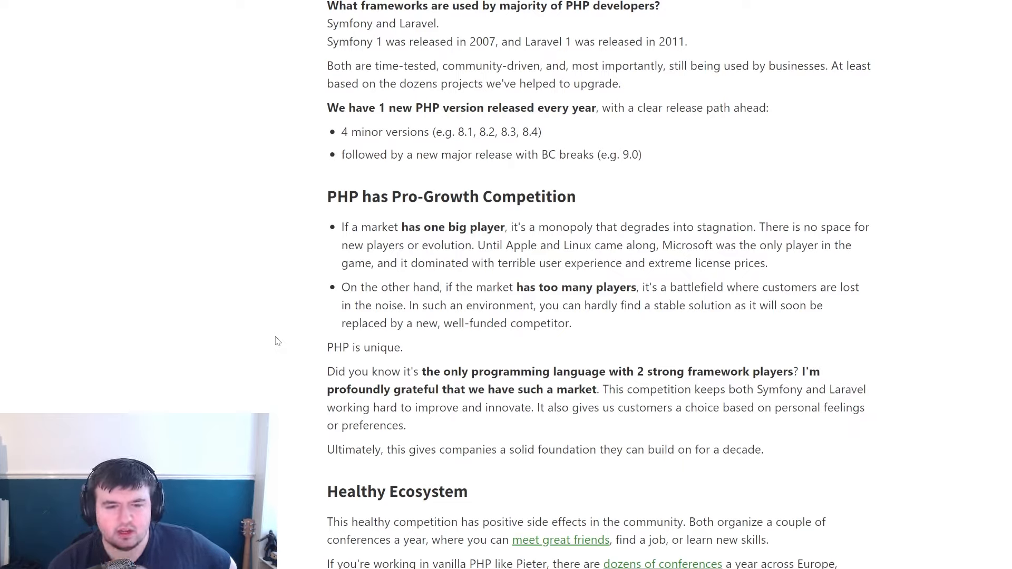
- Scroll from Pro-Growth Competition down to the 'Self-reflecting Technology' heading on Nikita Popov's AST work
scroll(down, 3)
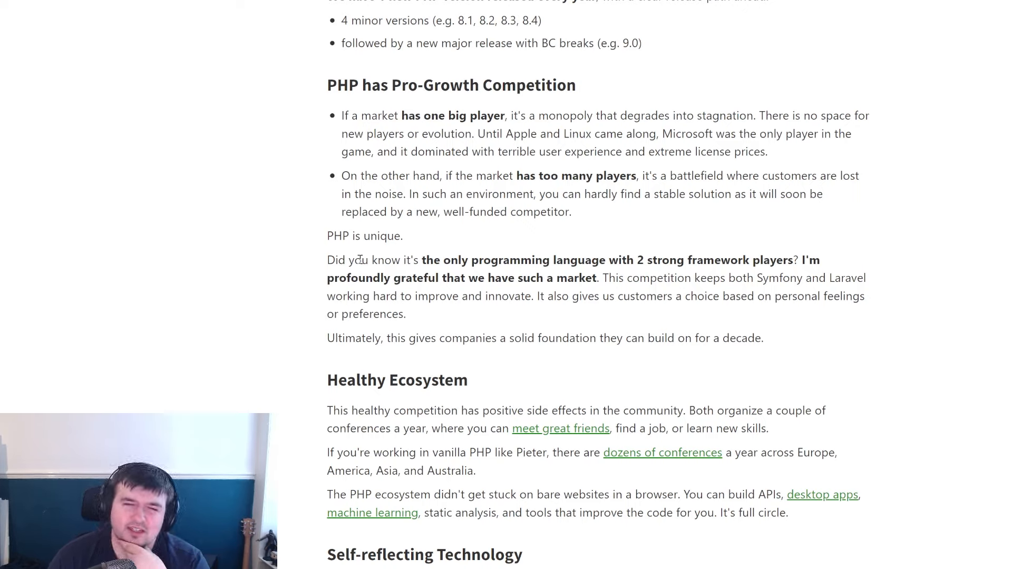
mouse_move(239, 270)
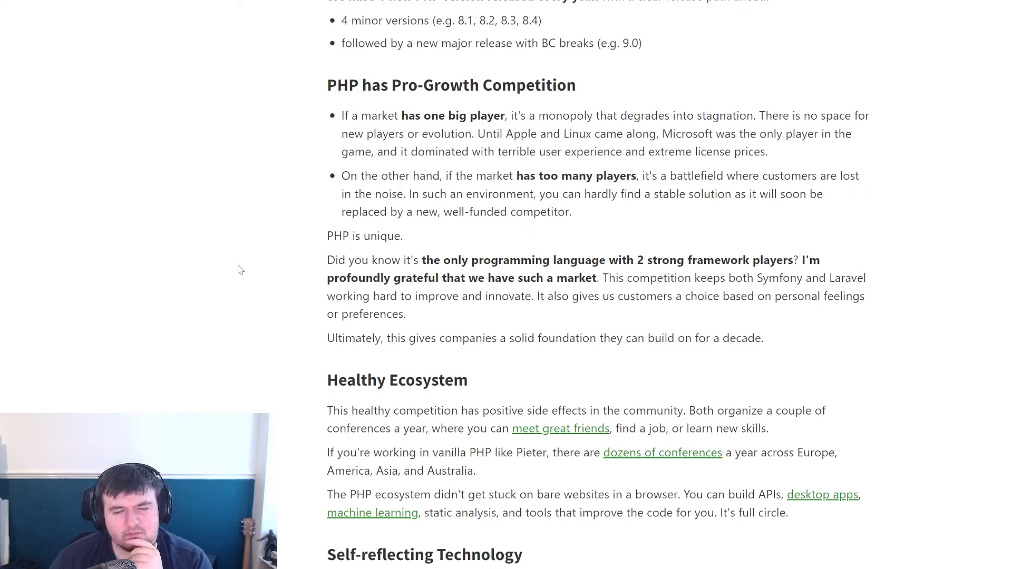
mouse_move(235, 270)
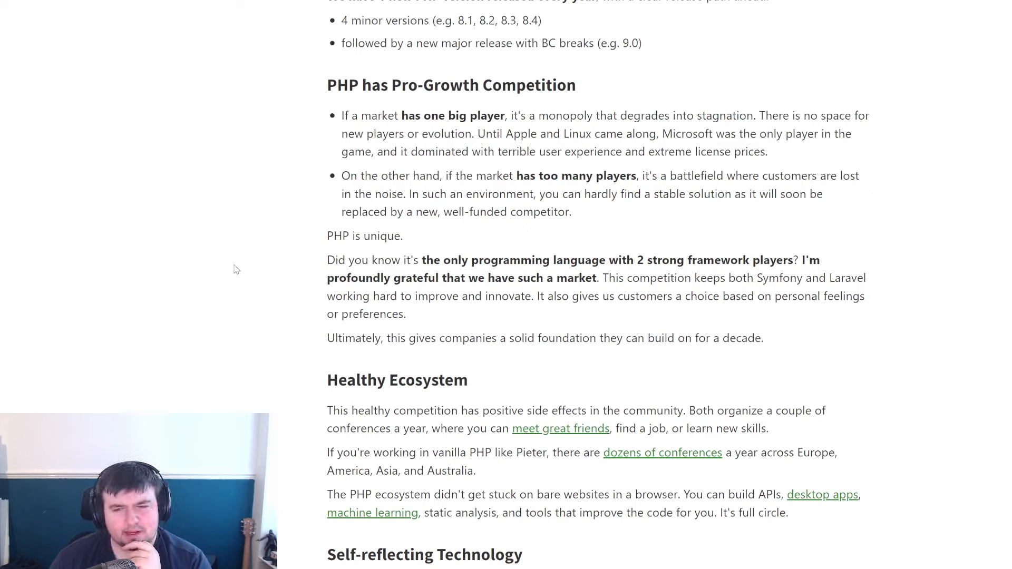
mouse_move(282, 327)
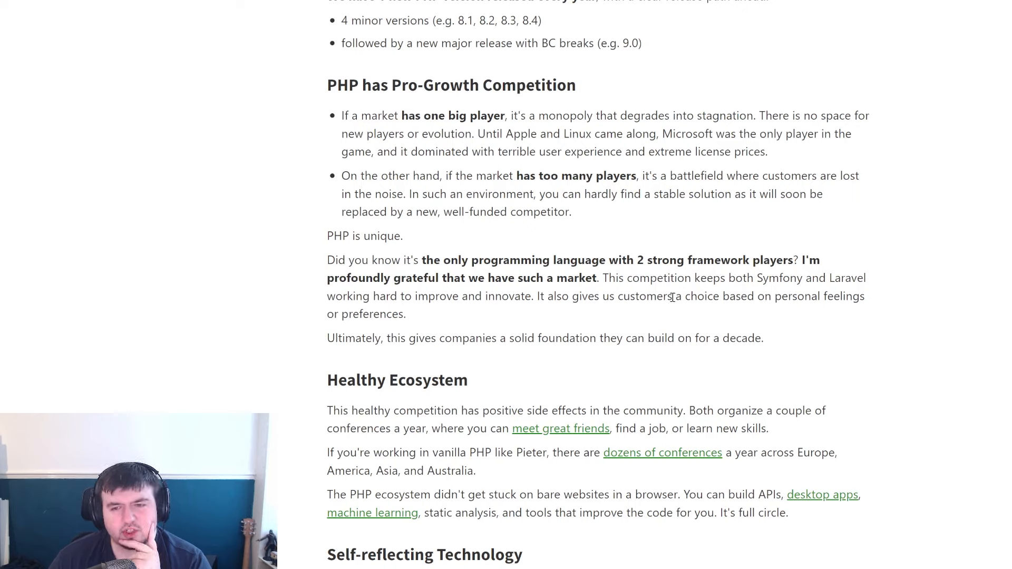
mouse_move(425, 312)
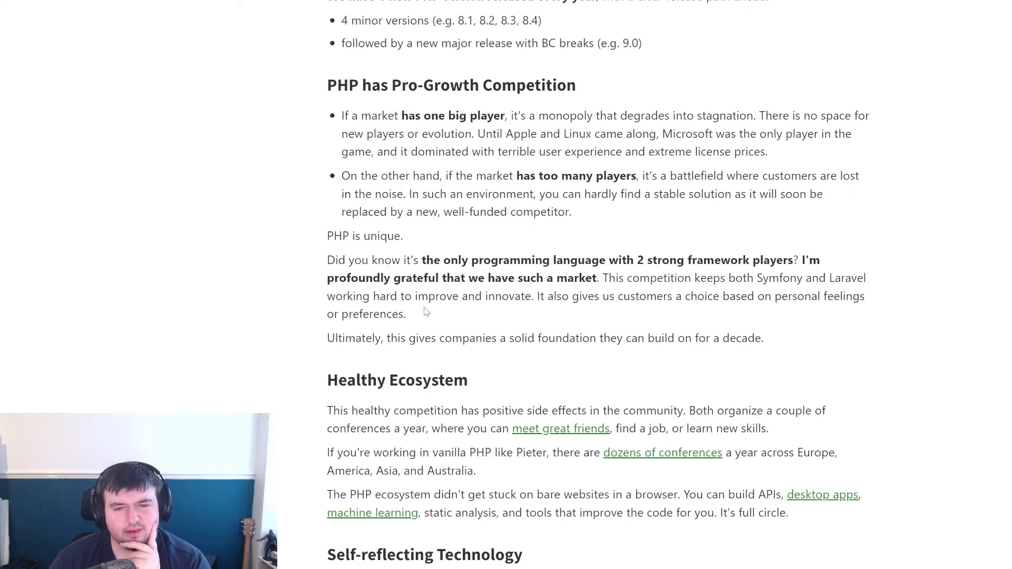
mouse_move(586, 295)
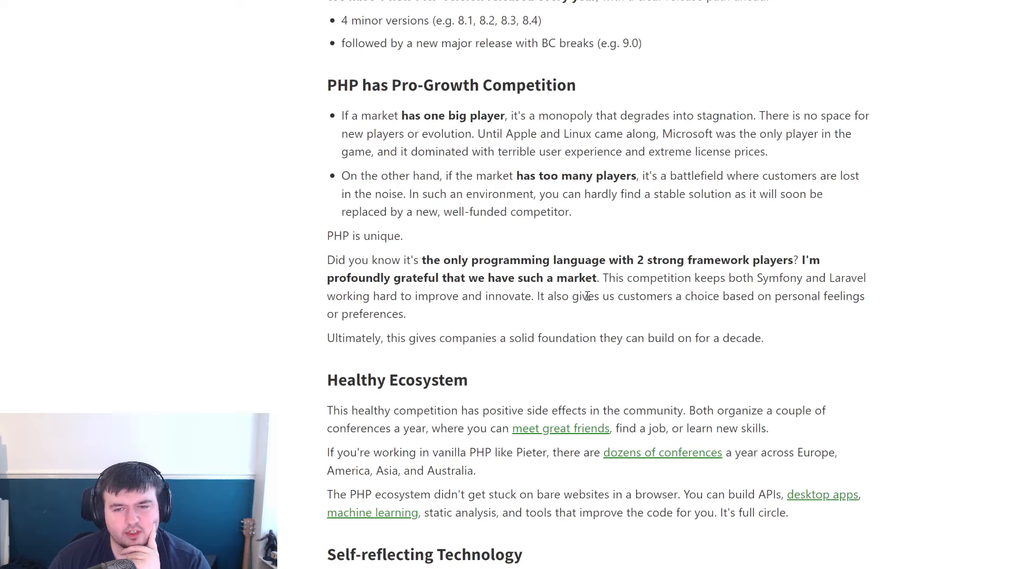
mouse_move(493, 314)
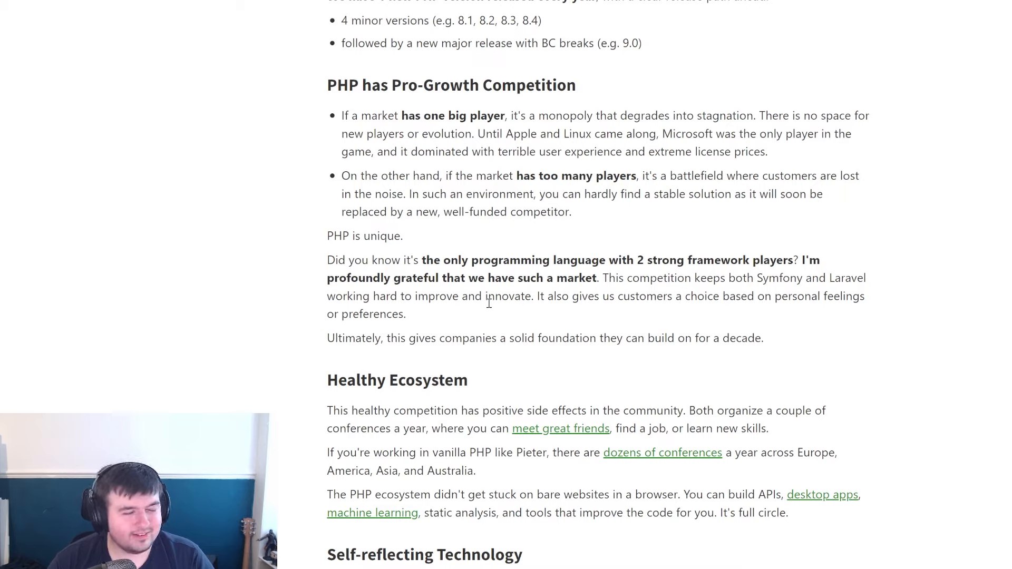
mouse_move(386, 371)
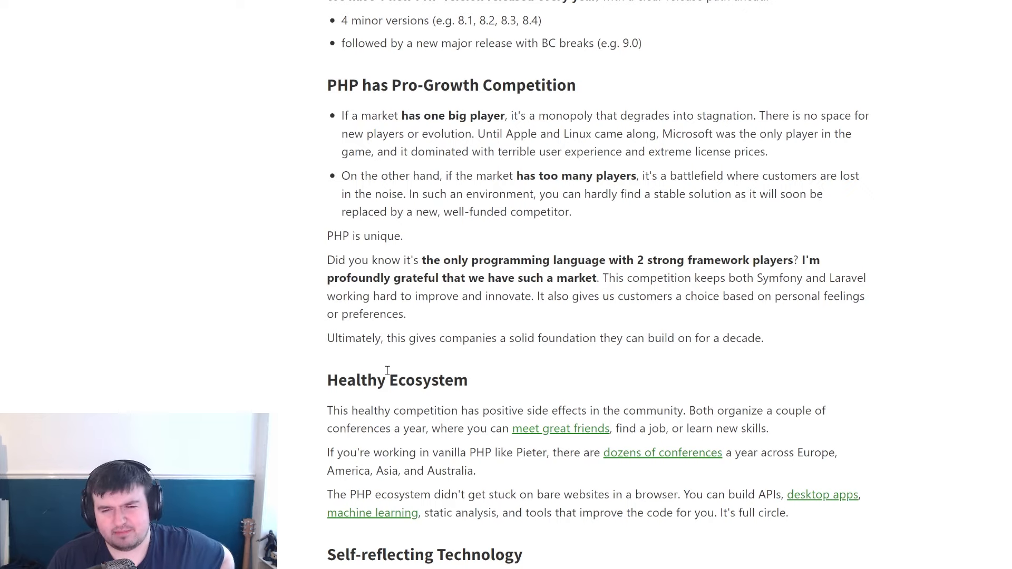
scroll(down, 3)
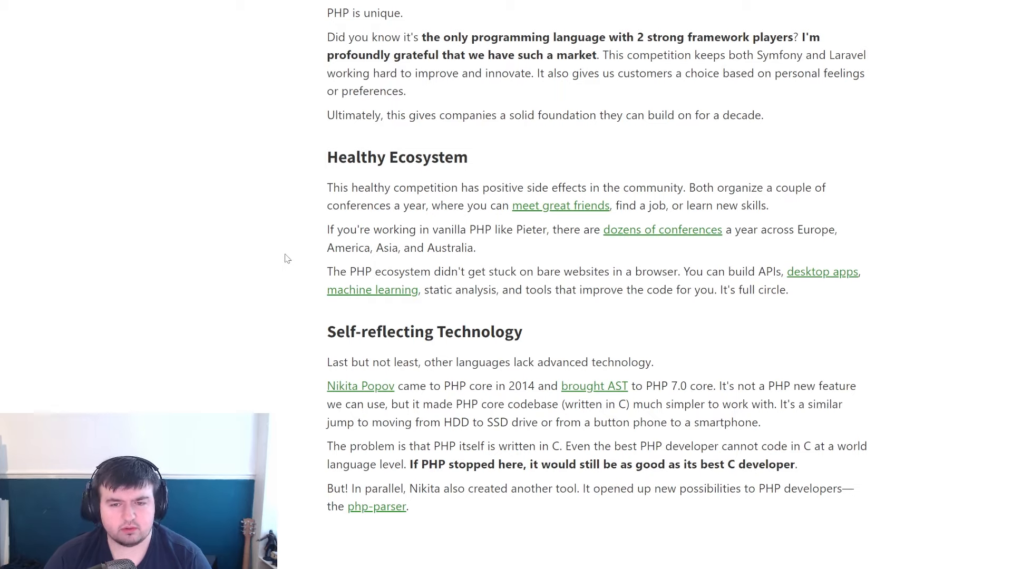
- Scroll until the 'Imagine an AI…' self-improvement quote and following paragraph are visible
scroll(down, 3)
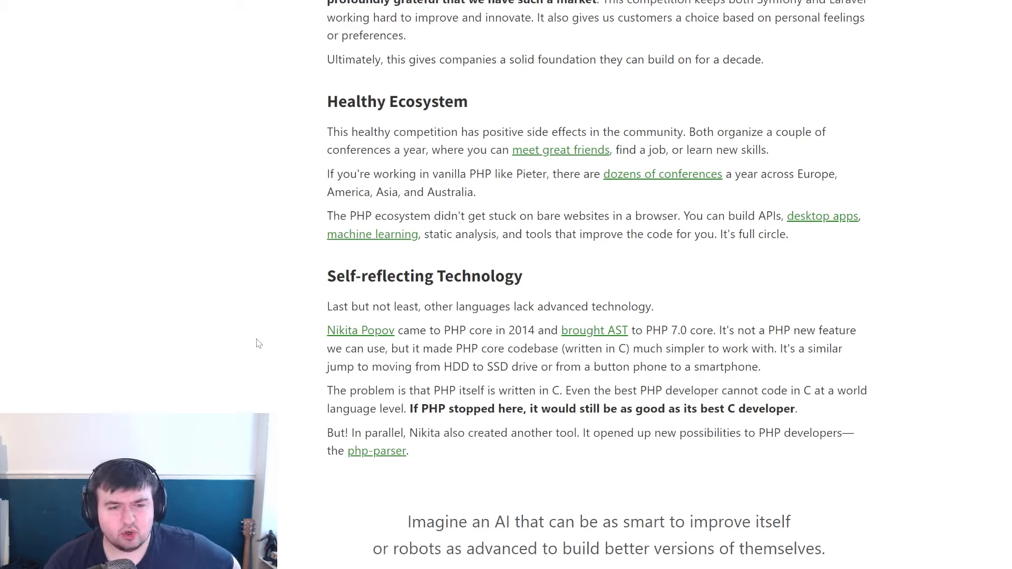
scroll(down, 3)
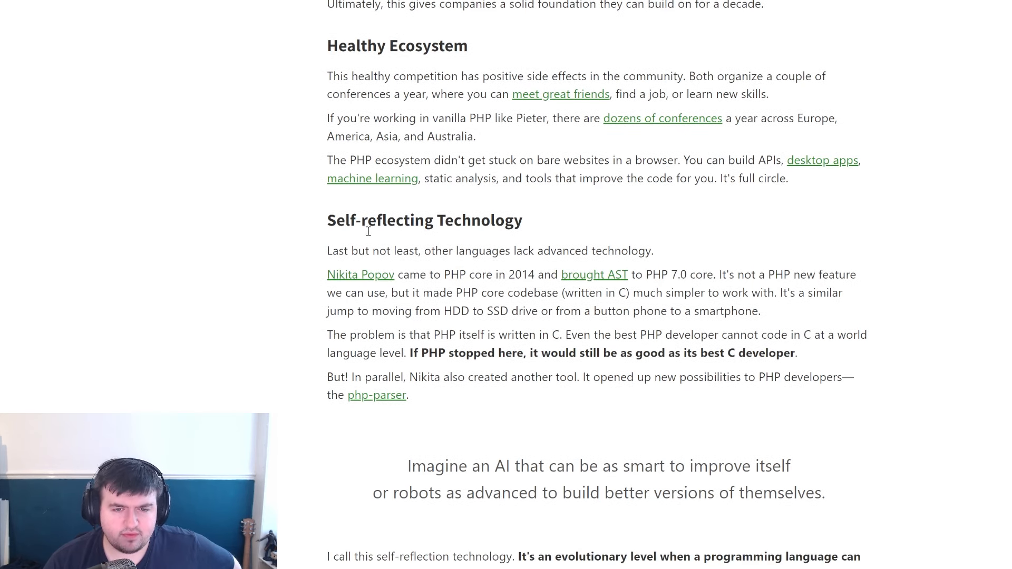
scroll(down, 3)
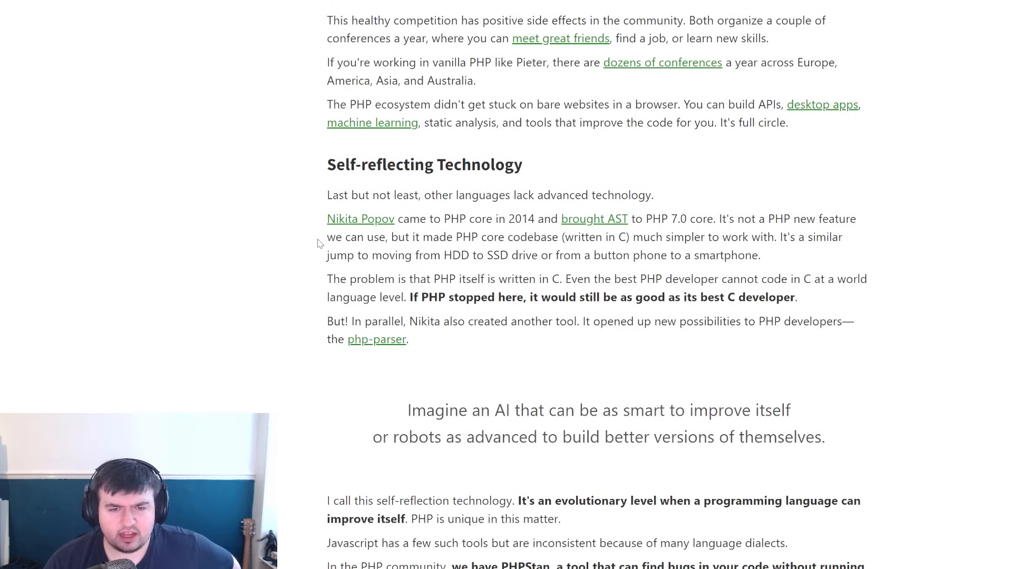
mouse_move(307, 241)
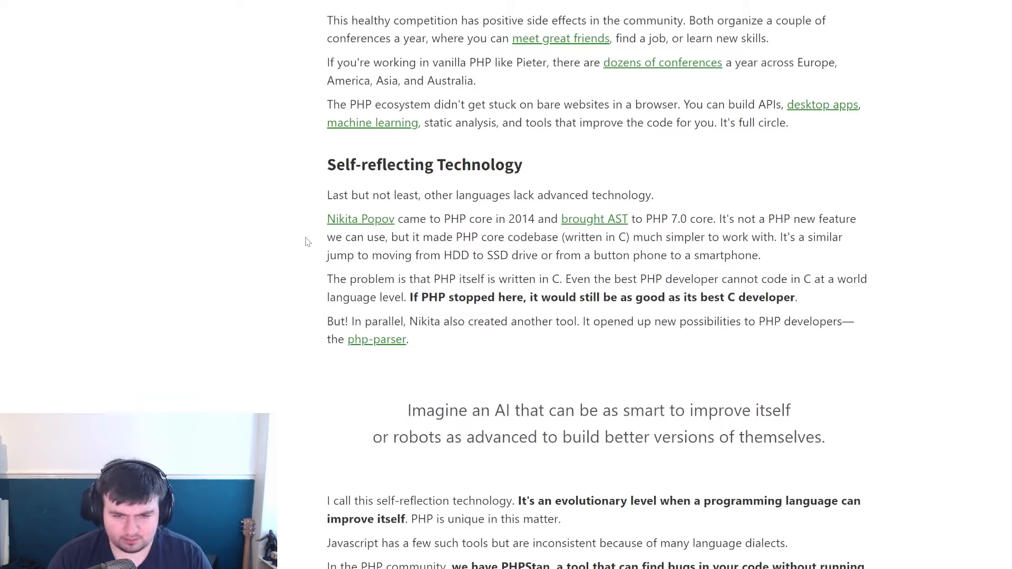
click(377, 339)
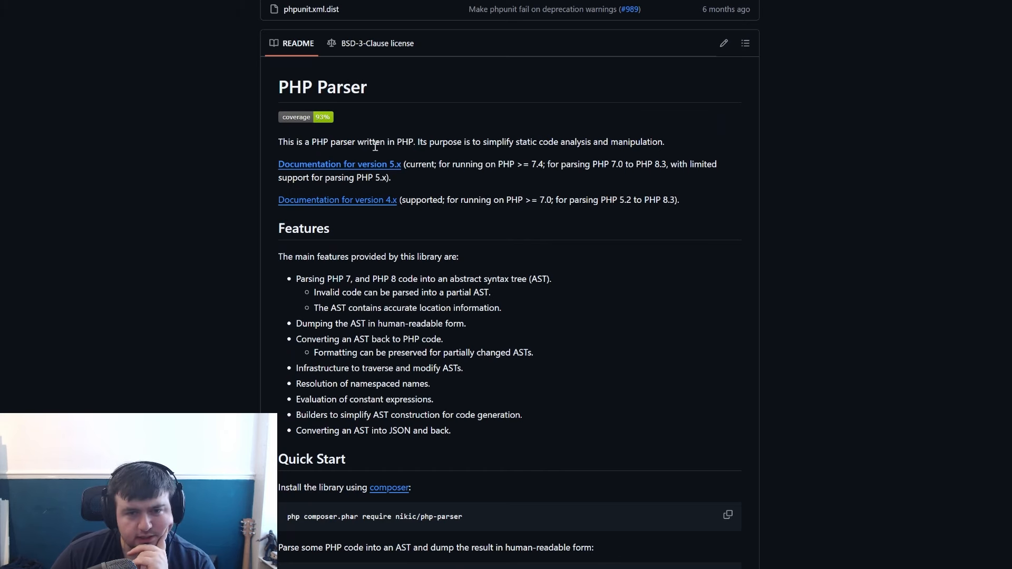
mouse_move(512, 149)
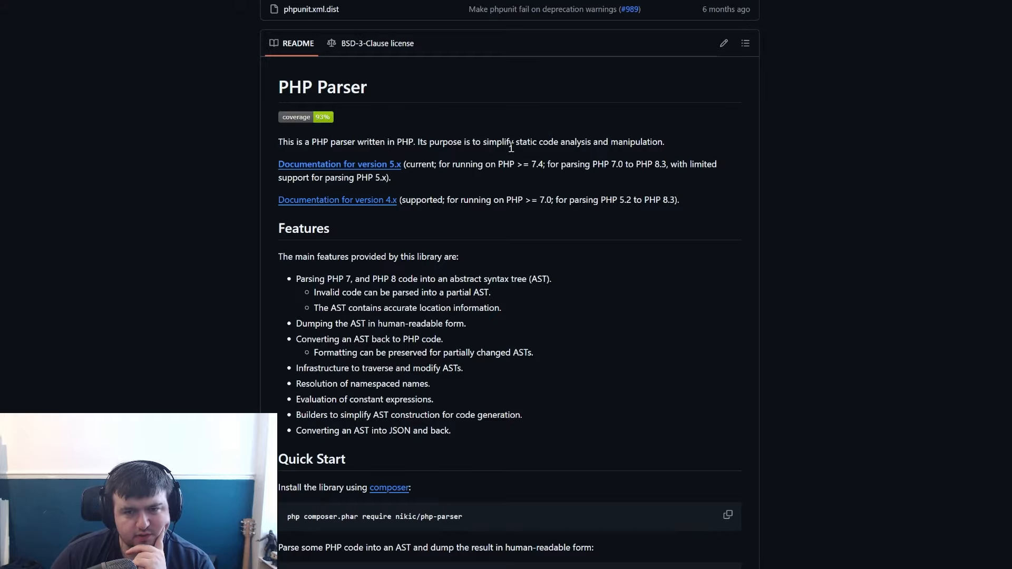
mouse_move(453, 192)
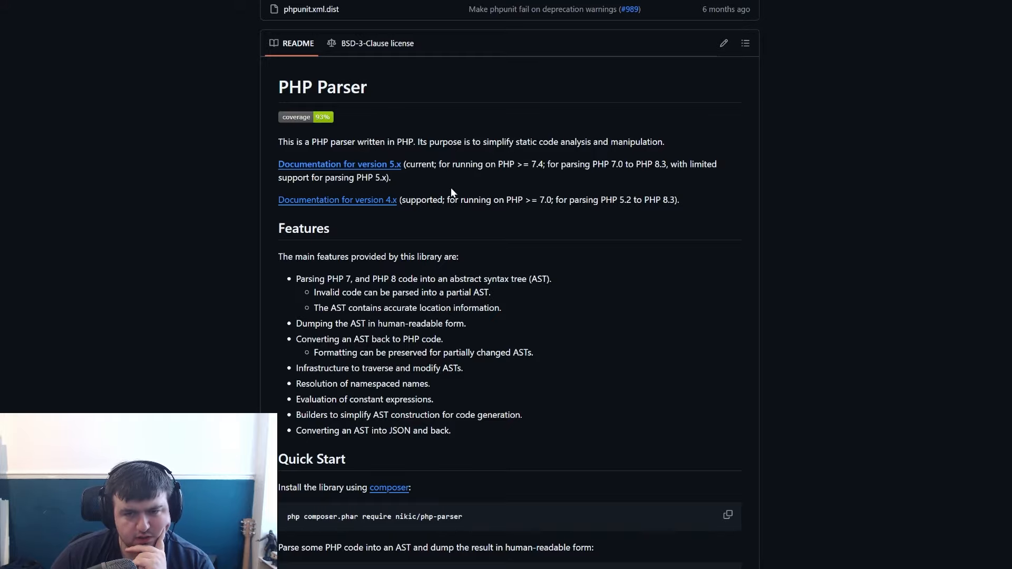
scroll(up, 3)
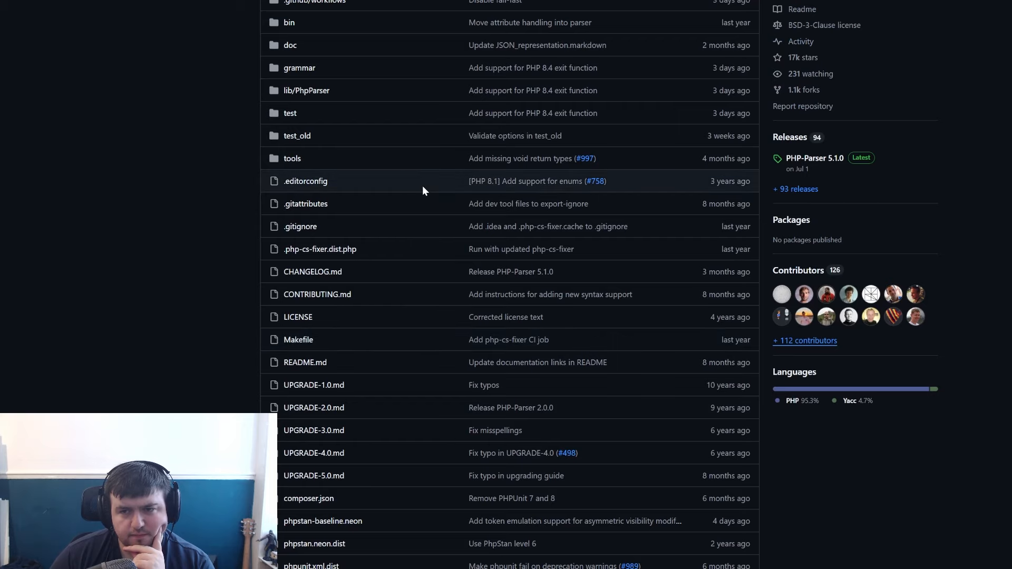
scroll(down, 3)
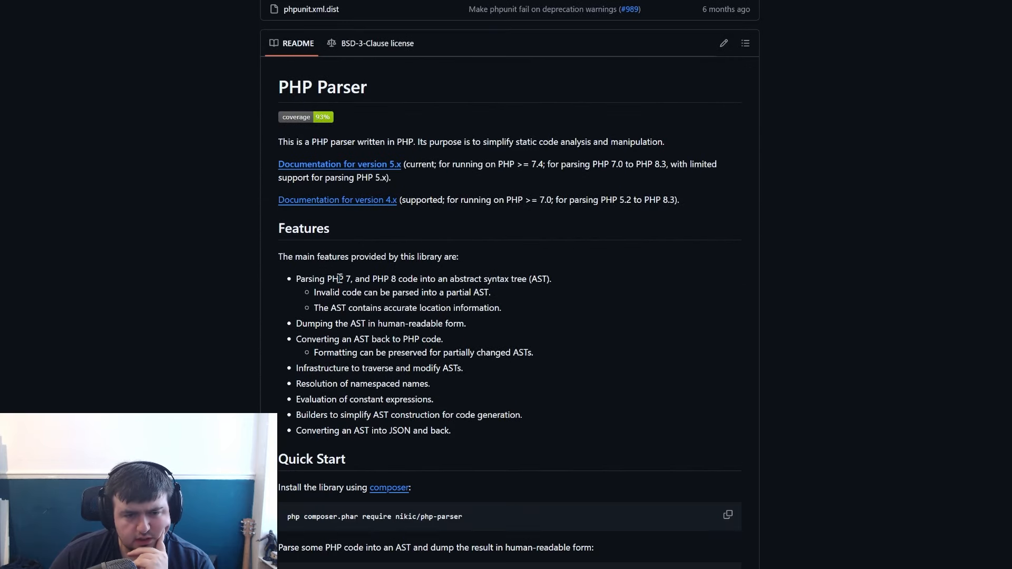
mouse_move(450, 286)
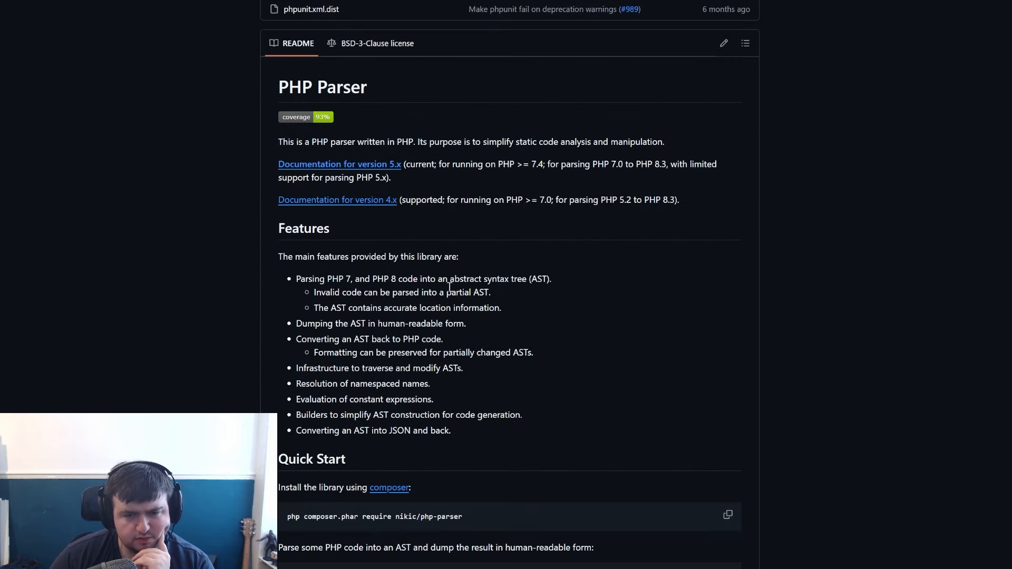
scroll(down, 3)
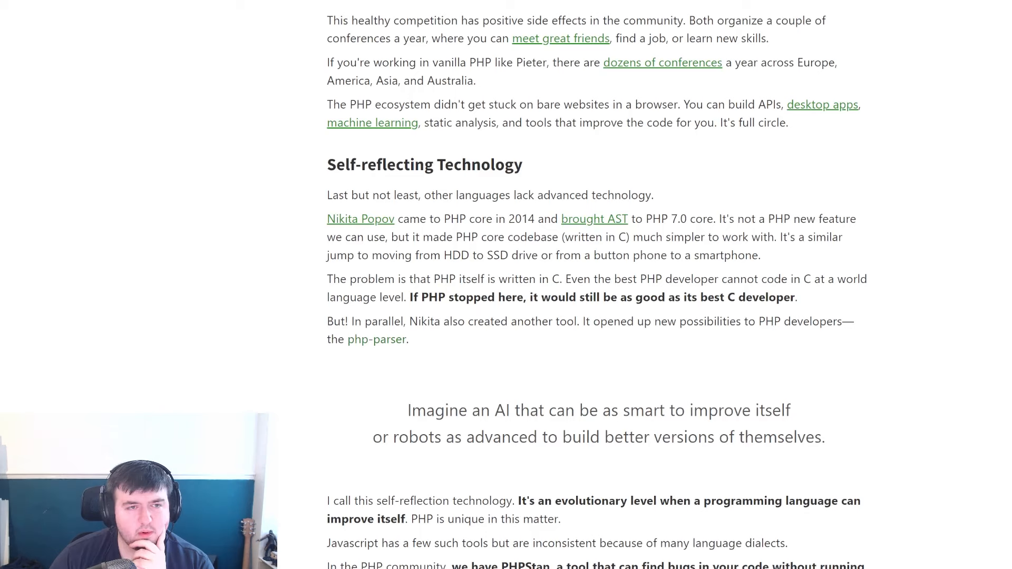
- Open the 'PHP RFC: Abstract syntax tree' wiki page and highlight the parser/compiler decoupling sentence
click(594, 218)
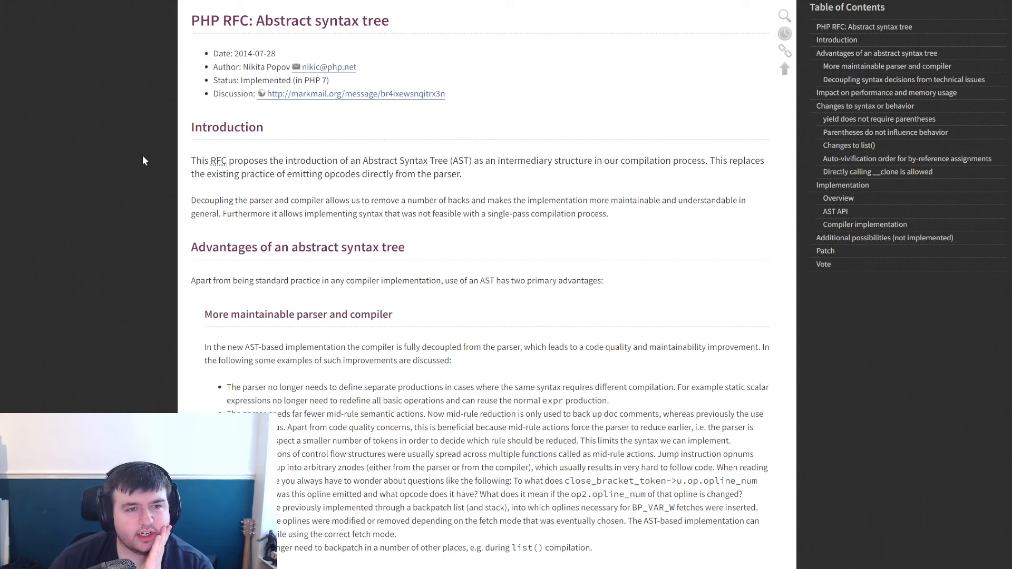
mouse_move(160, 197)
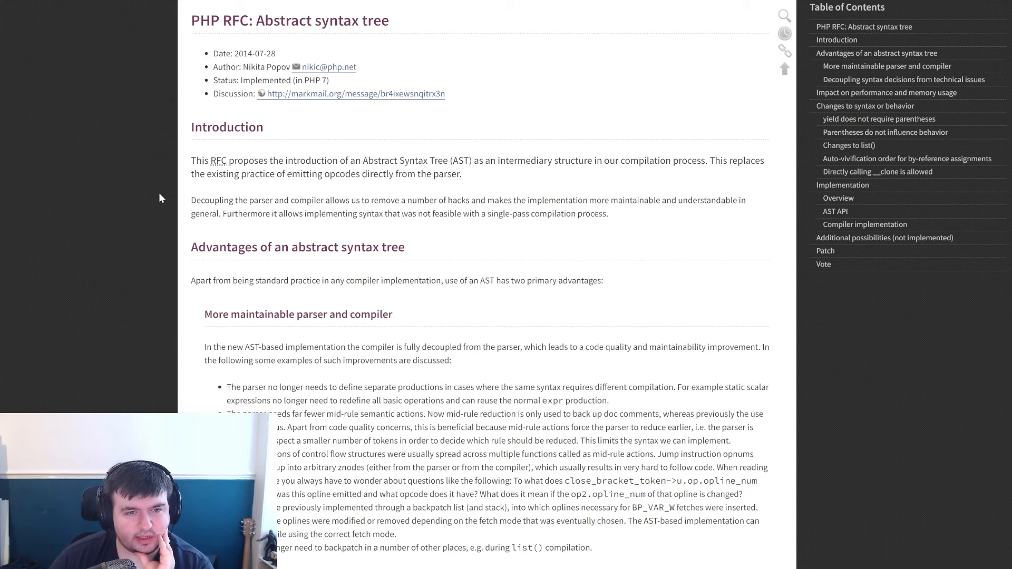
mouse_move(485, 164)
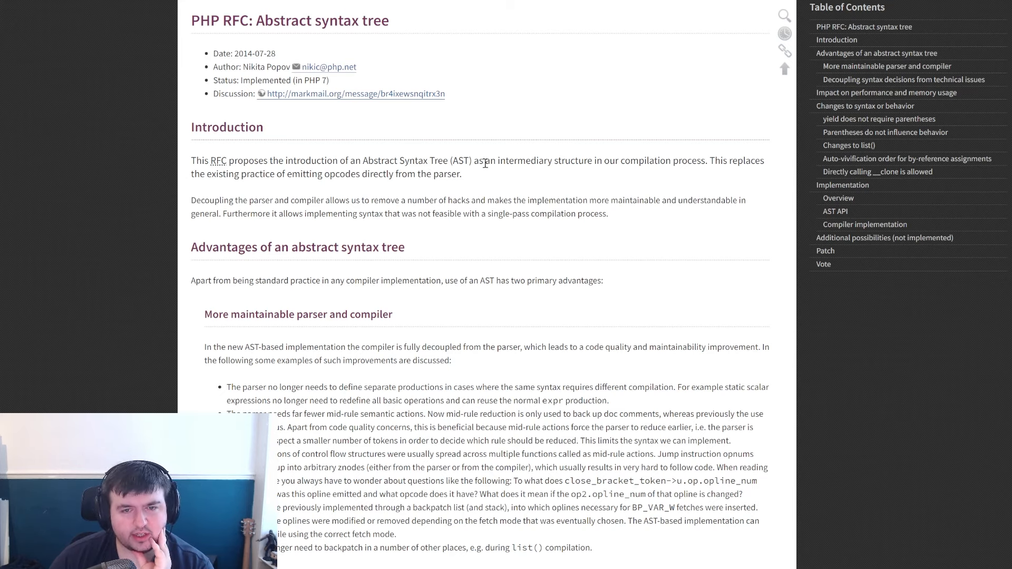
mouse_move(520, 188)
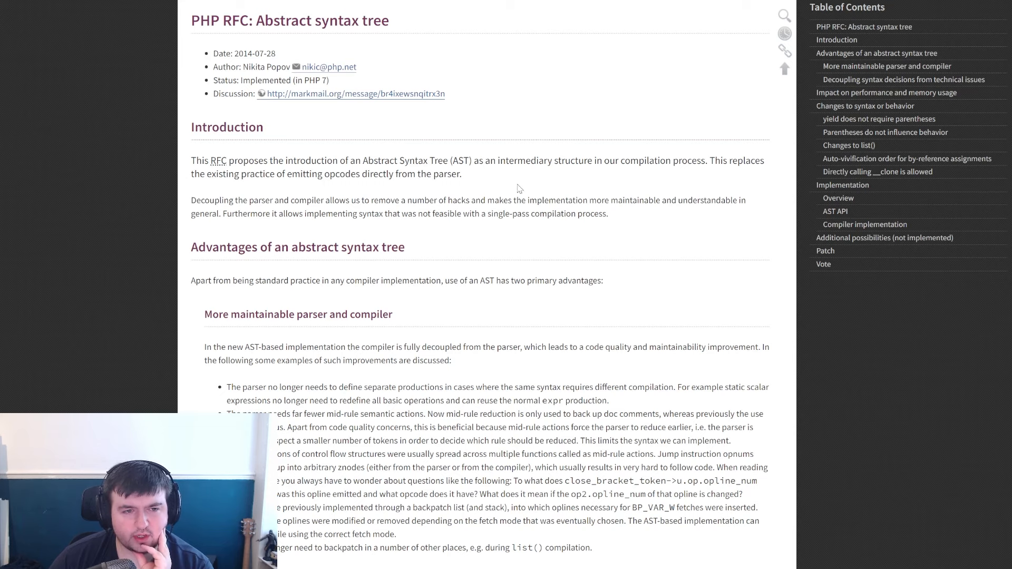
mouse_move(291, 187)
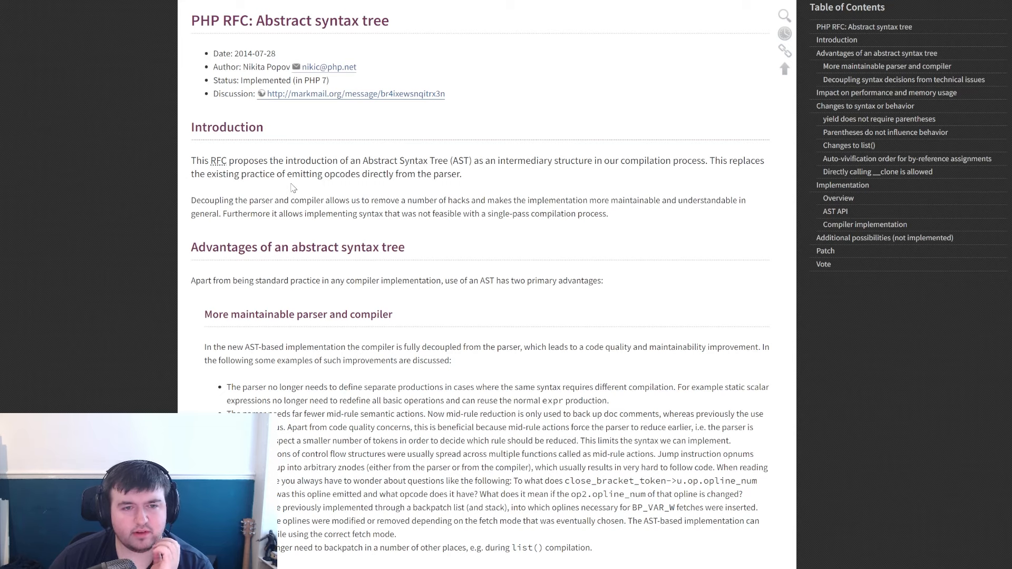
mouse_move(483, 174)
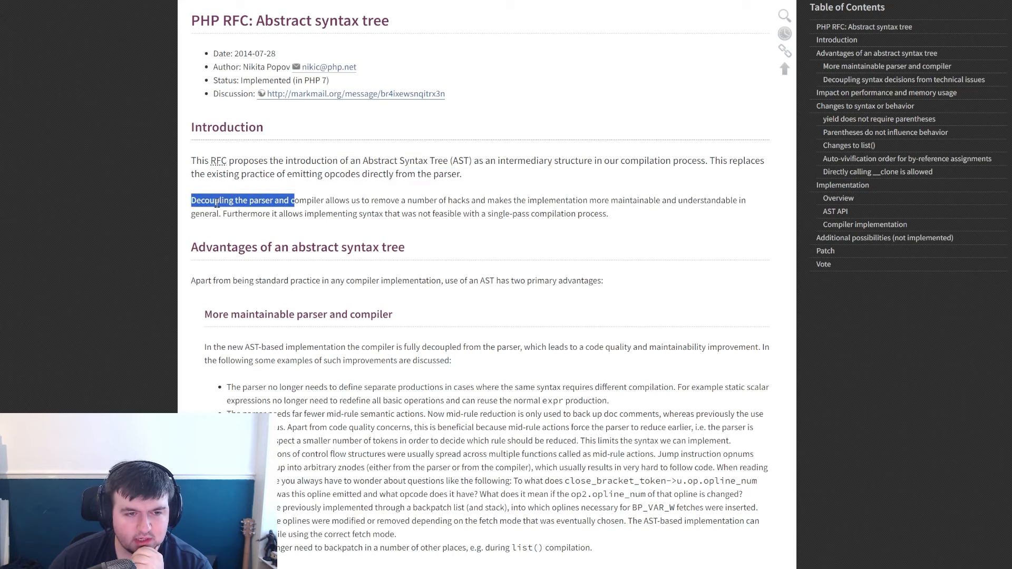
drag(289, 200, 437, 200)
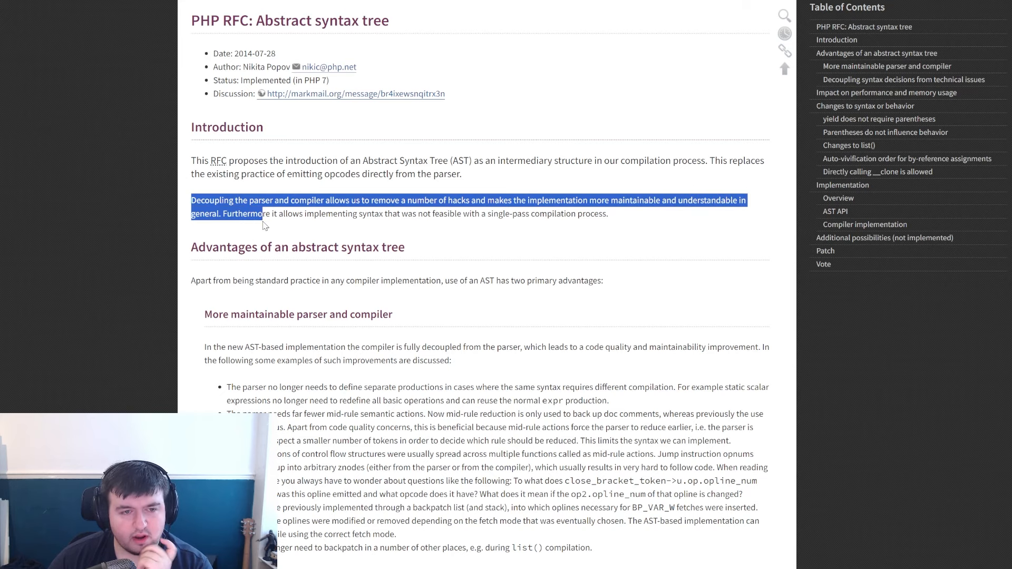
click(335, 213)
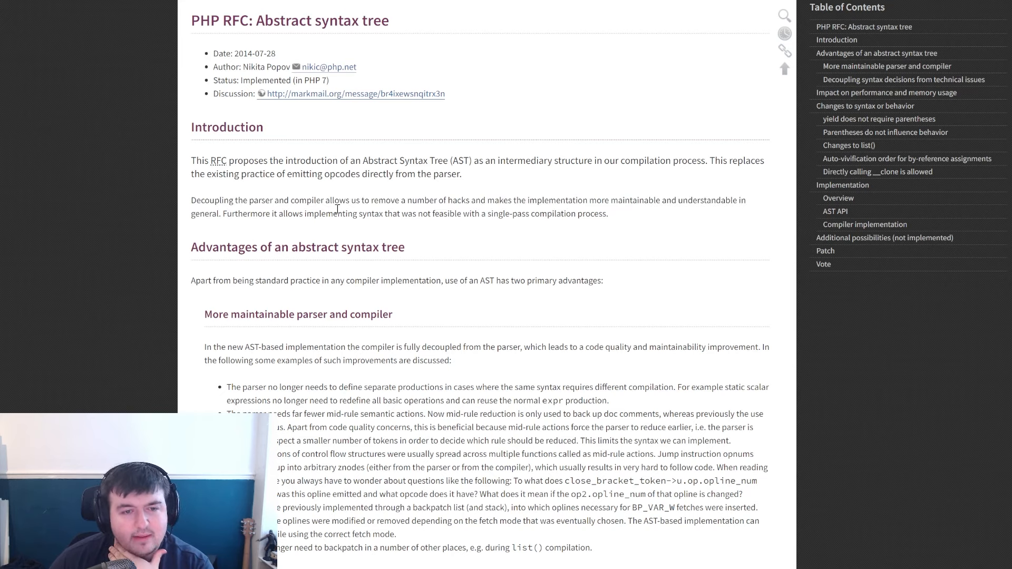
mouse_move(429, 211)
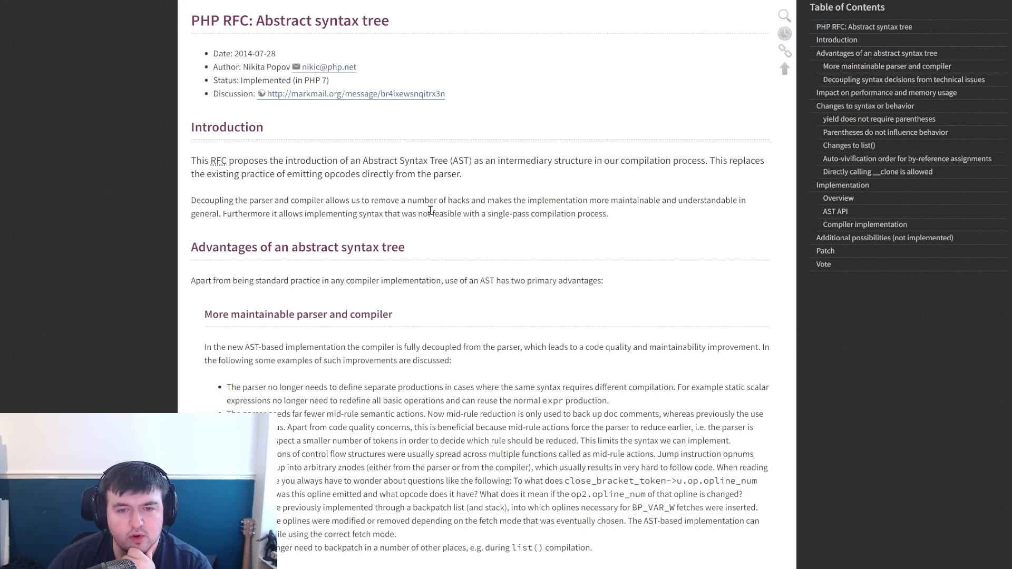
- Scroll the AST RFC down to its 'Impact on performance and memory usage' section
scroll(down, 3)
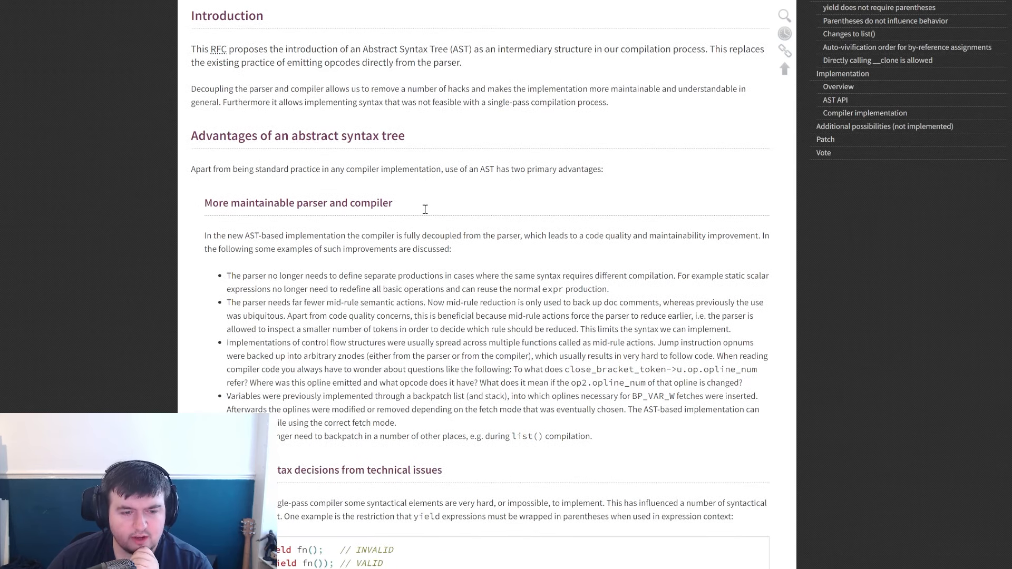
scroll(down, 3)
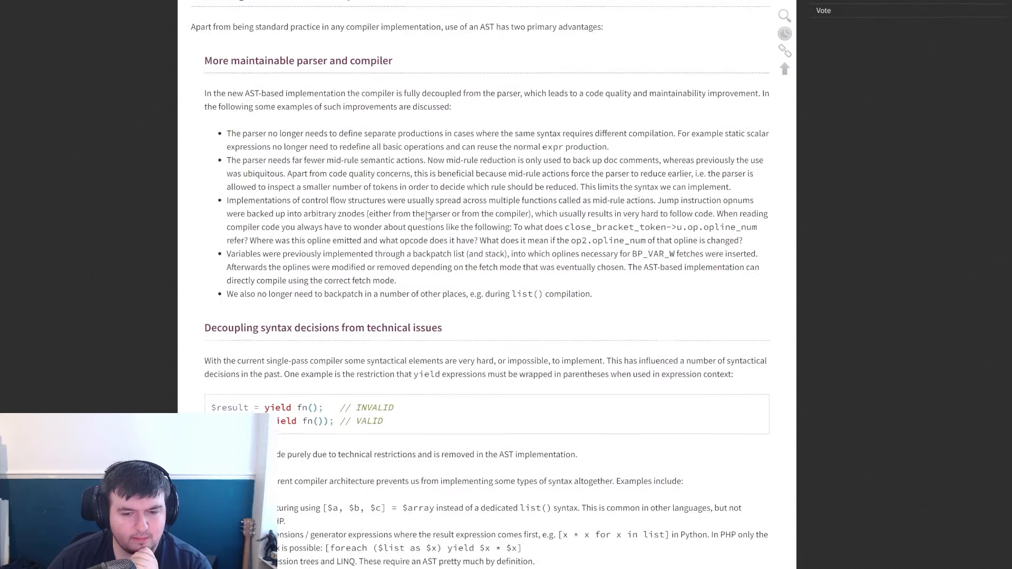
scroll(down, 3)
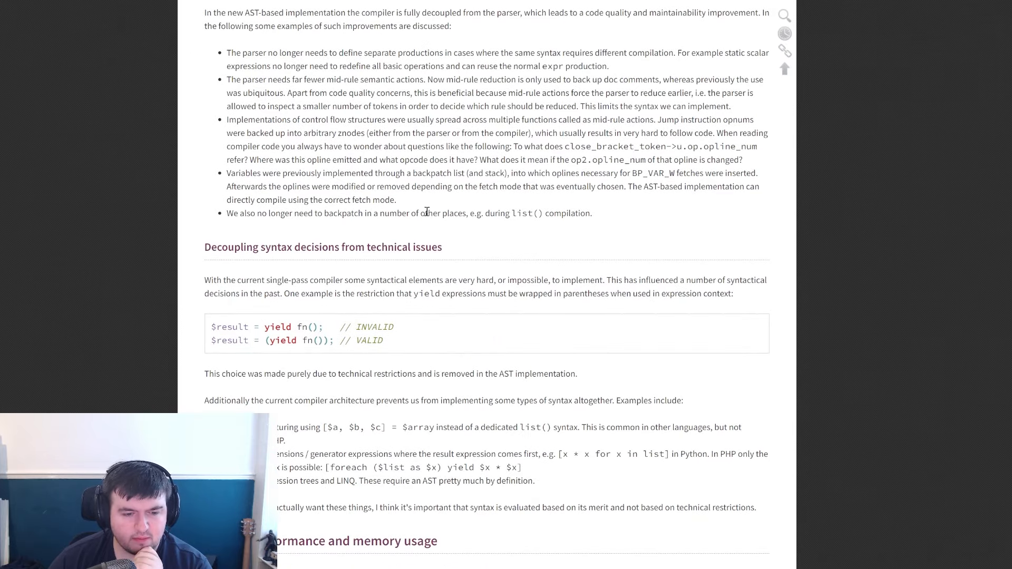
scroll(down, 3)
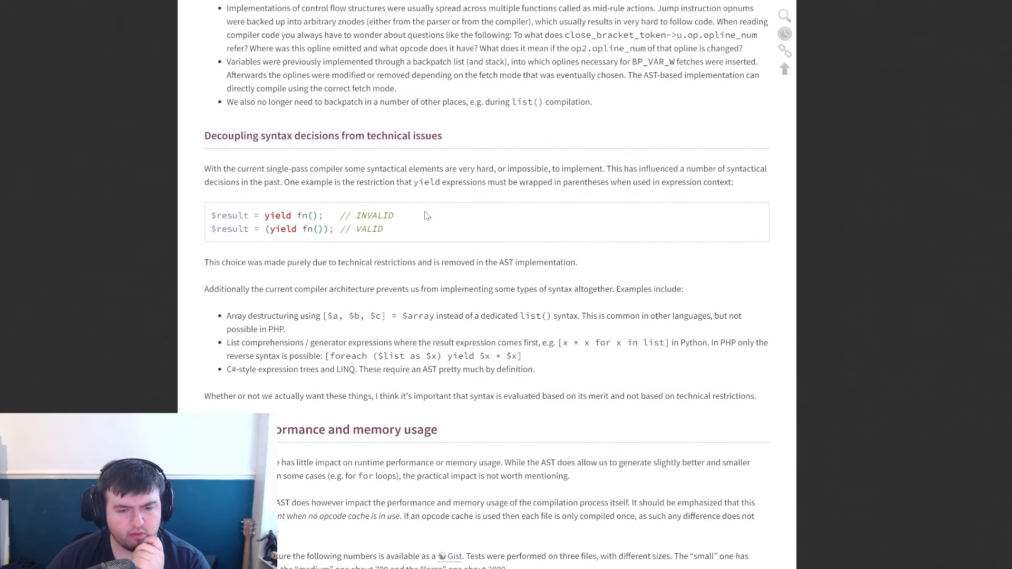
scroll(down, 3)
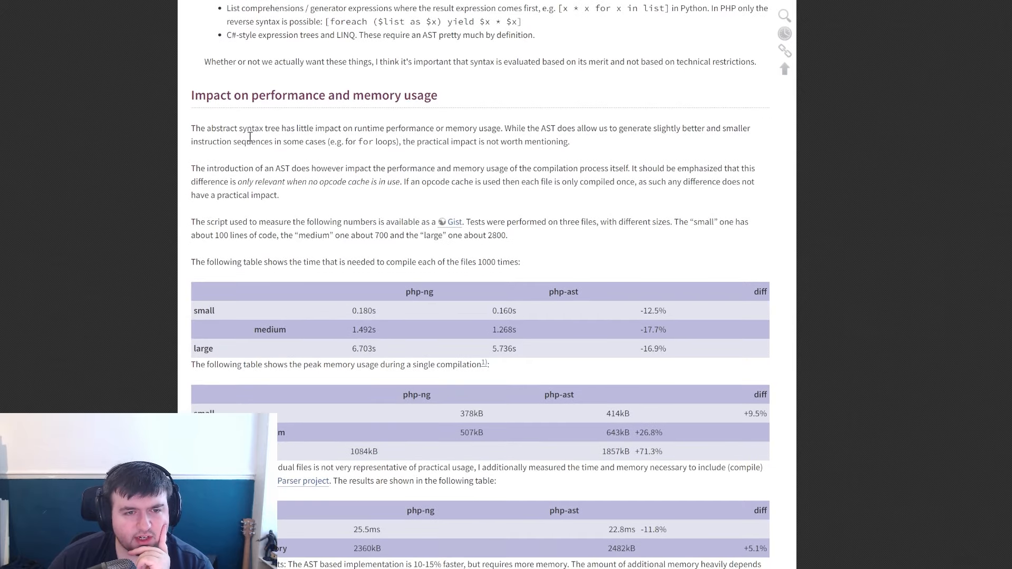
mouse_move(438, 134)
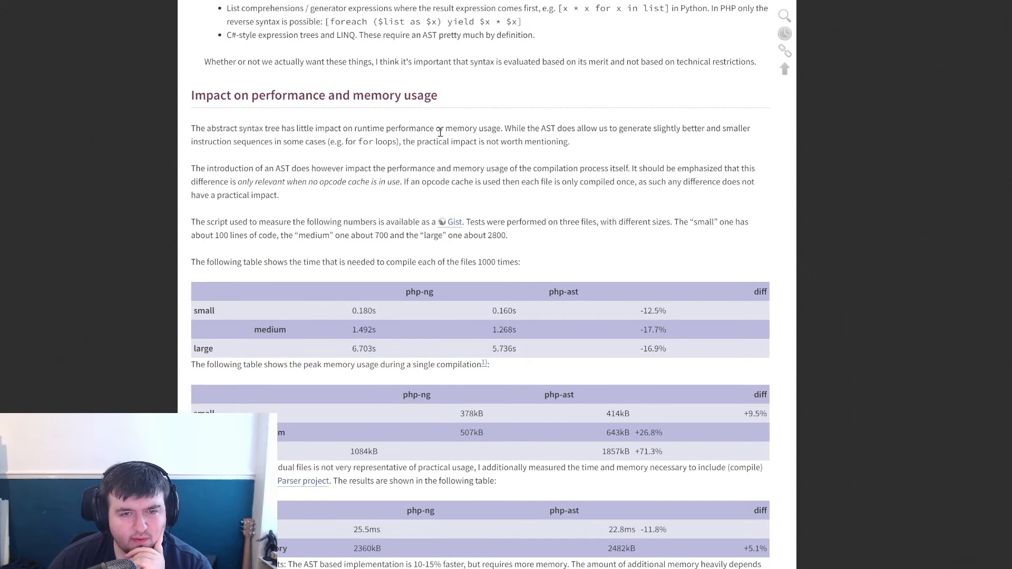
mouse_move(554, 129)
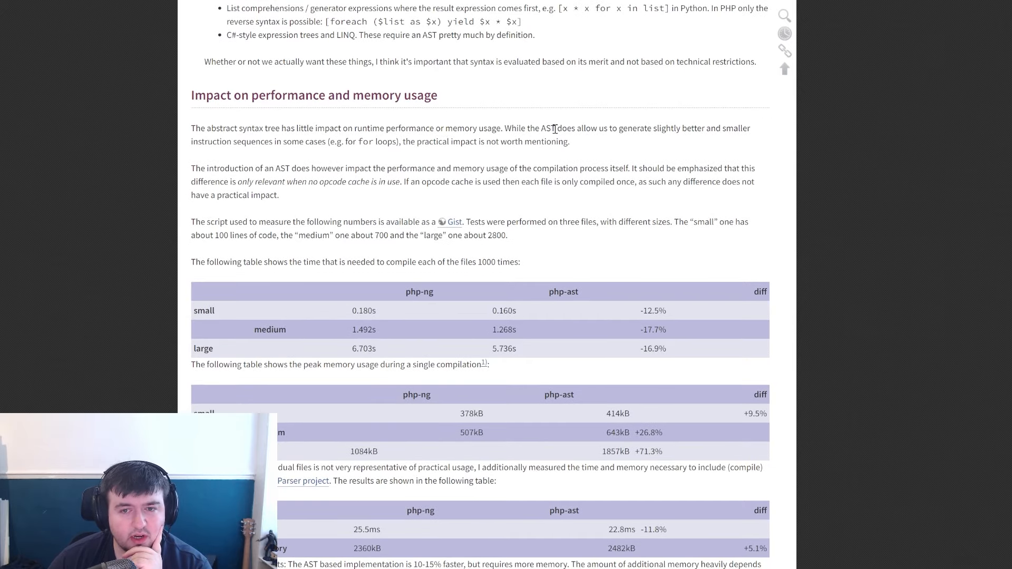
mouse_move(408, 136)
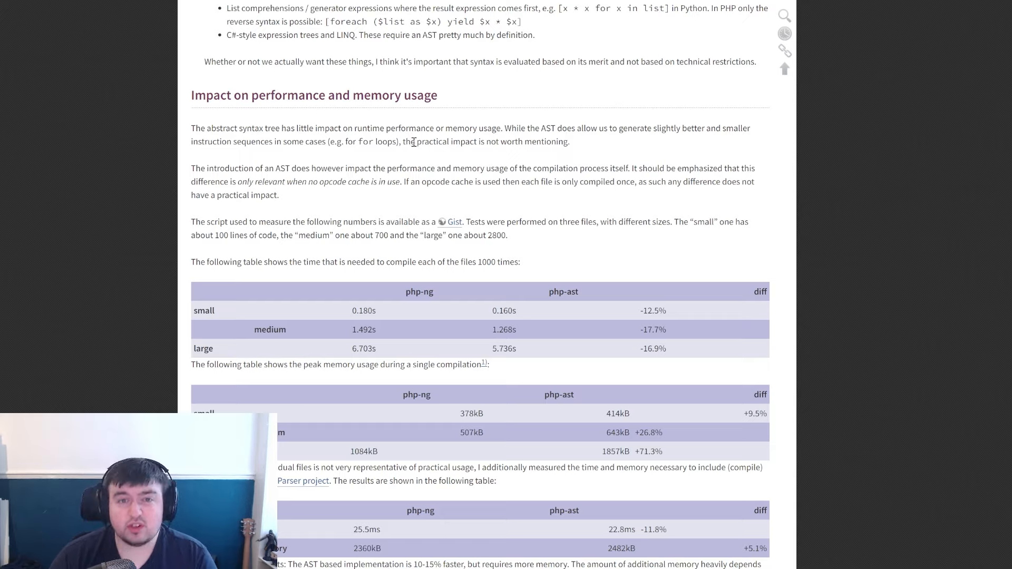
mouse_move(268, 177)
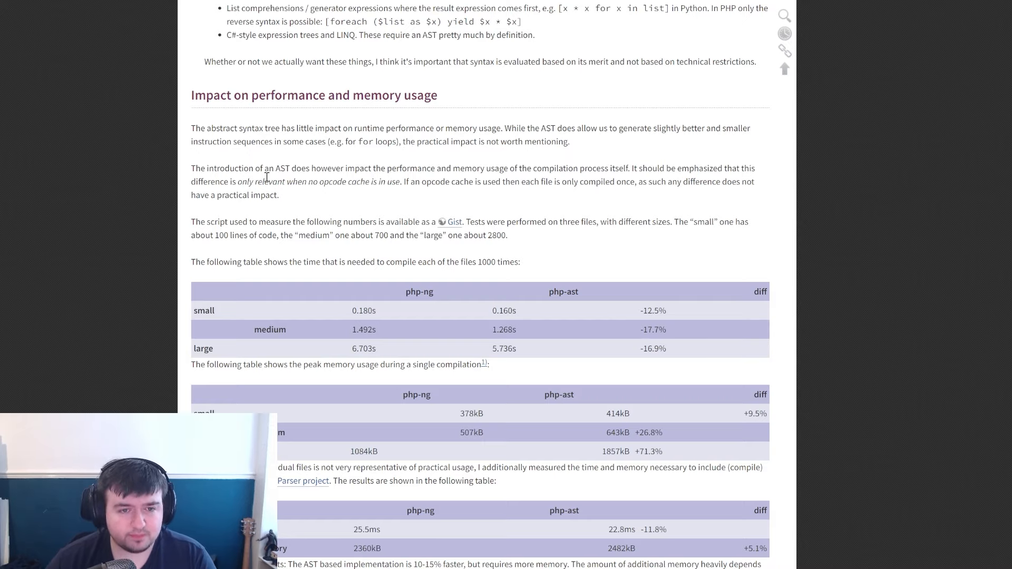
- Highlight the whole paragraph on compilation performance cost above the benchmark tables
double_click(197, 168)
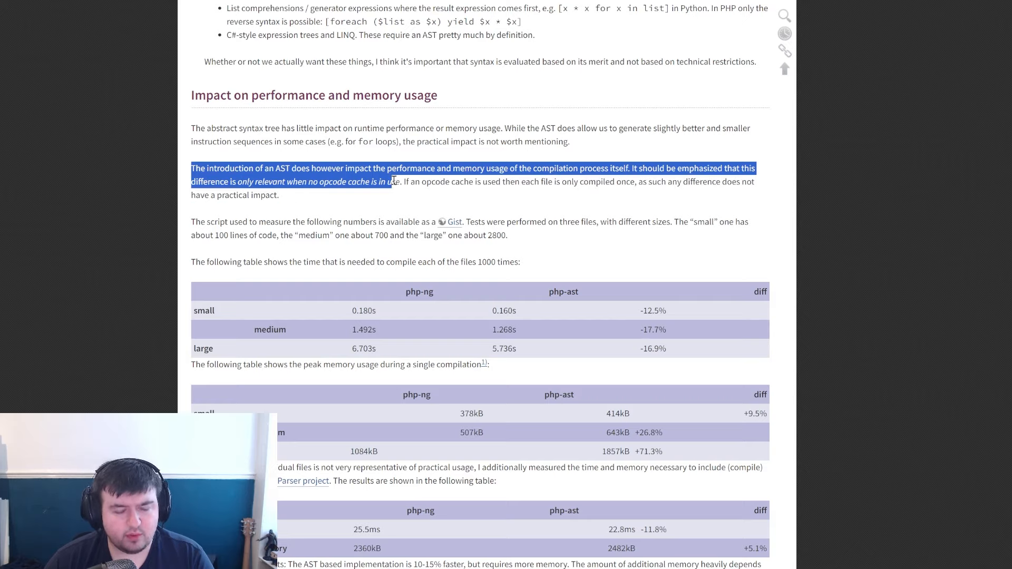
drag(392, 182, 258, 195)
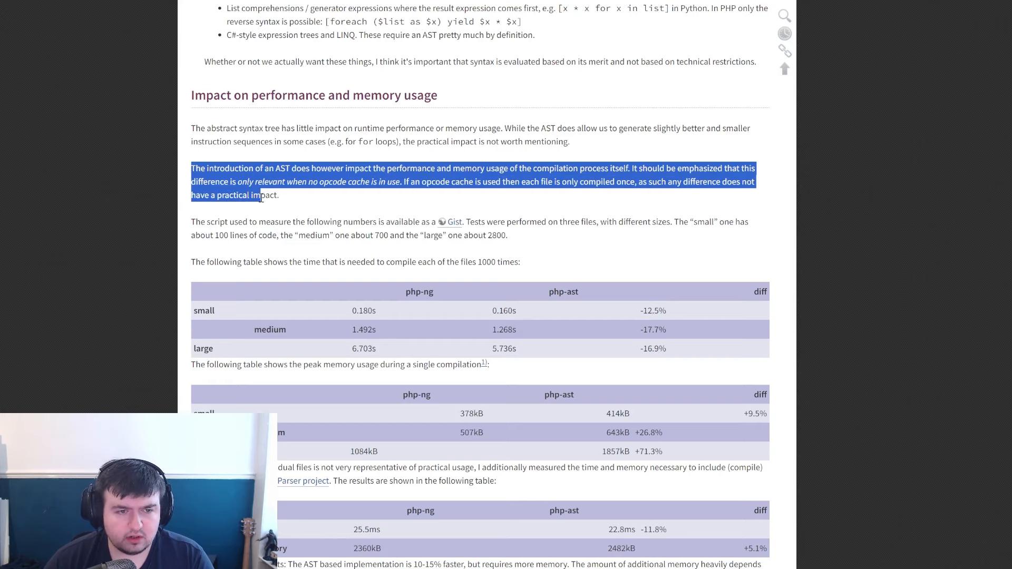
drag(260, 195, 401, 221)
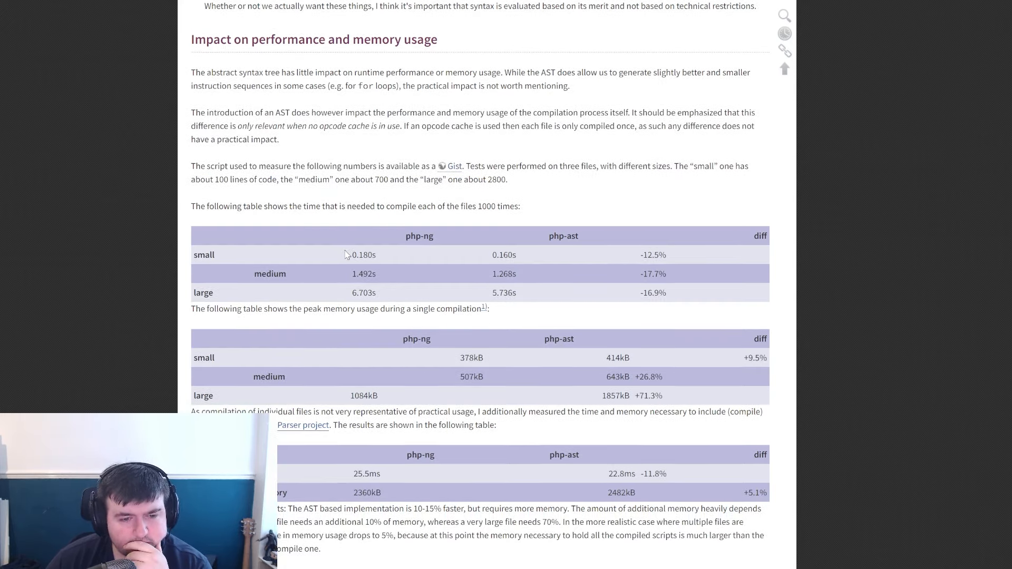
scroll(down, 3)
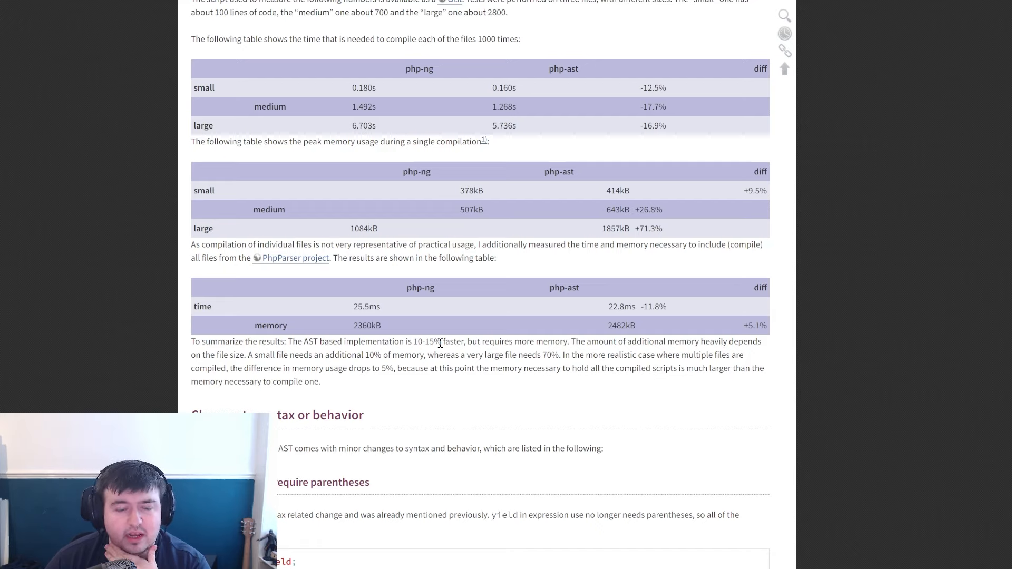
mouse_move(362, 368)
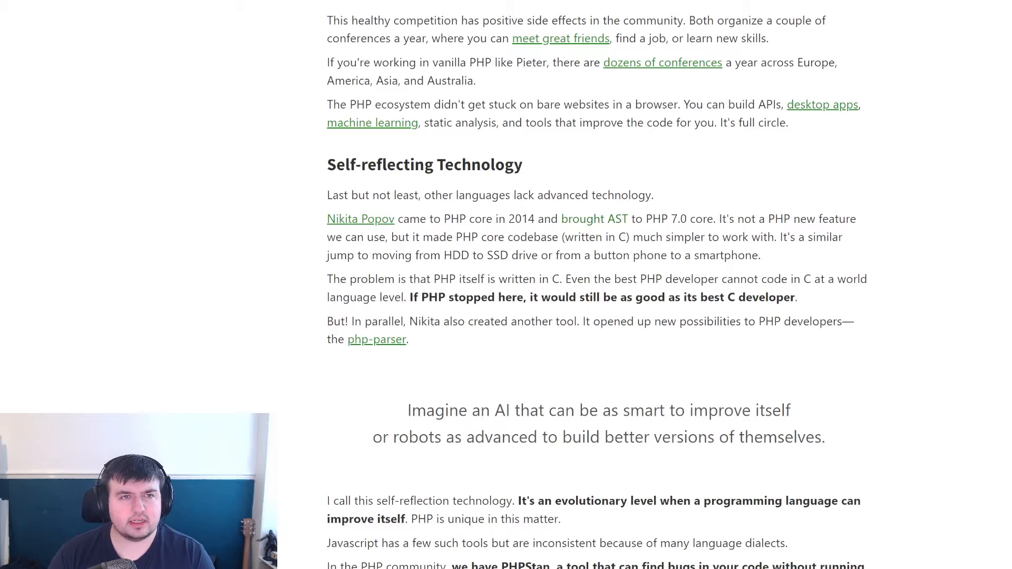
click(594, 219)
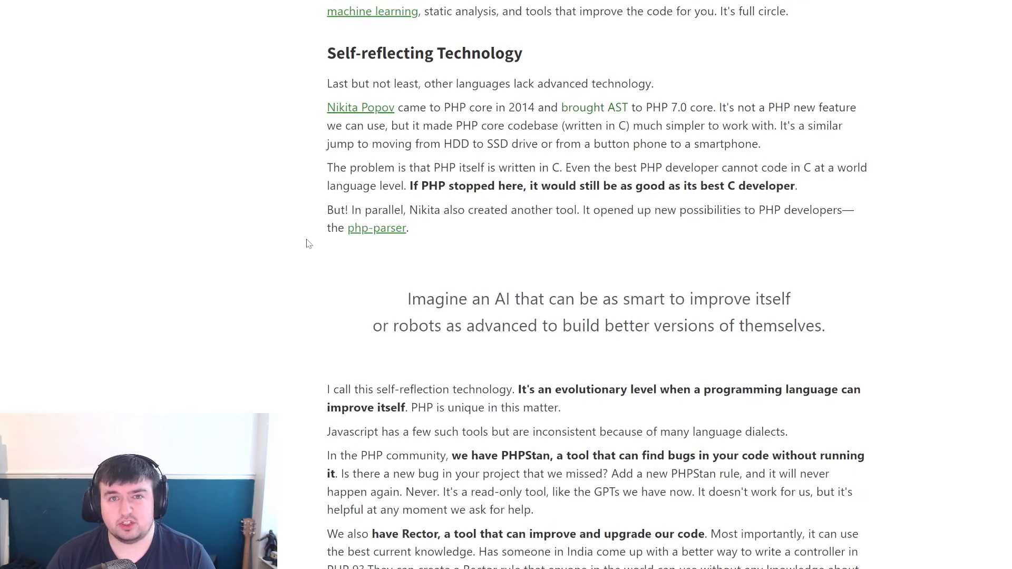
scroll(down, 3)
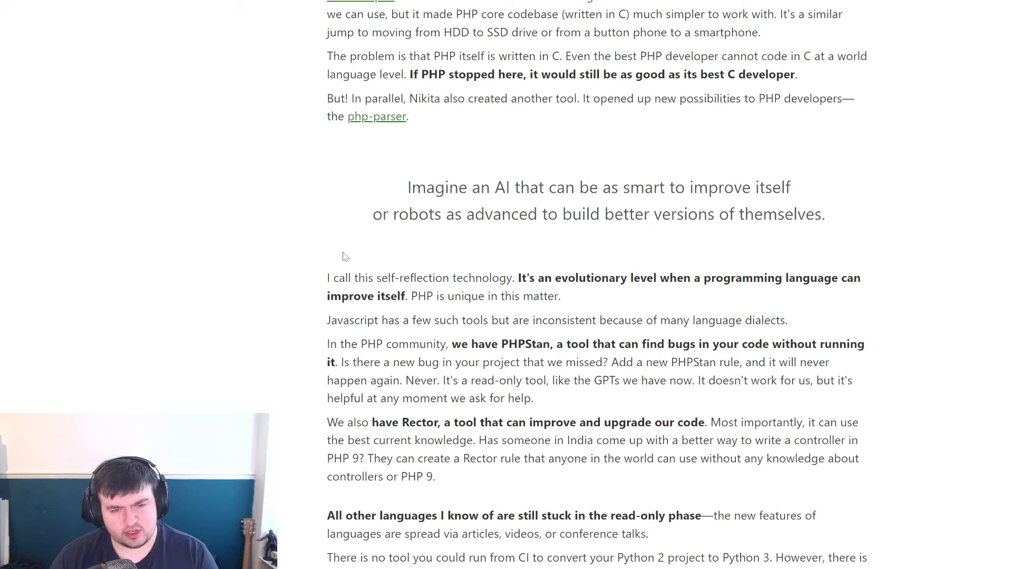
scroll(down, 3)
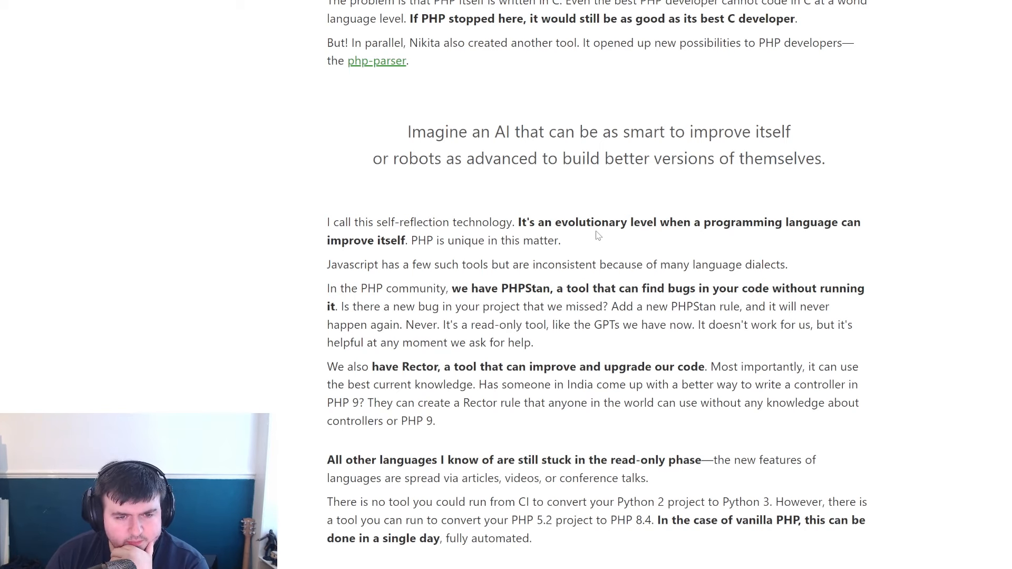
scroll(down, 3)
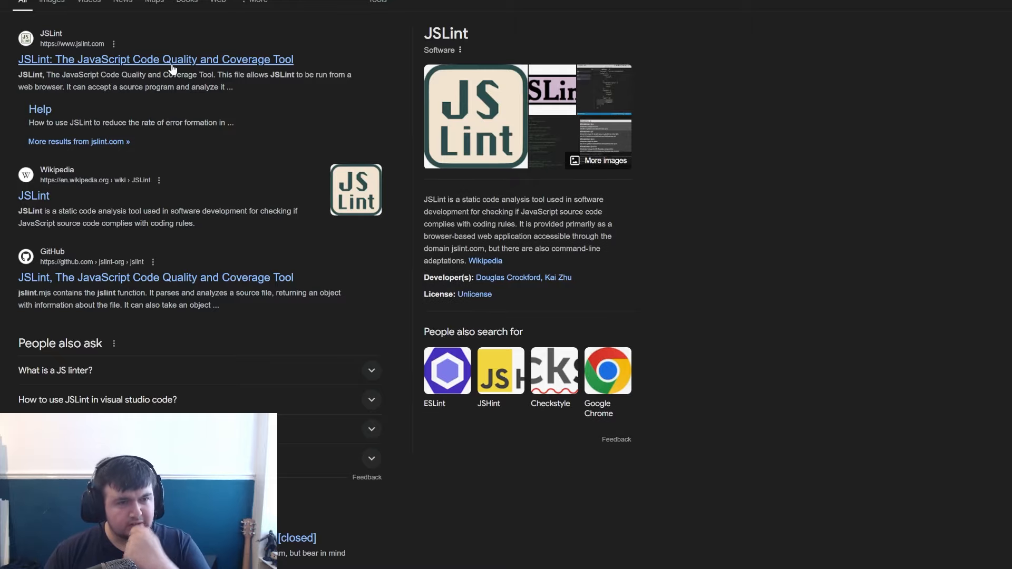
- Open jslint.com from the 'JSLint: The JavaScript Code Quality and Coverage Tool' result
click(156, 59)
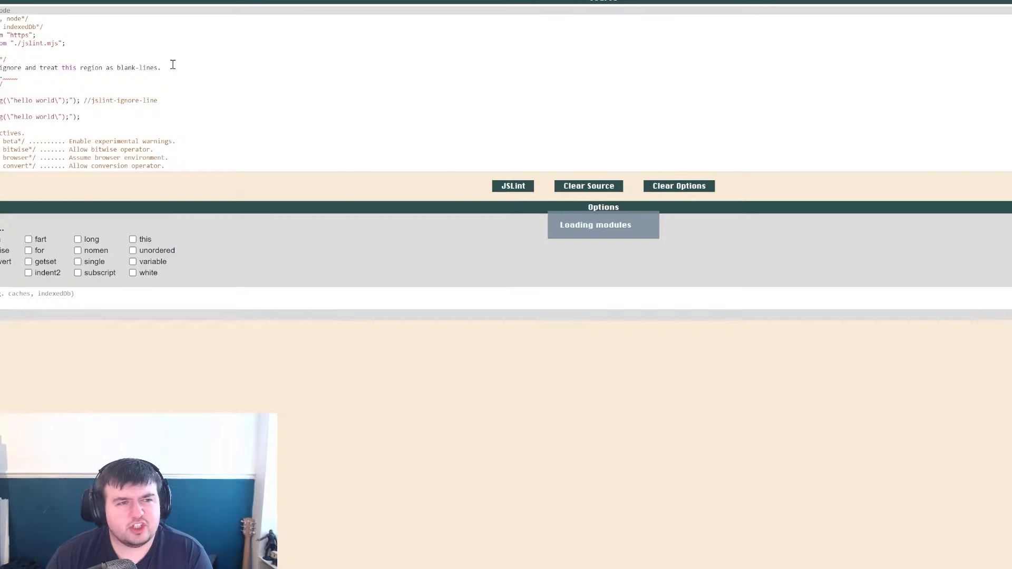
click(512, 186)
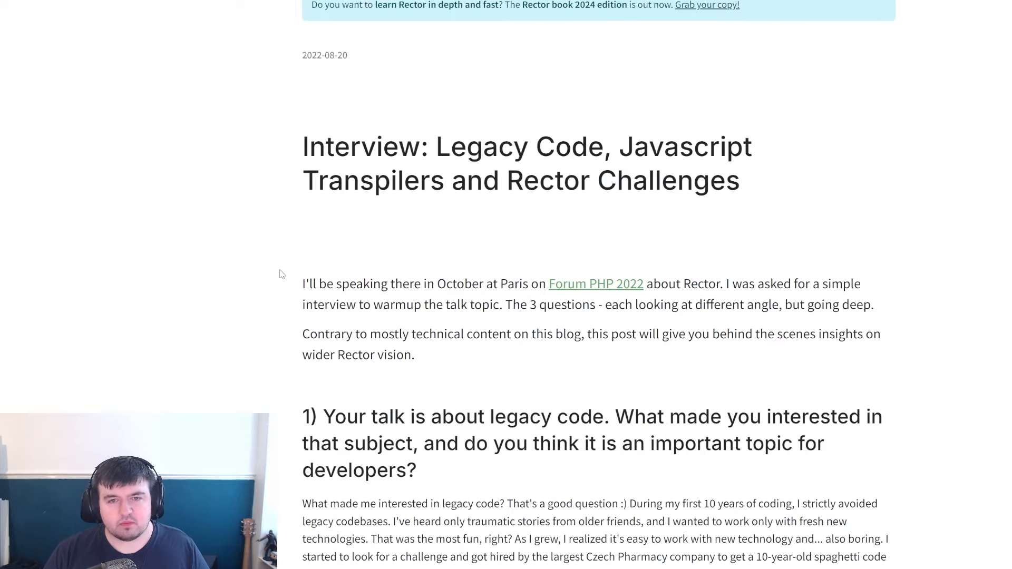
scroll(down, 3)
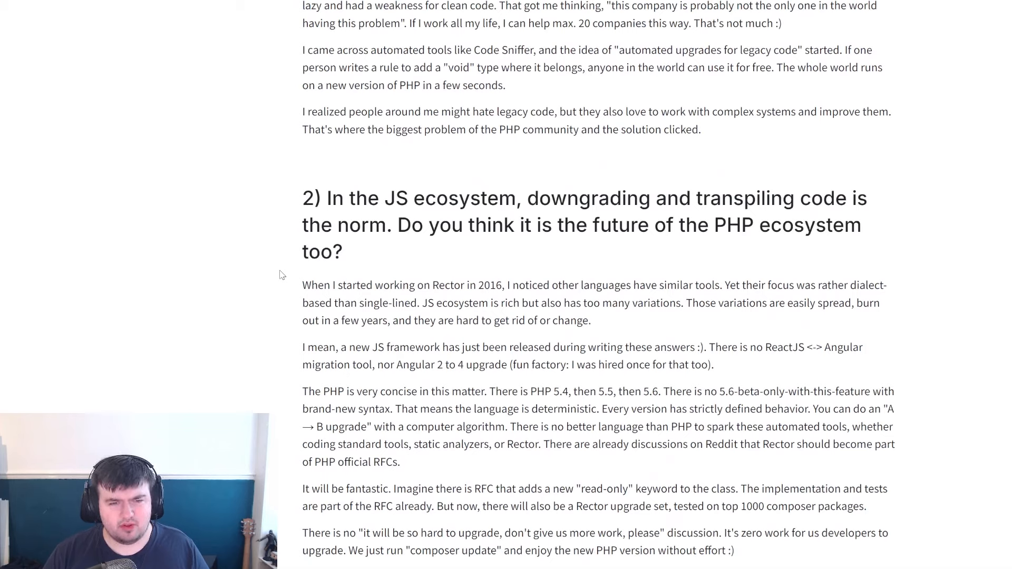
mouse_move(302, 291)
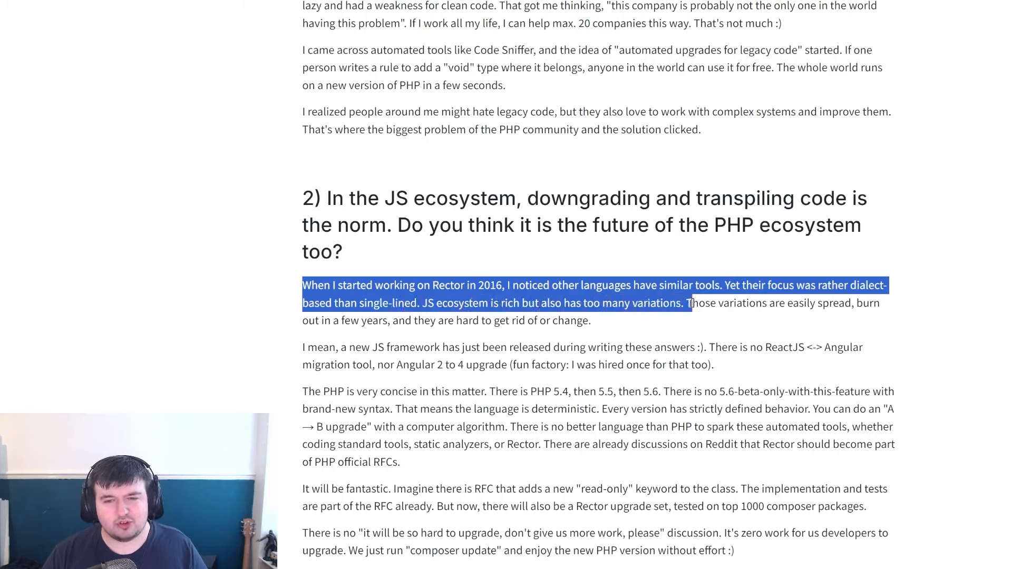
scroll(down, 3)
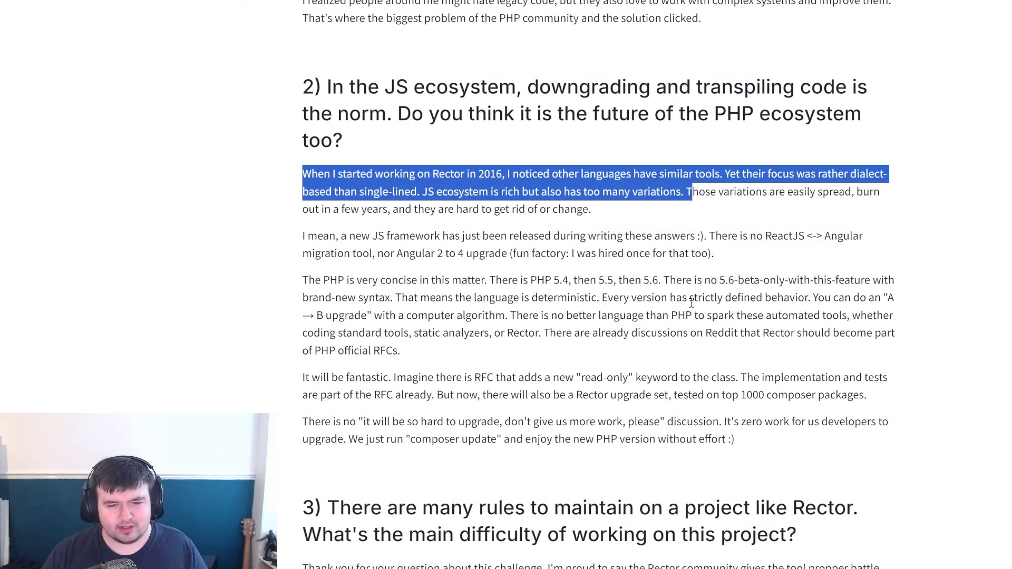
scroll(down, 3)
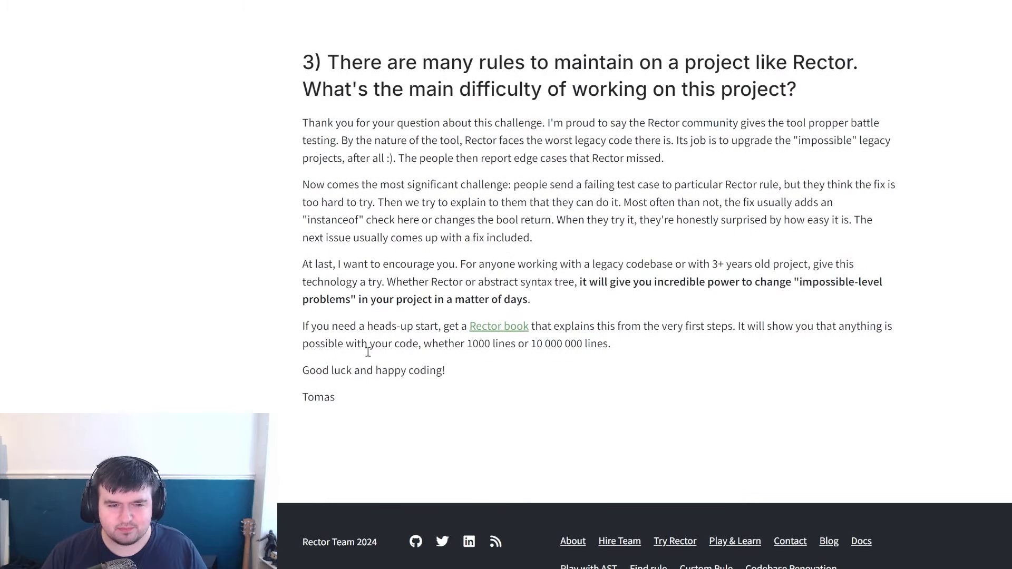
scroll(up, 3)
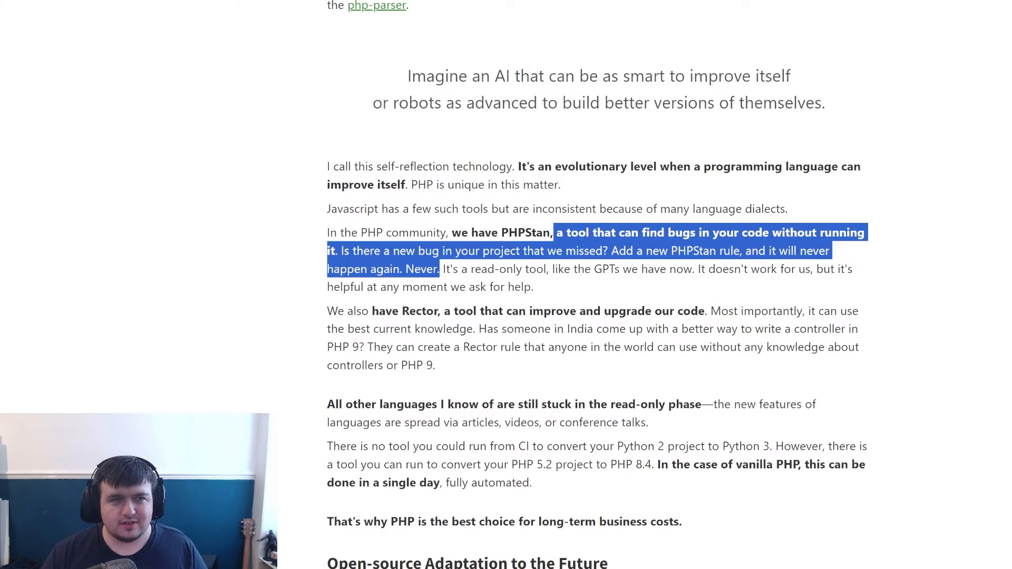
- Scroll through the Rector interview post and clear the highlight from the PHPStan passage
scroll(up, 3)
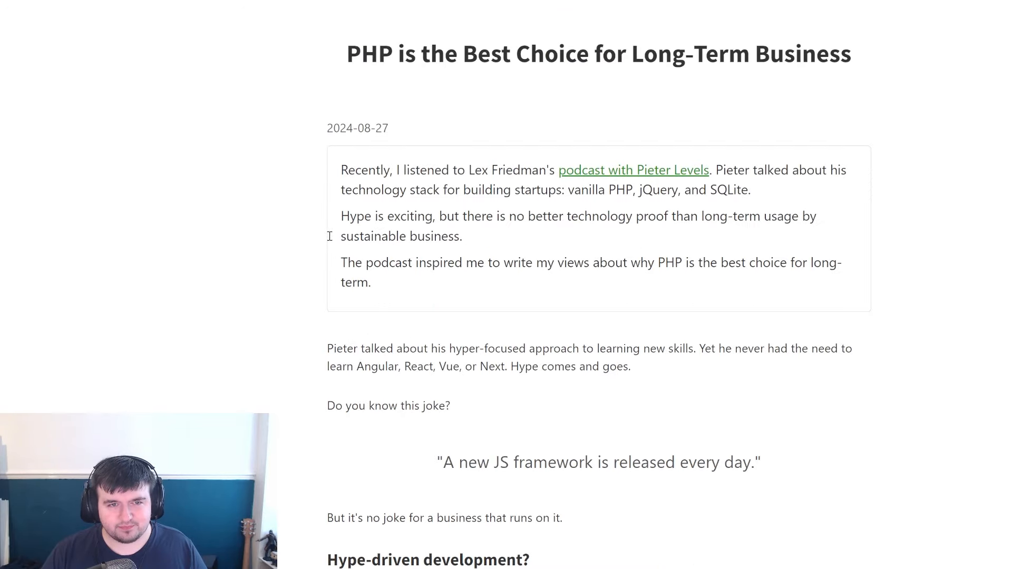
scroll(down, 3)
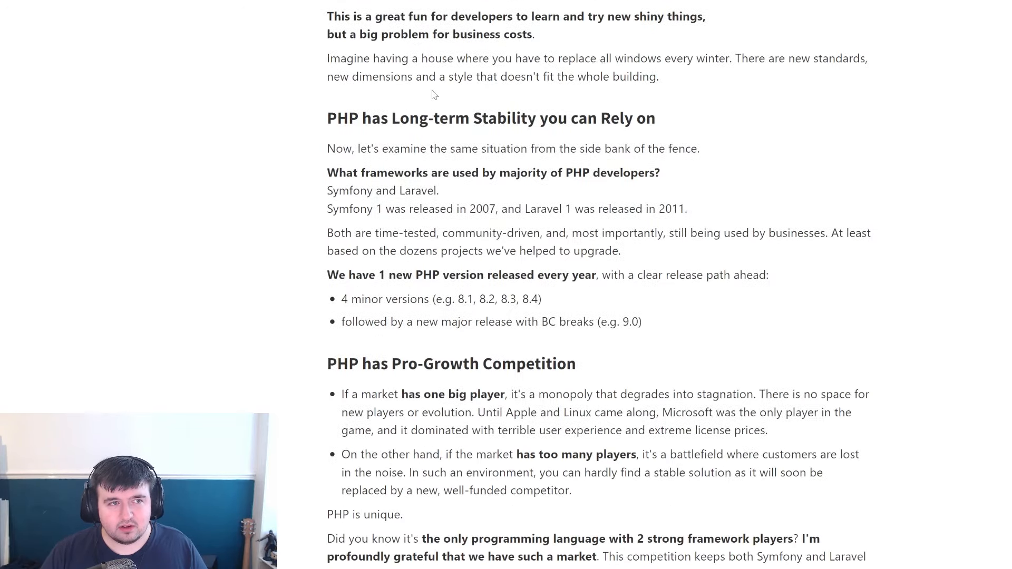
scroll(down, 3)
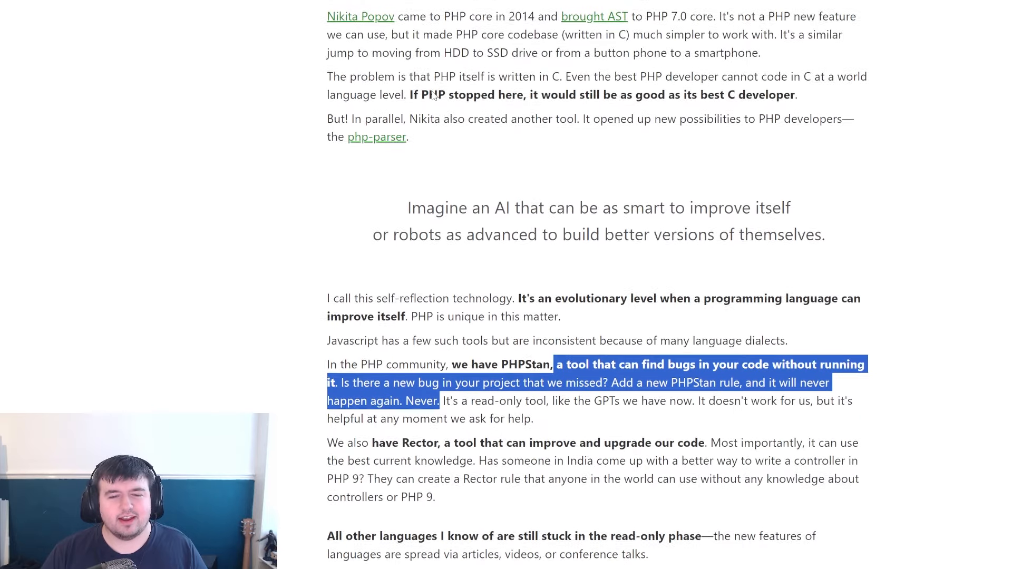
scroll(down, 3)
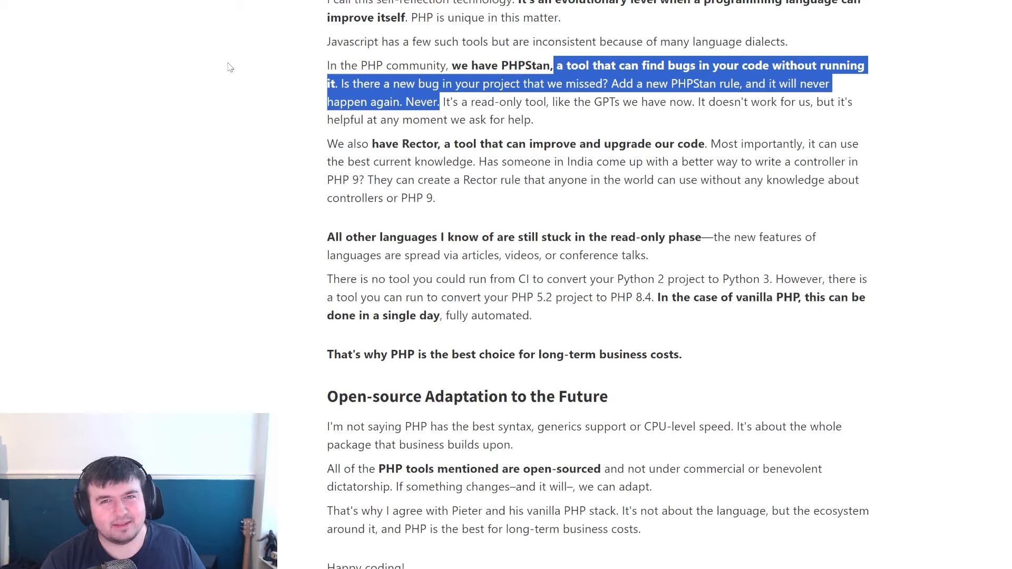
scroll(down, 3)
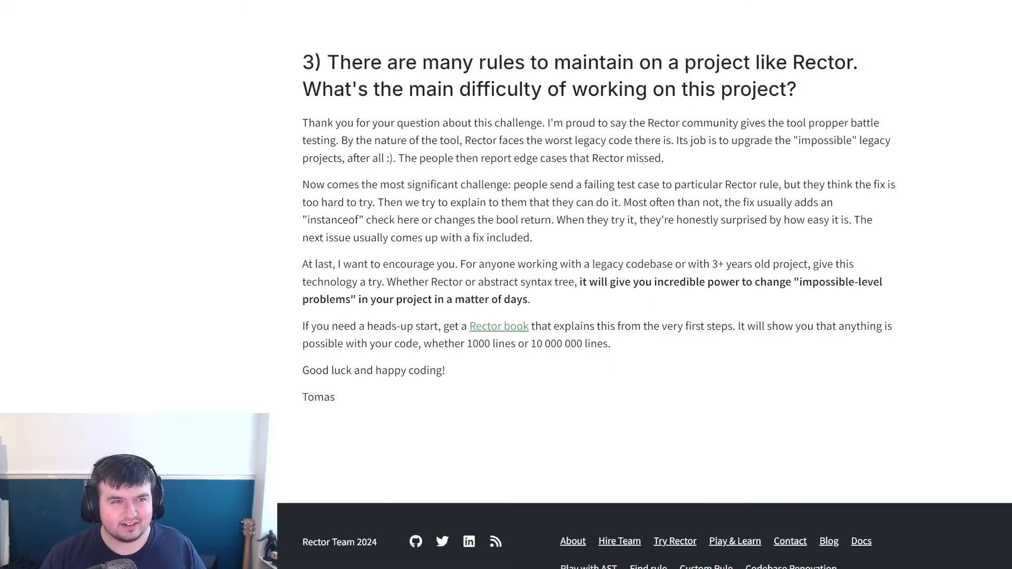
scroll(up, 3)
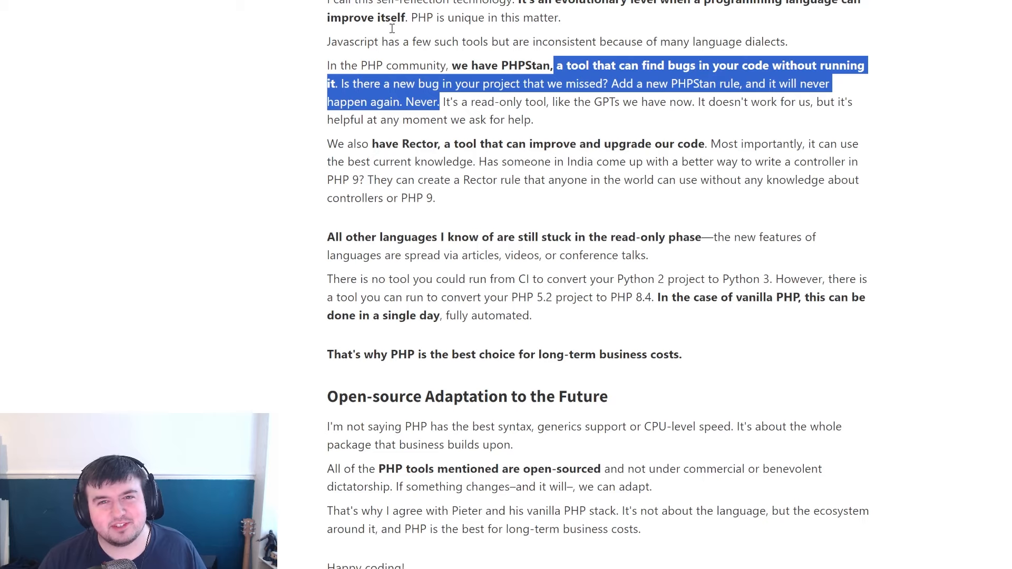
mouse_move(537, 123)
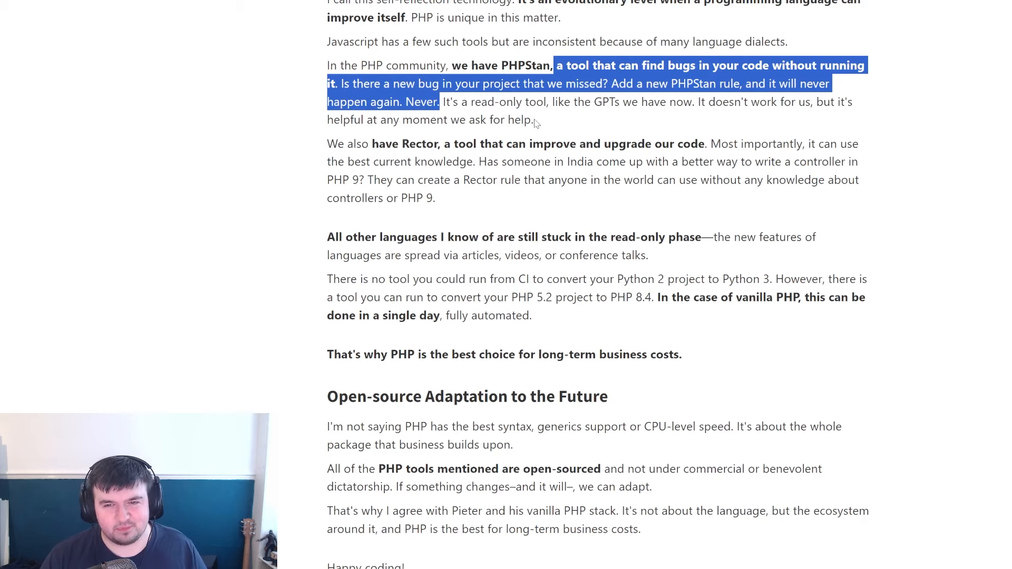
click(378, 138)
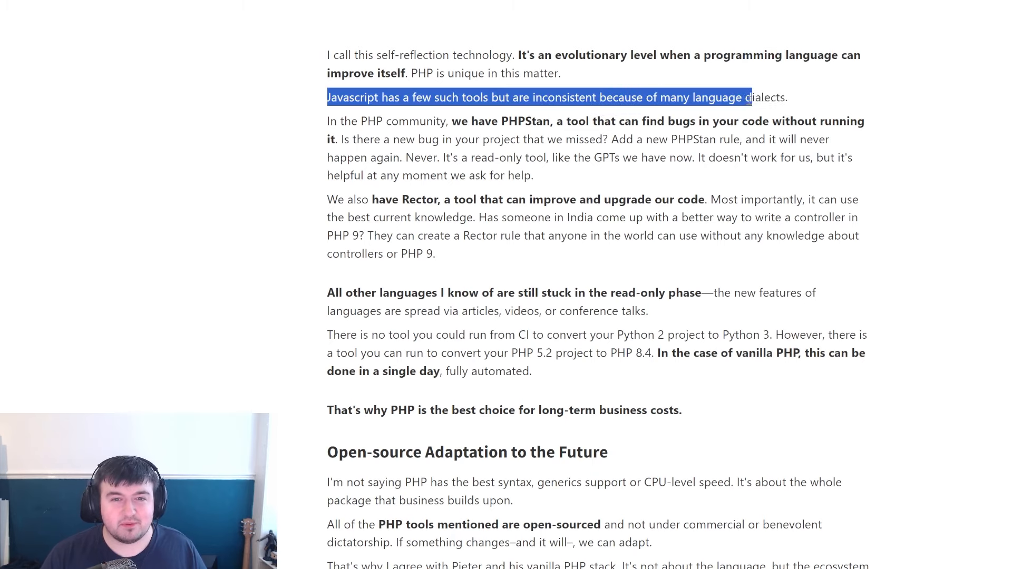
- Select the 'Javascript has a few such tools…' sentence about inconsistent dialects
scroll(down, 3)
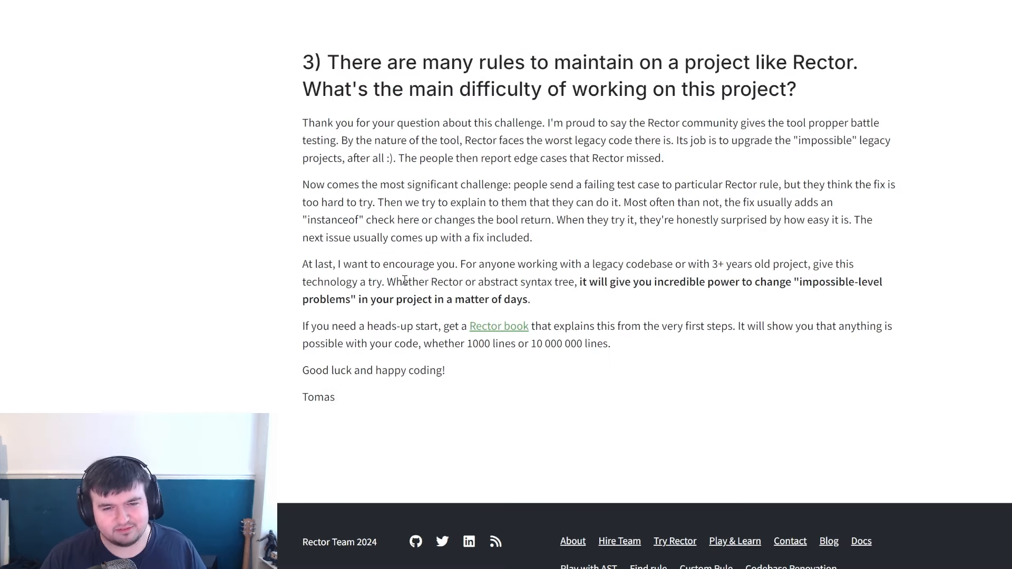
click(499, 326)
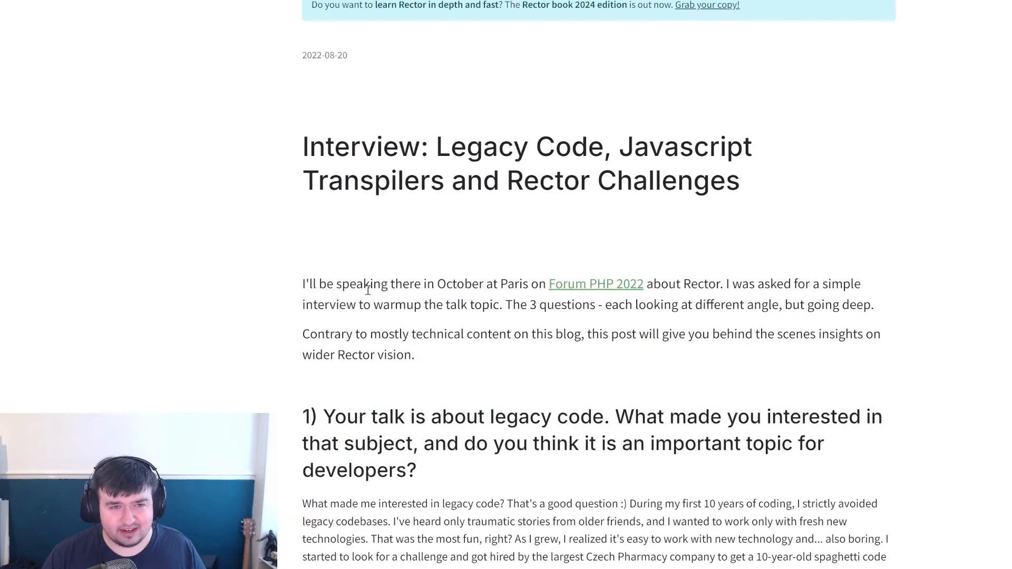
scroll(down, 3)
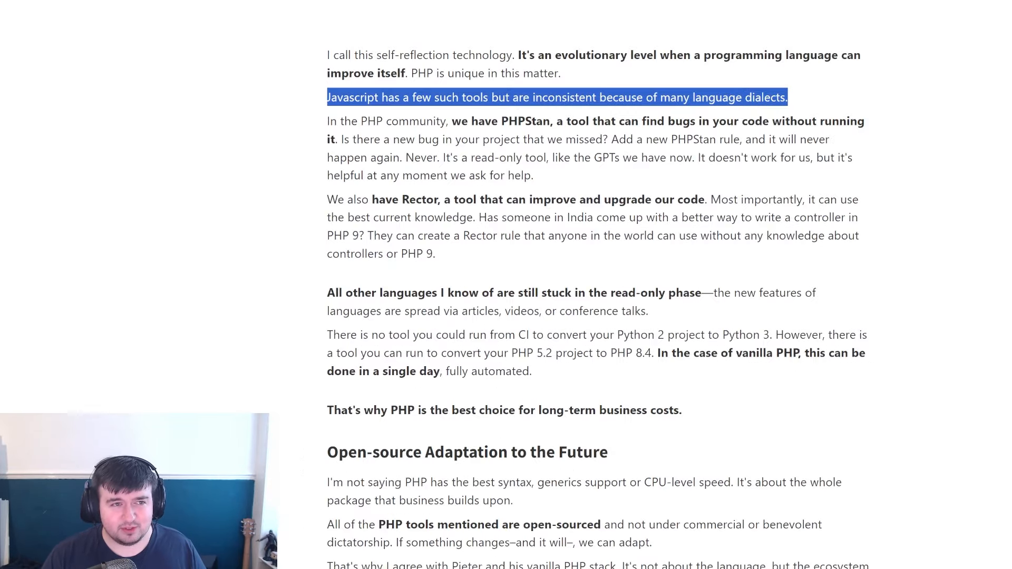
mouse_move(172, 193)
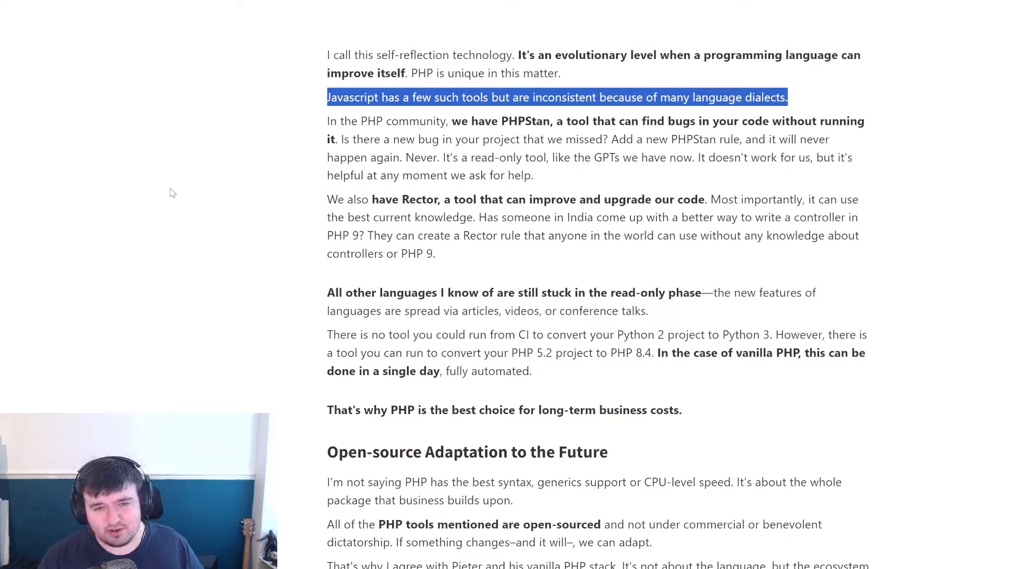
mouse_move(209, 206)
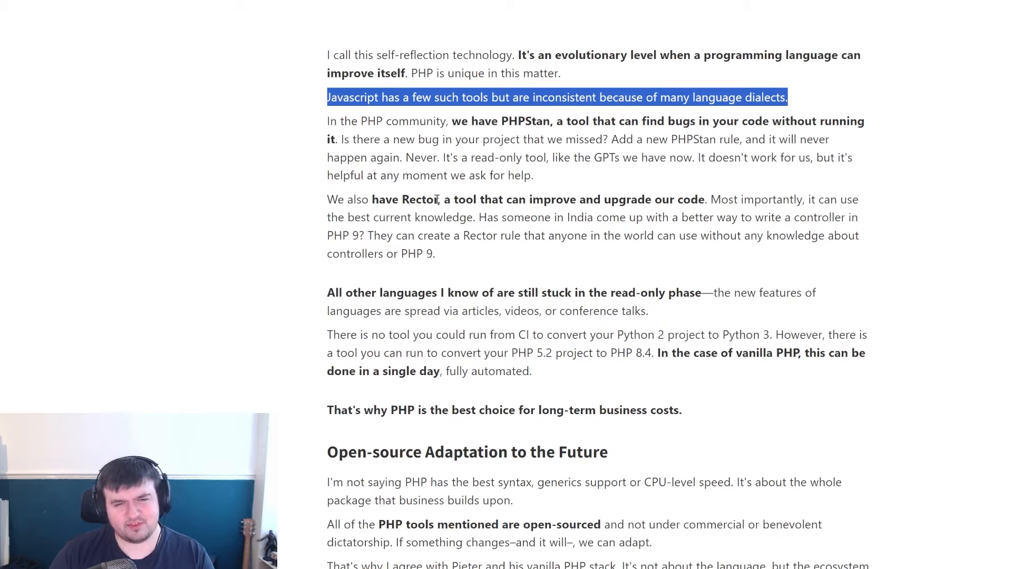
mouse_move(652, 205)
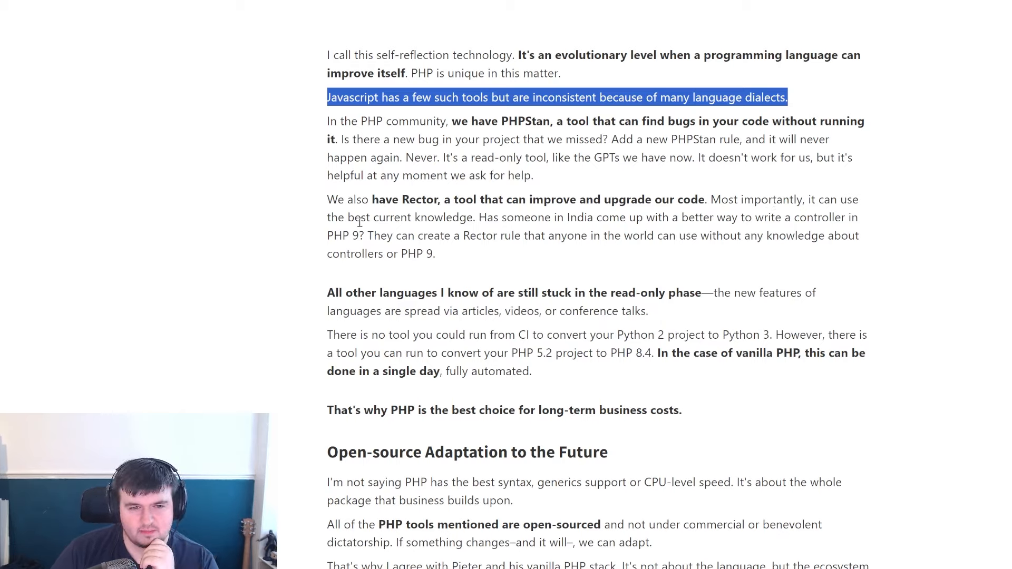
mouse_move(651, 224)
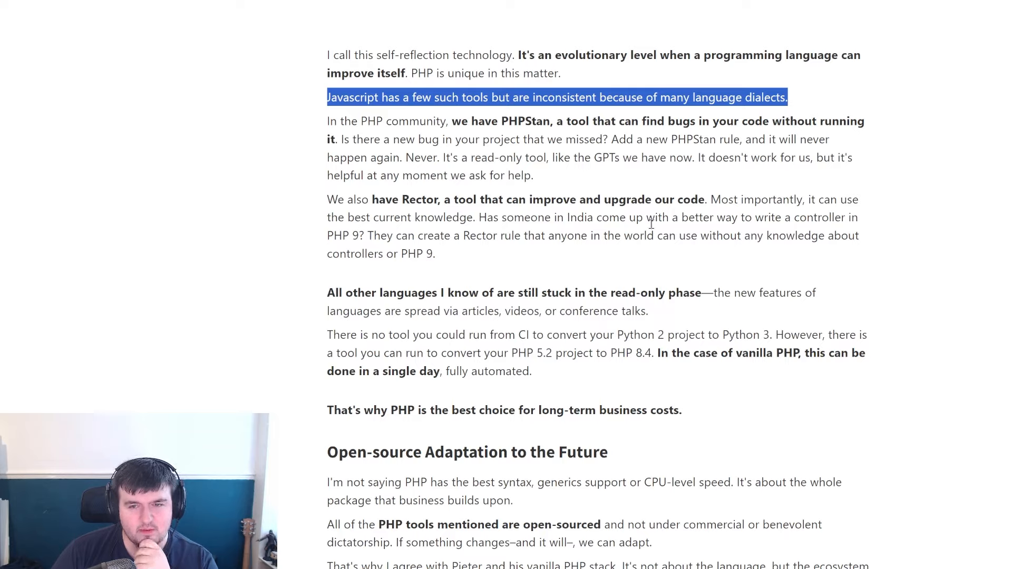
mouse_move(378, 239)
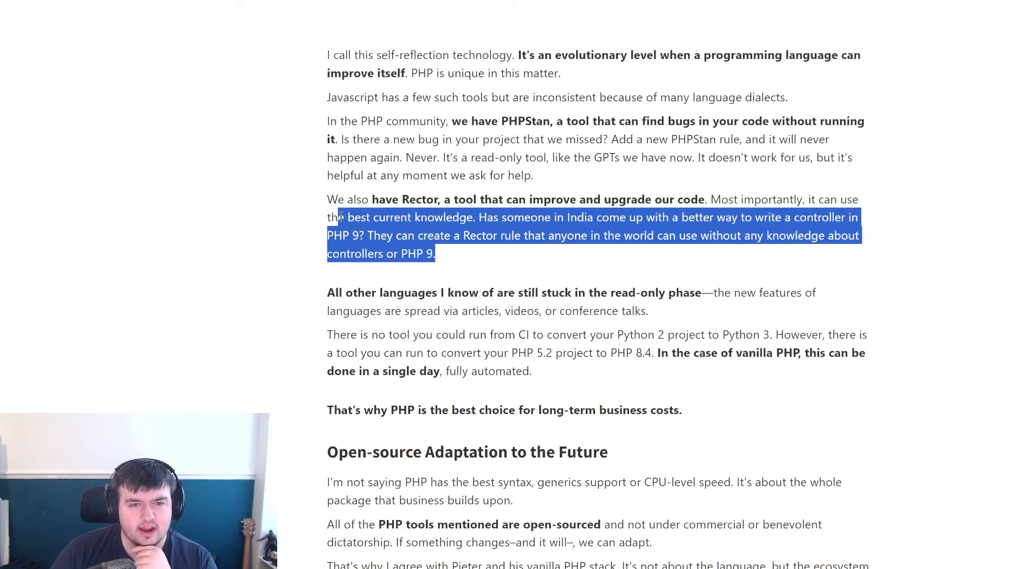
- Clear the highlight on the Rector passage so the article text is unmarked
click(462, 262)
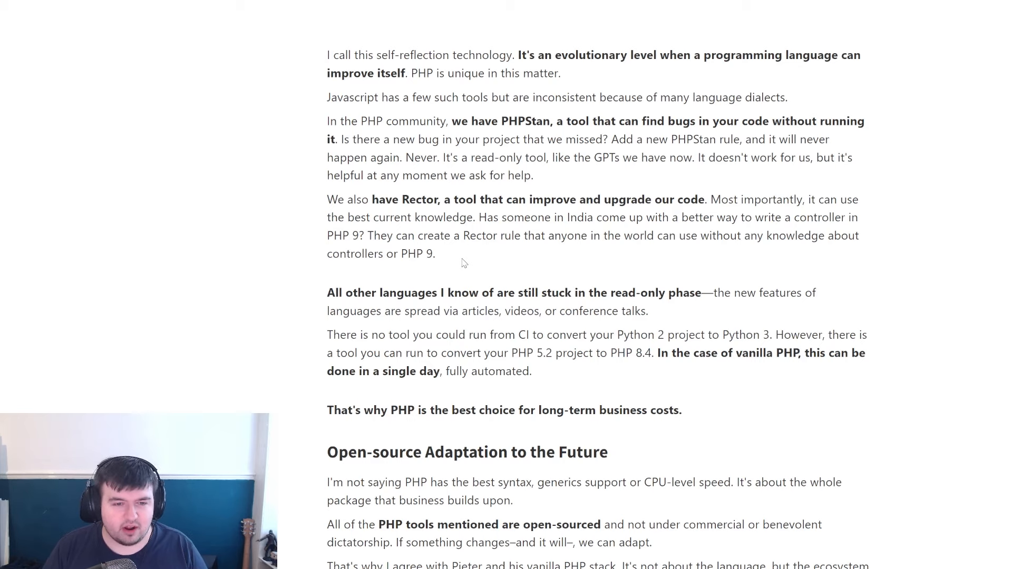
- Mark the sentence that vanilla PHP upgrades can be done in a single day, fully automated
scroll(down, 3)
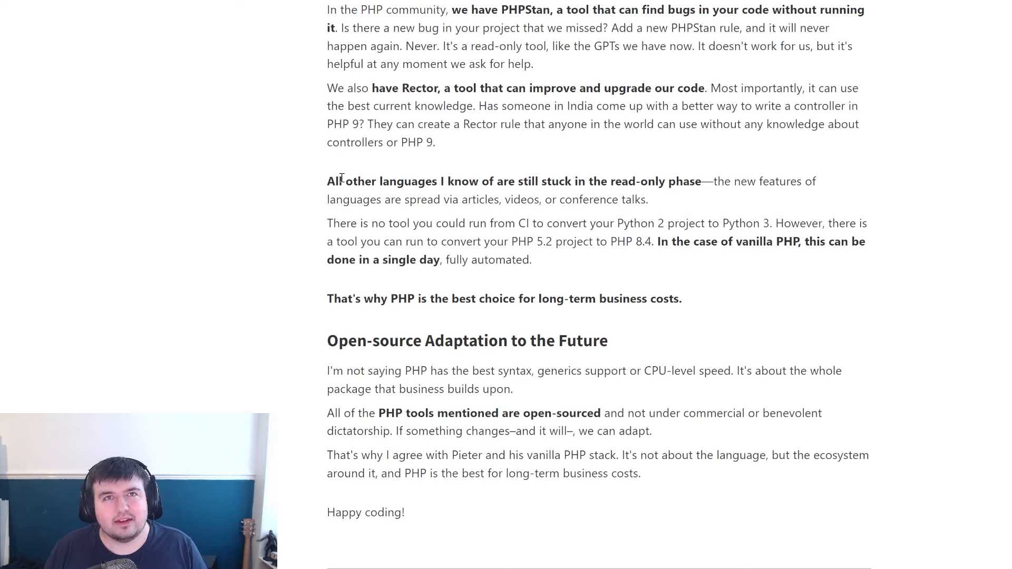
double_click(523, 259)
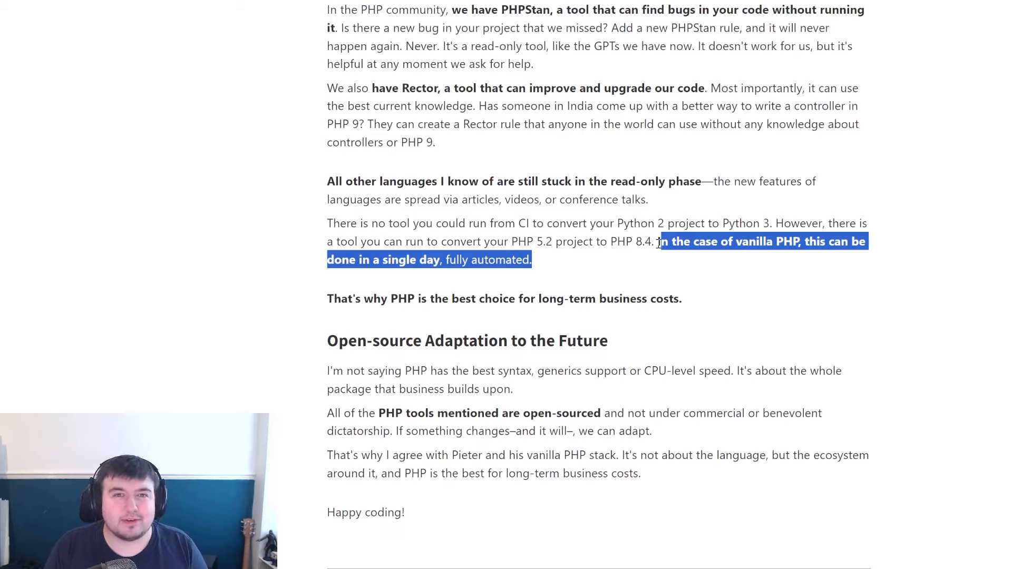
click(507, 252)
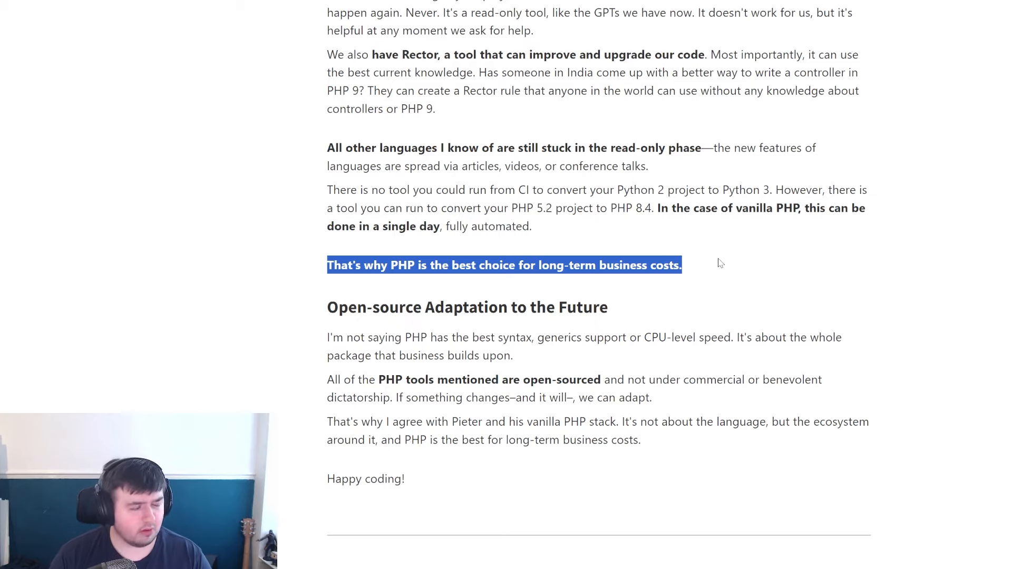
mouse_move(416, 340)
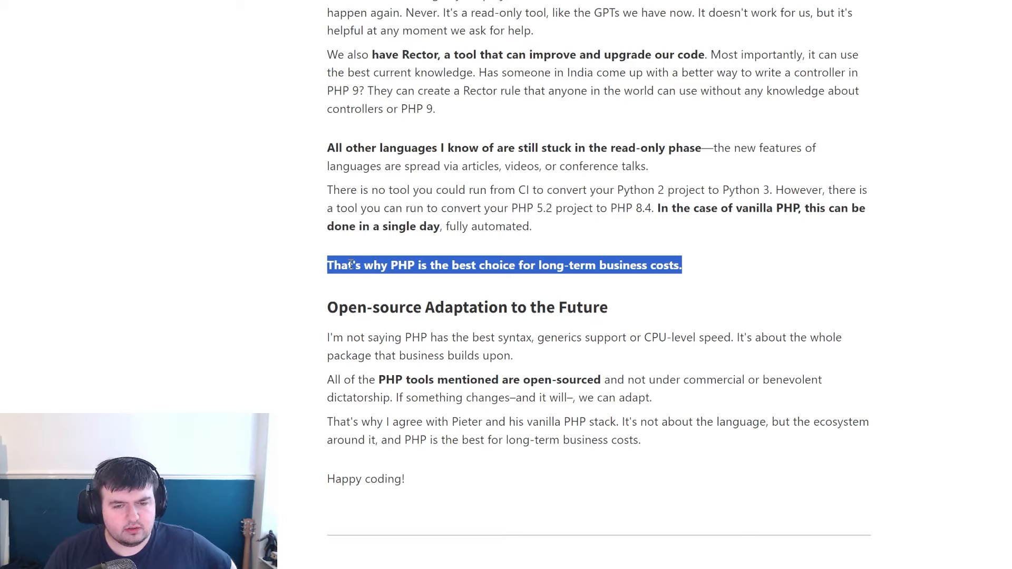
mouse_move(325, 310)
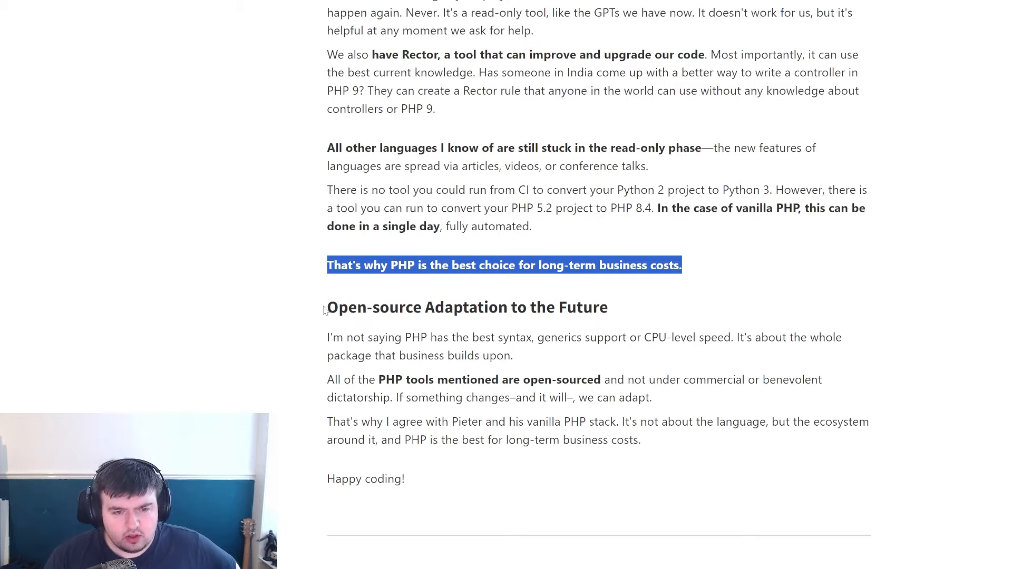
click(323, 338)
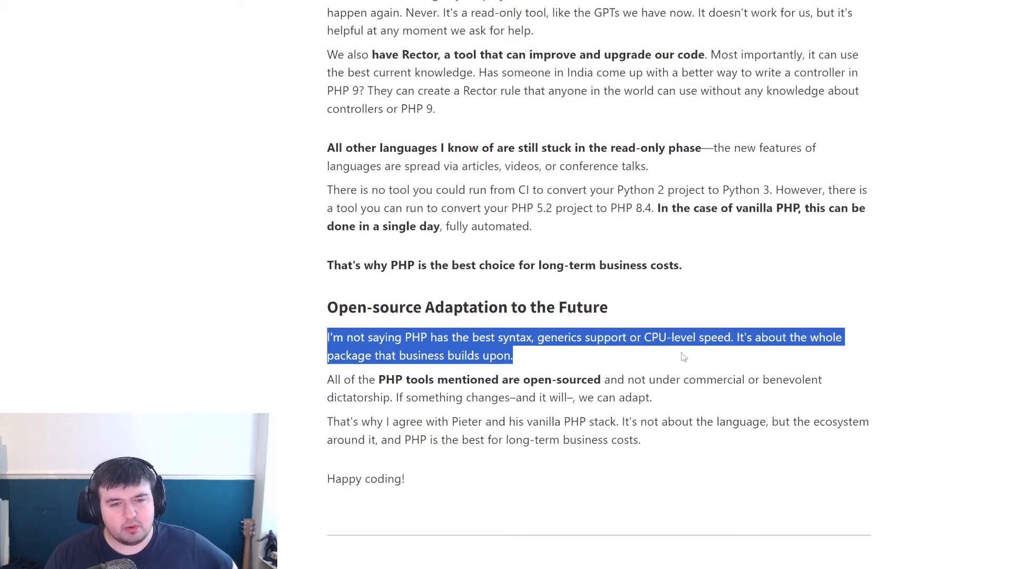
mouse_move(523, 358)
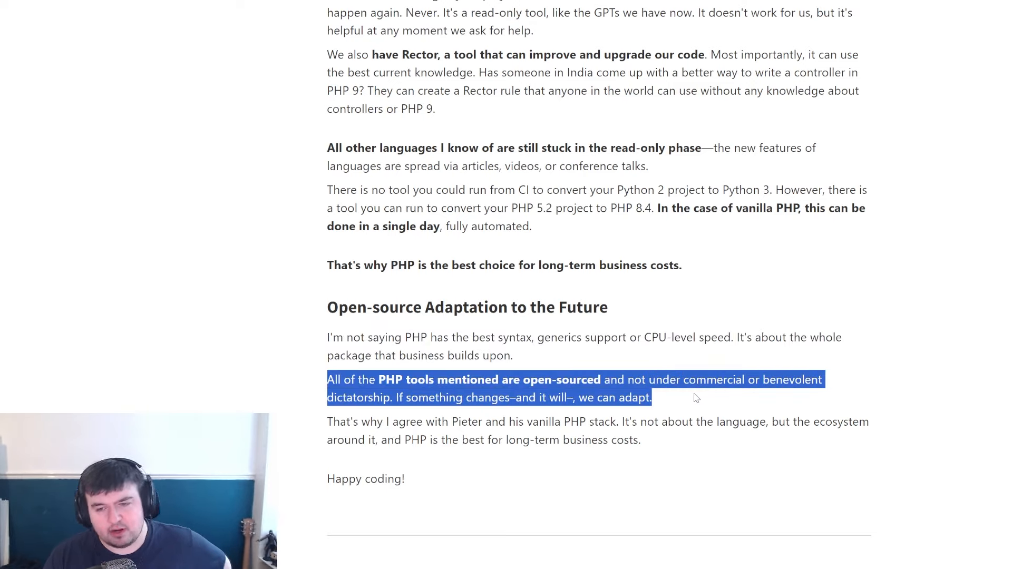
mouse_move(681, 404)
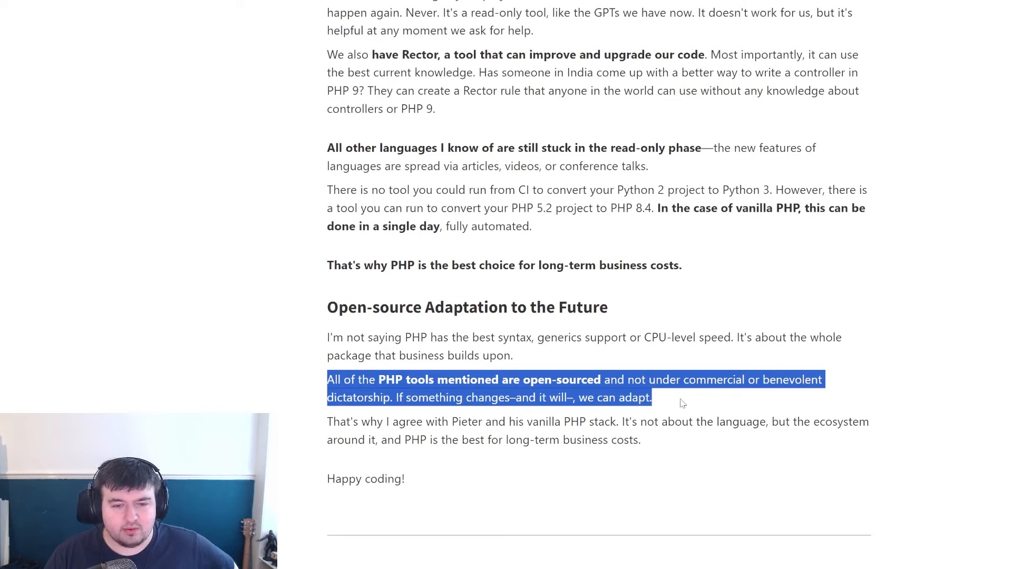
click(677, 405)
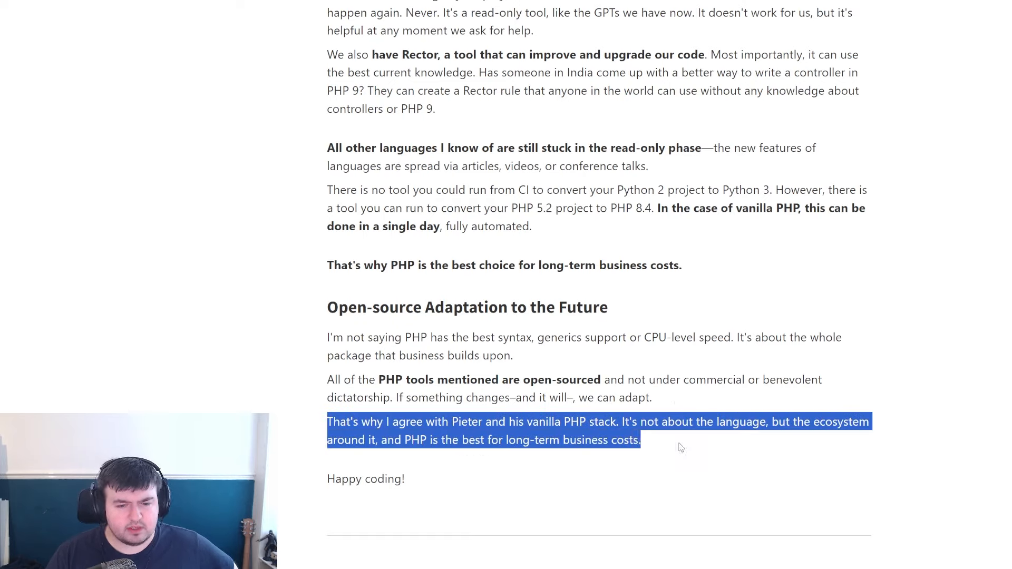
click(680, 447)
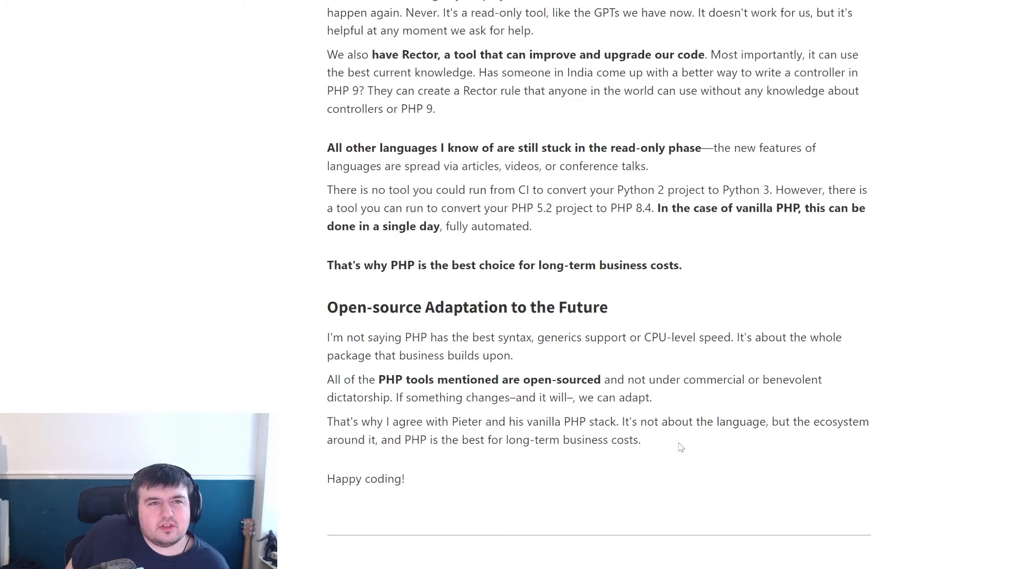
- Revisit the long-term business PHP article from its title down through the Hype-driven section
scroll(up, 3)
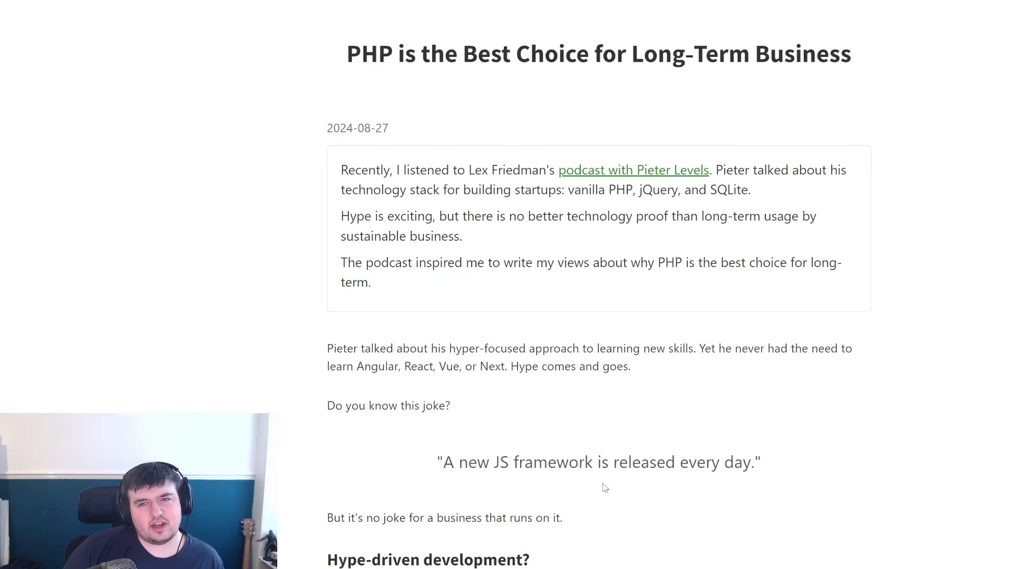
mouse_move(342, 57)
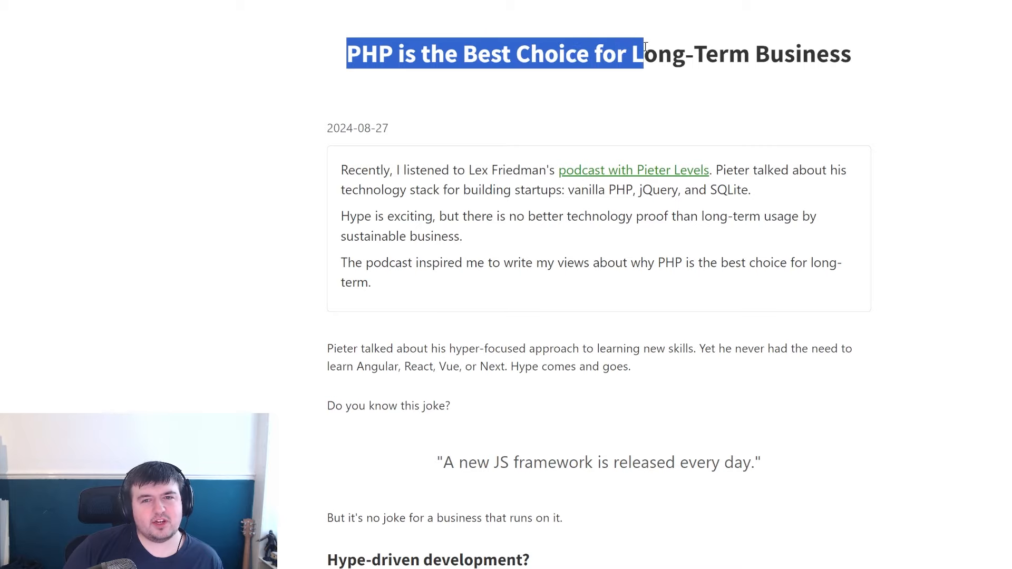
scroll(down, 3)
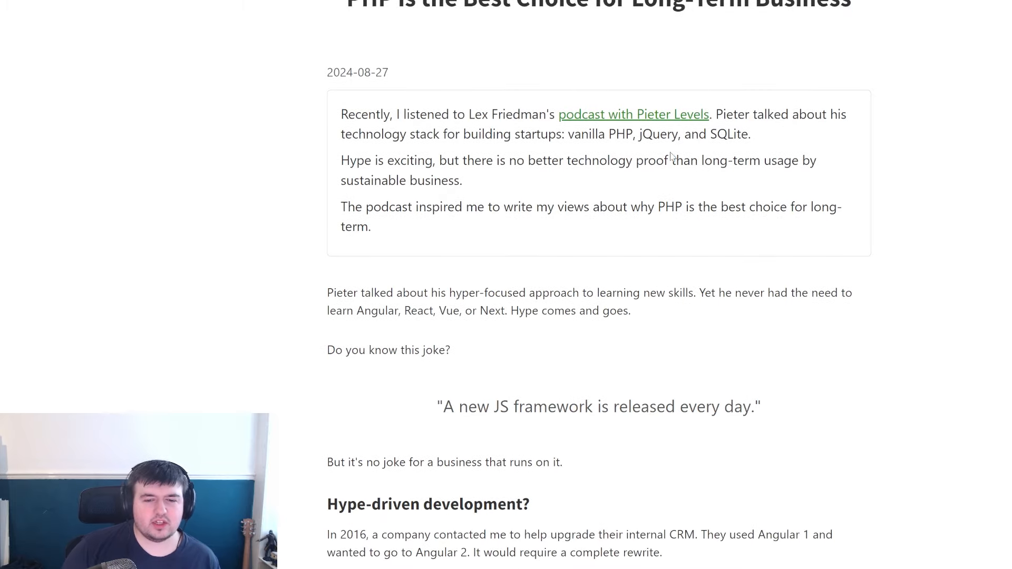
scroll(down, 3)
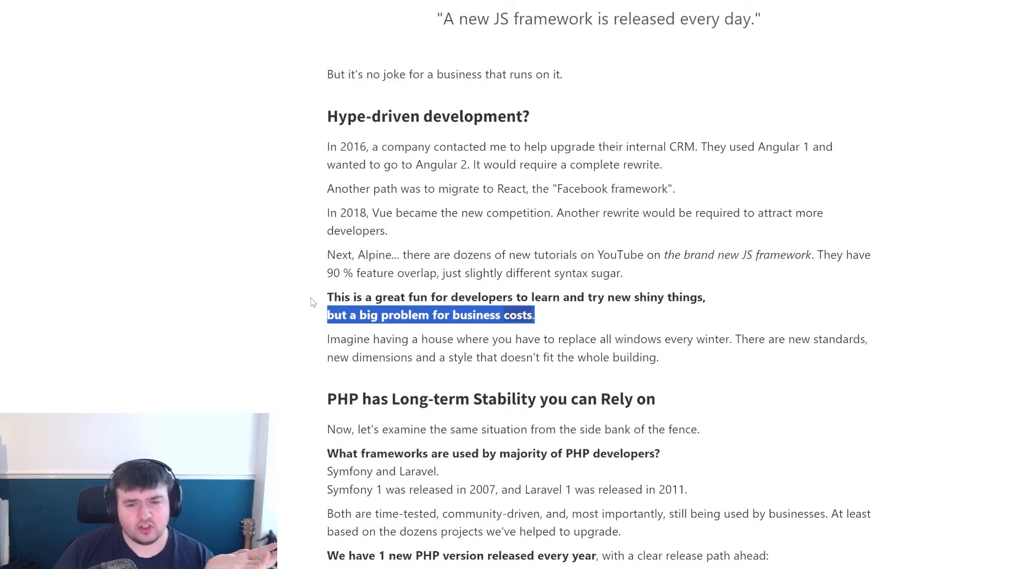
scroll(down, 3)
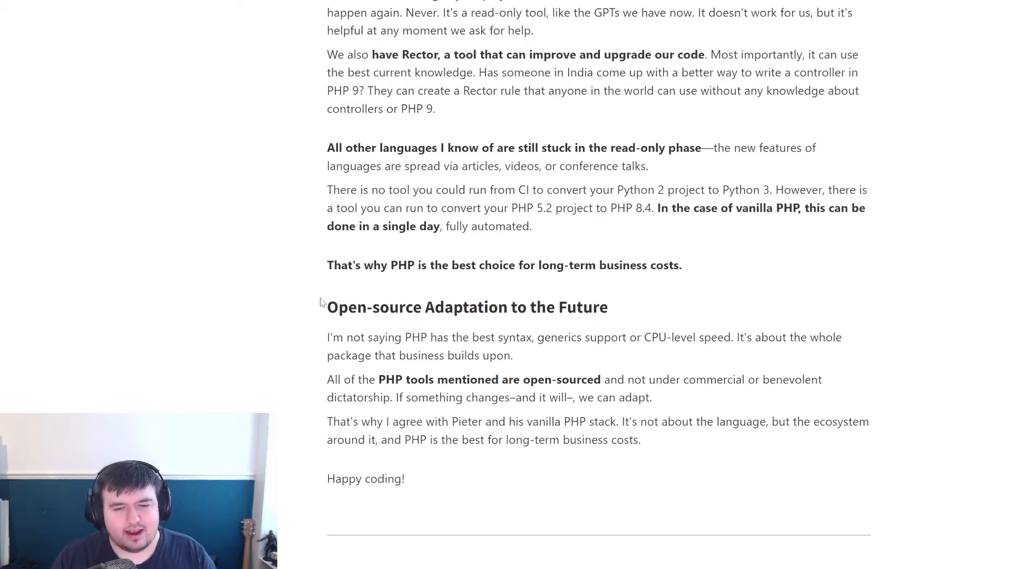
mouse_move(309, 282)
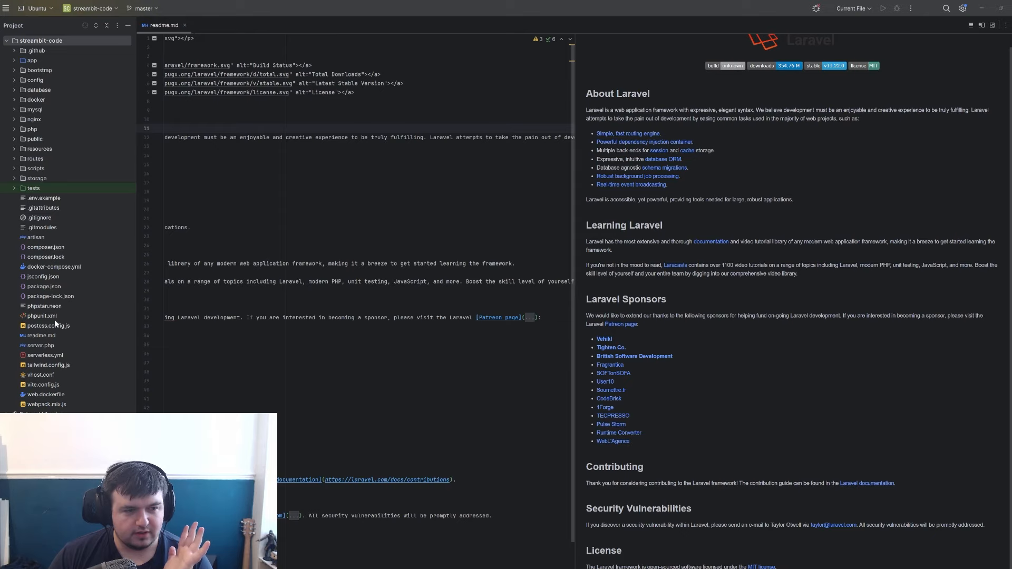
- View phpunit.xml with its Feature and Unit test suites and testing environment variables
click(44, 316)
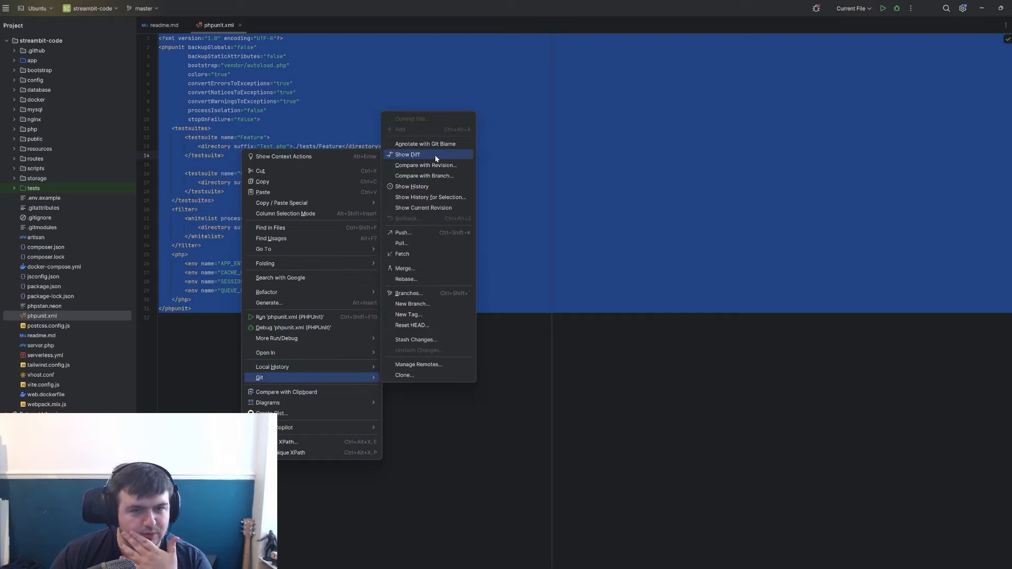
click(411, 186)
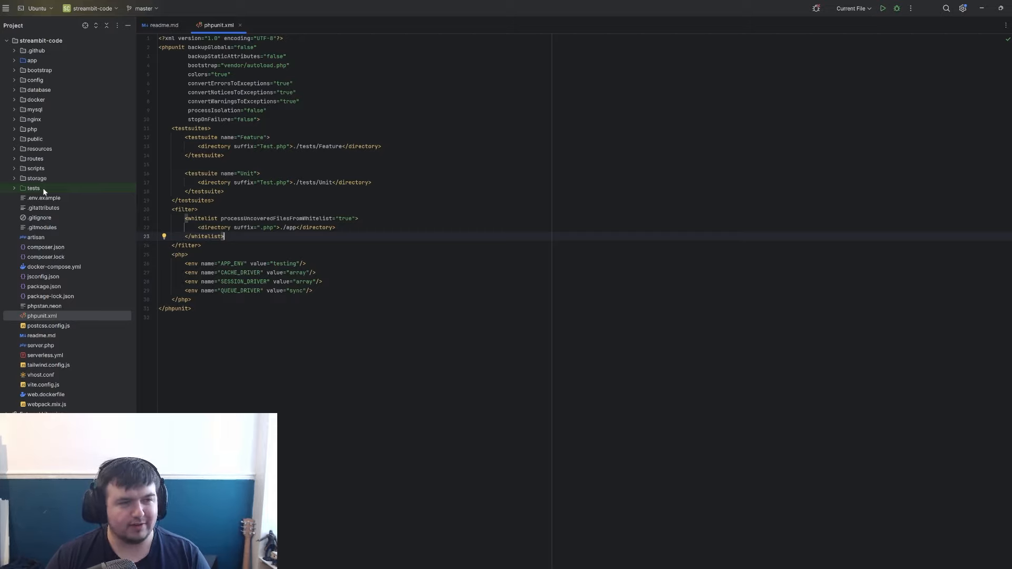
- Show the about.blade.php template and expose the resources/js folder in the Project tree
click(39, 148)
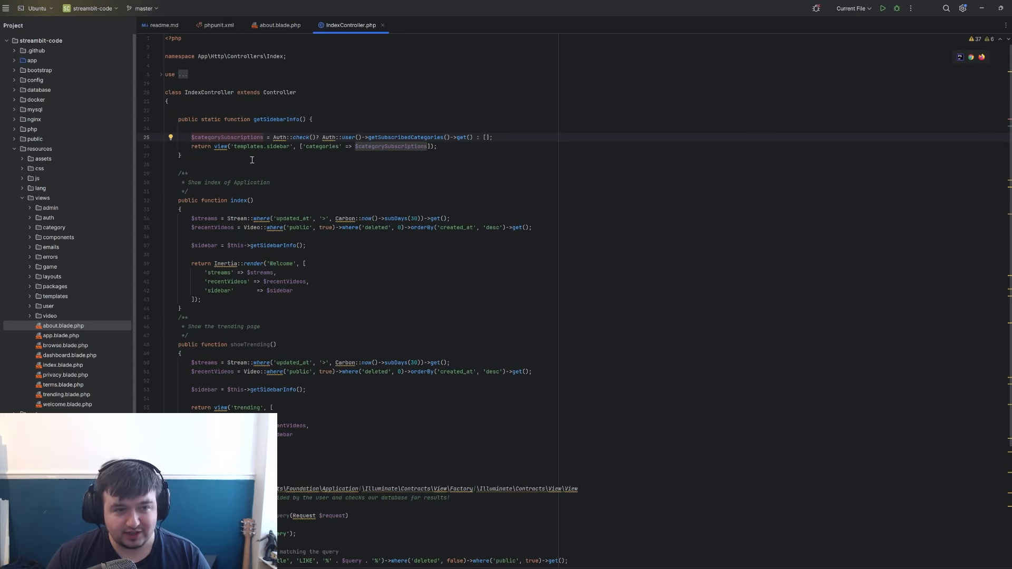
click(277, 24)
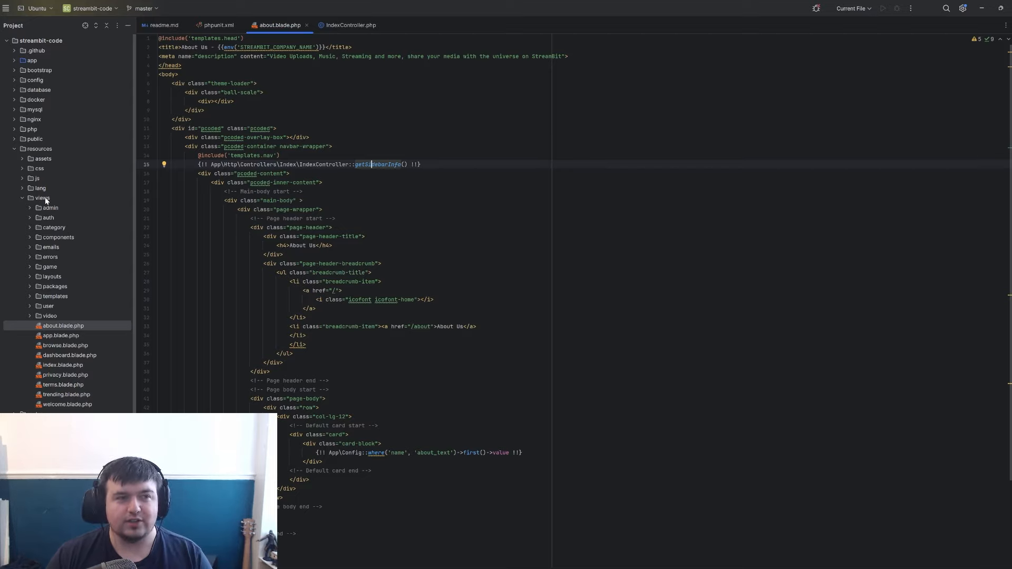
click(36, 178)
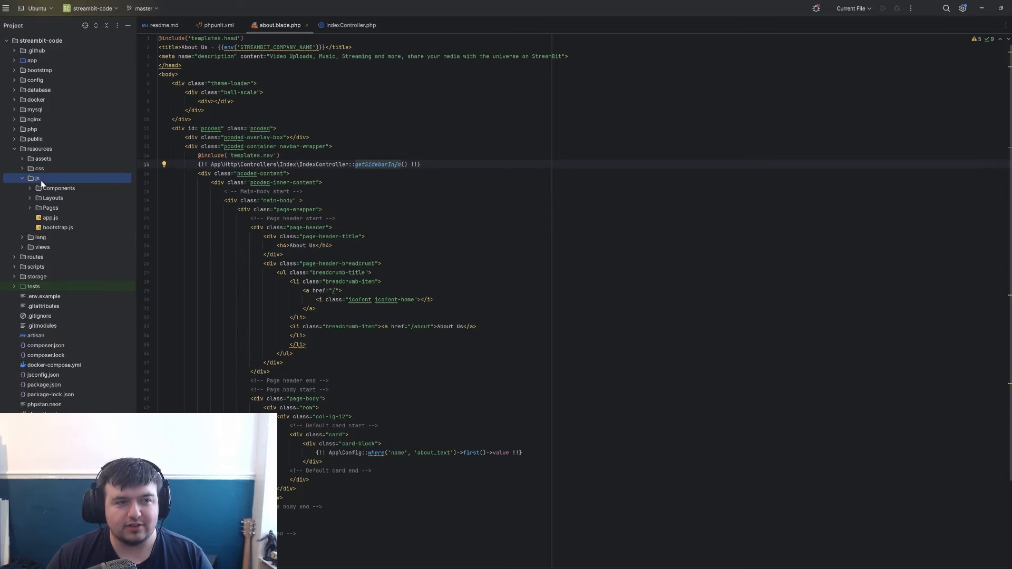
click(51, 208)
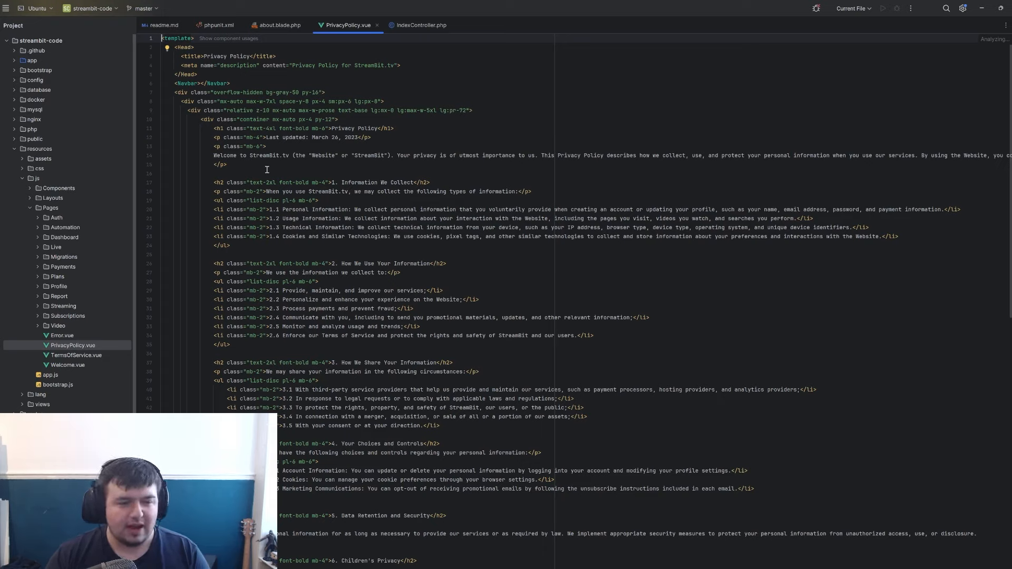
mouse_move(99, 373)
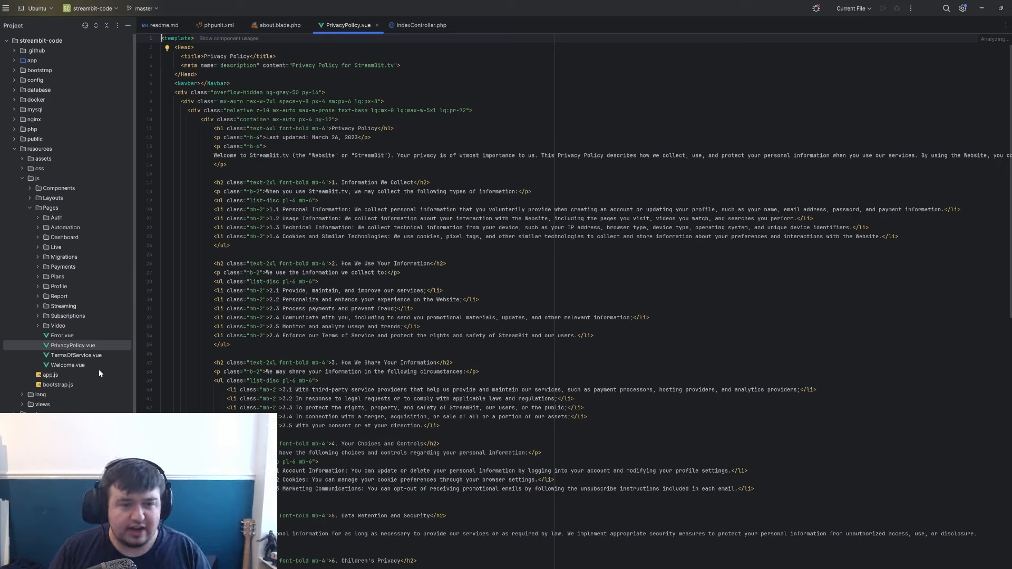
mouse_move(75, 355)
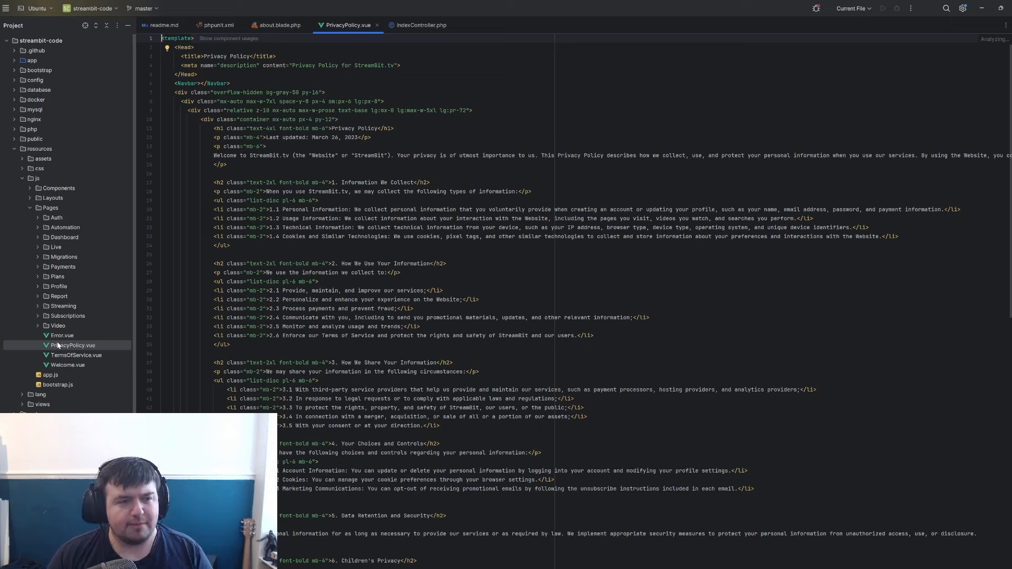
mouse_move(52, 218)
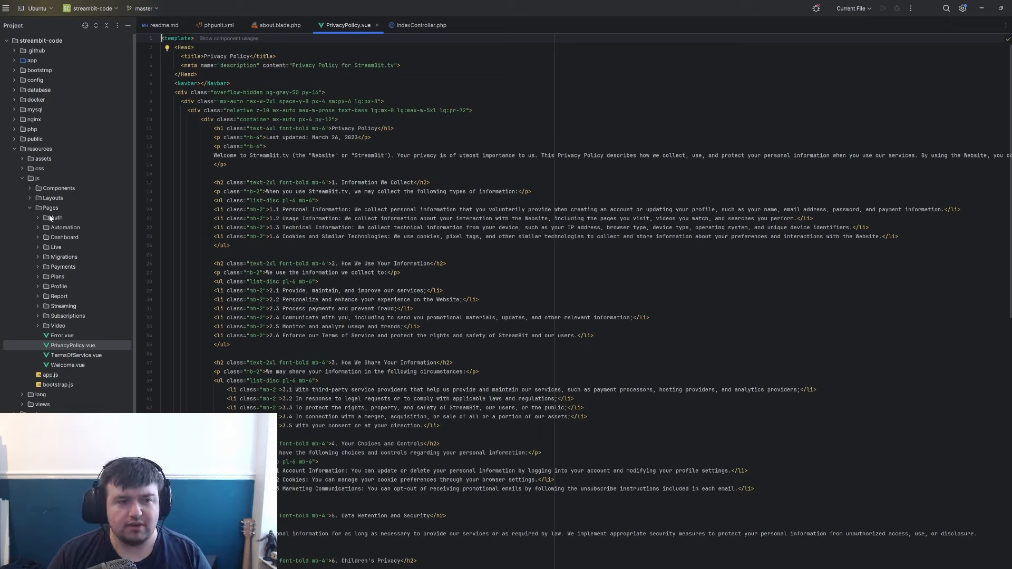
- Collapse the js Pages folder and list the resources views blade templates again
click(51, 208)
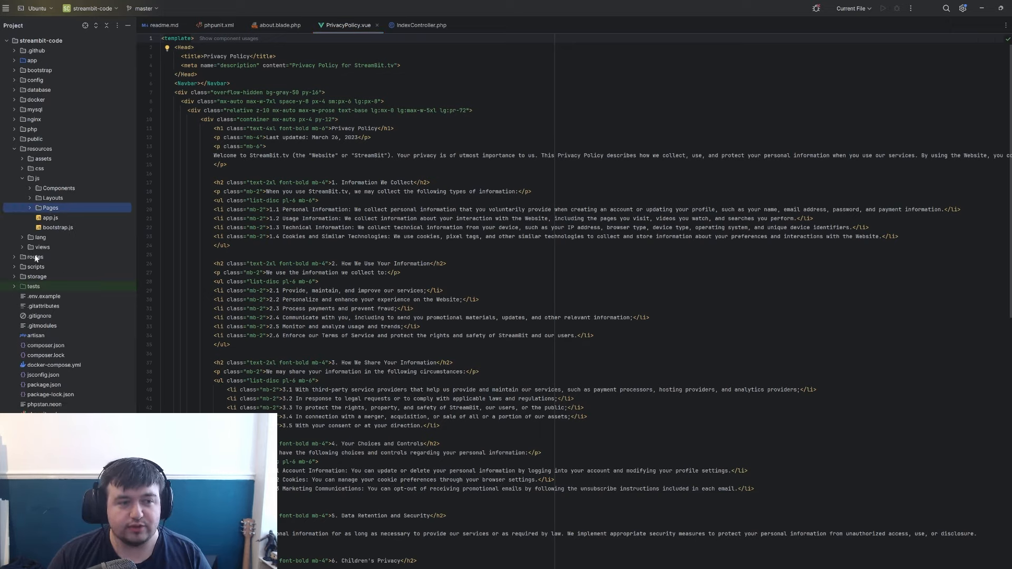
click(42, 247)
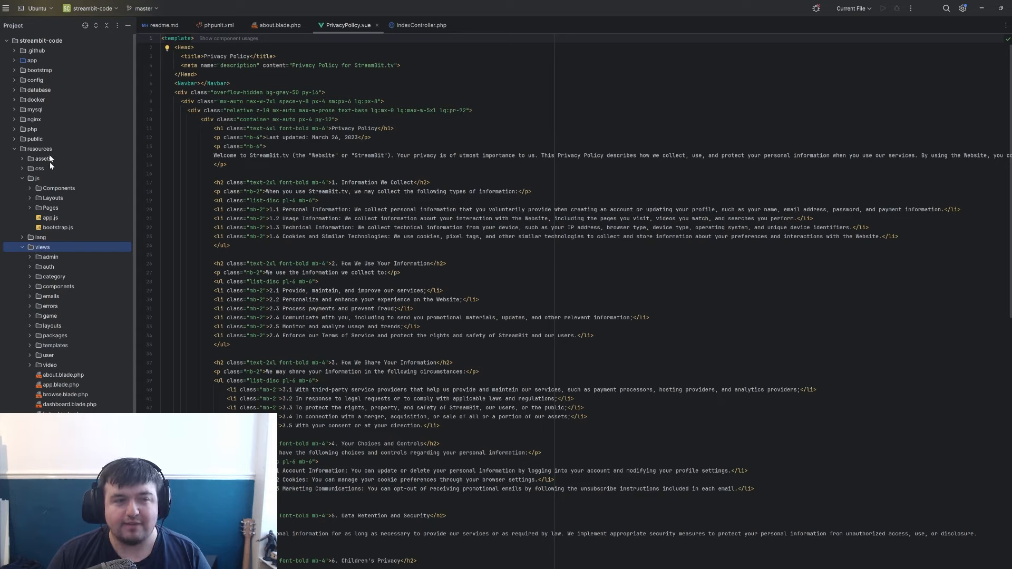
mouse_move(36, 237)
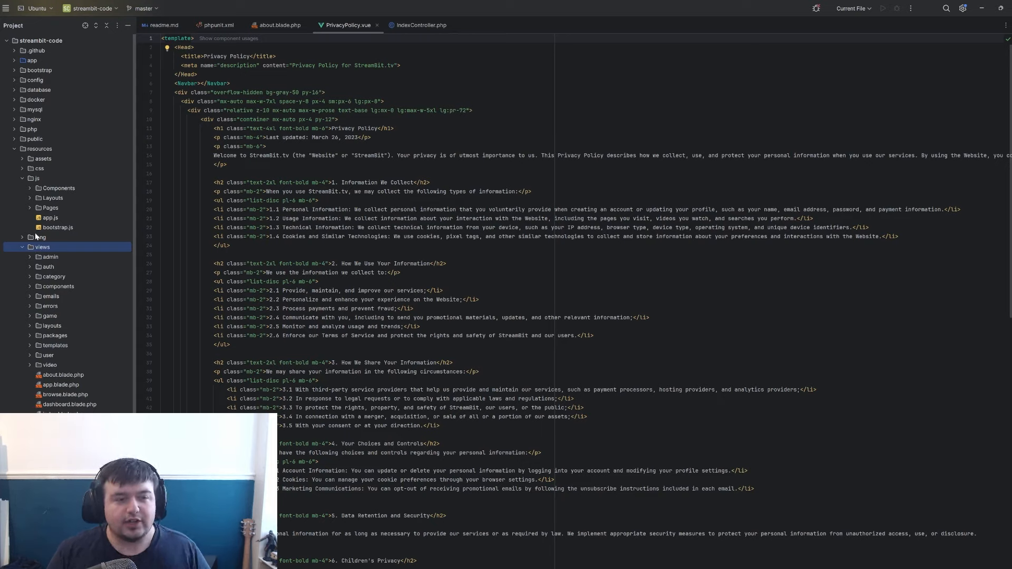
mouse_move(71, 292)
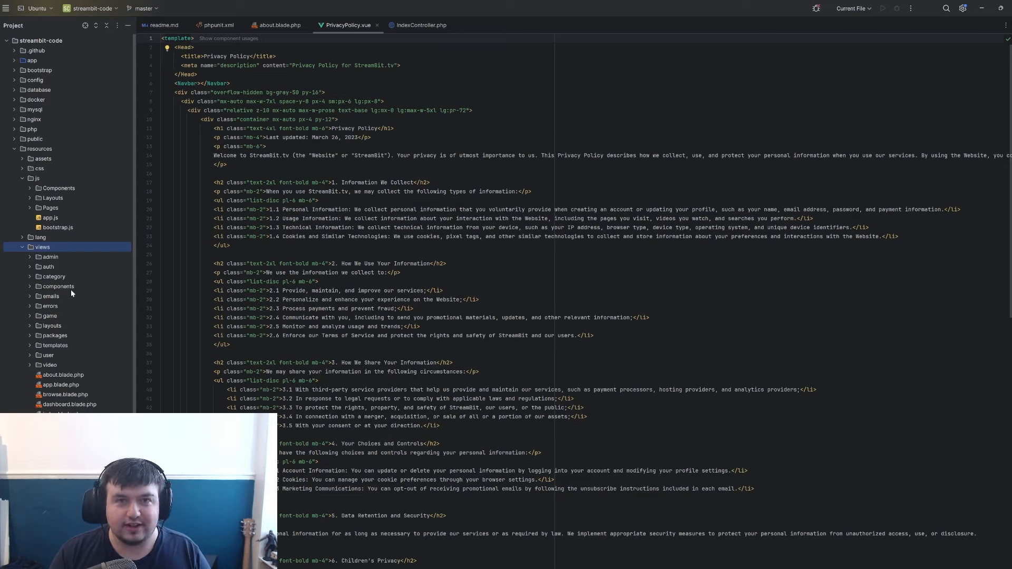
mouse_move(65, 279)
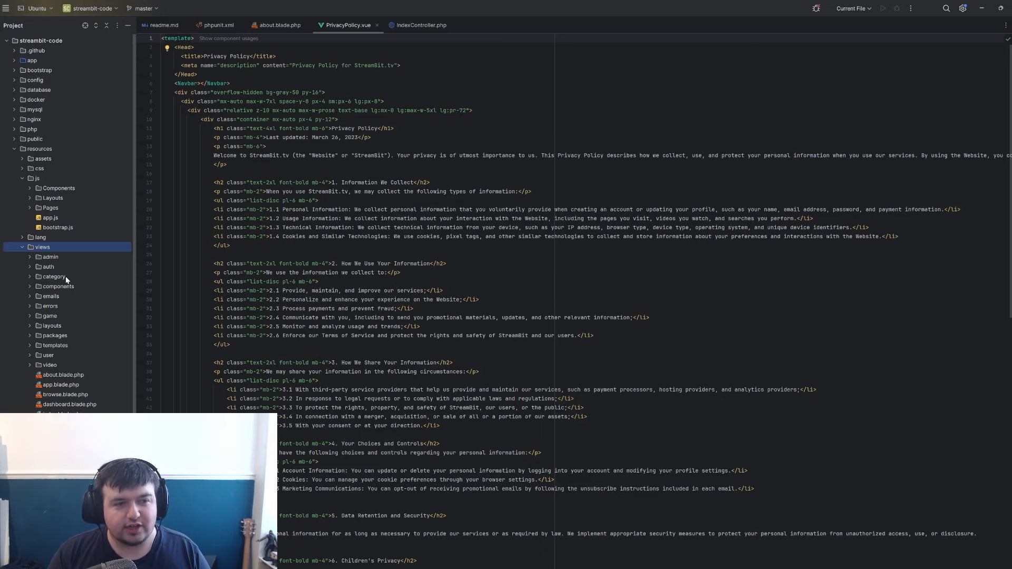
mouse_move(54, 262)
text(web.php)
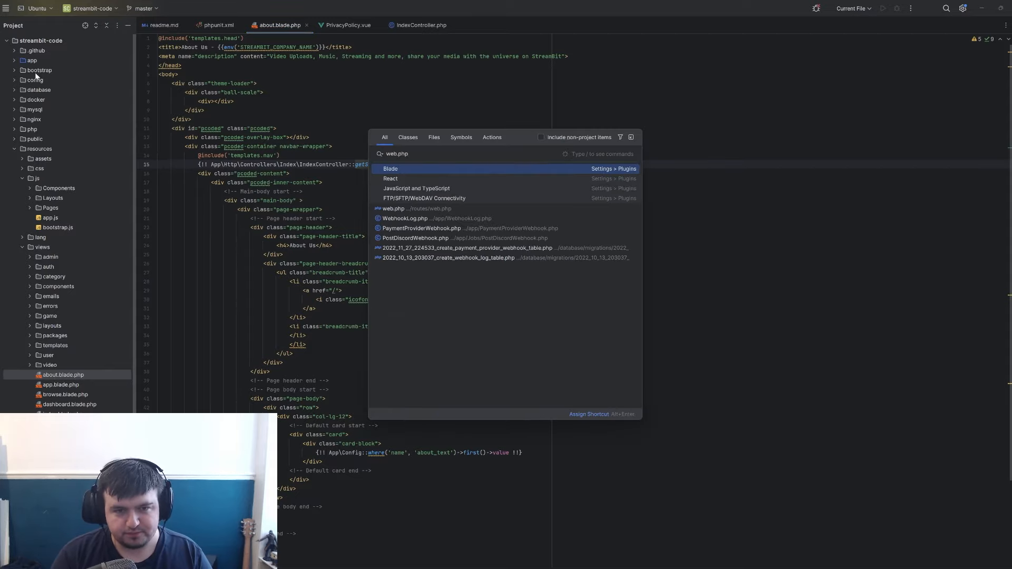
- Jump from the web.php route to VideoController's showReportVideo method and back to the routes
click(392, 209)
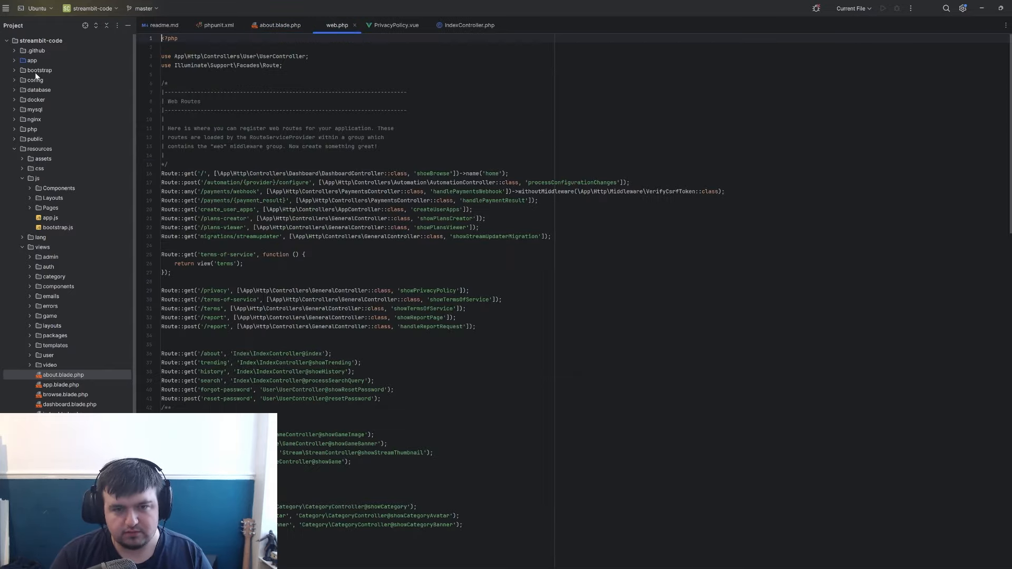
scroll(down, 3)
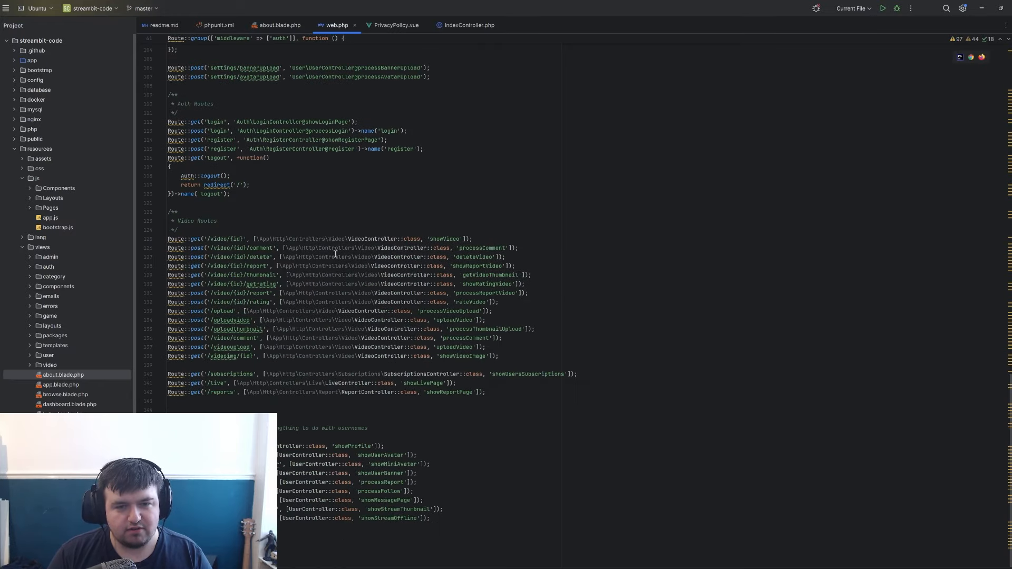
click(399, 25)
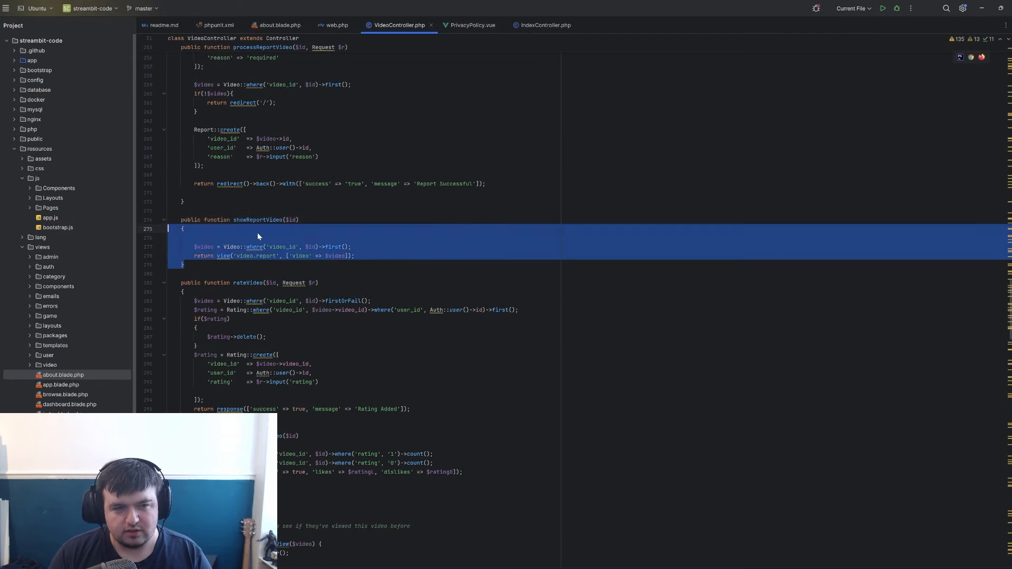
click(337, 25)
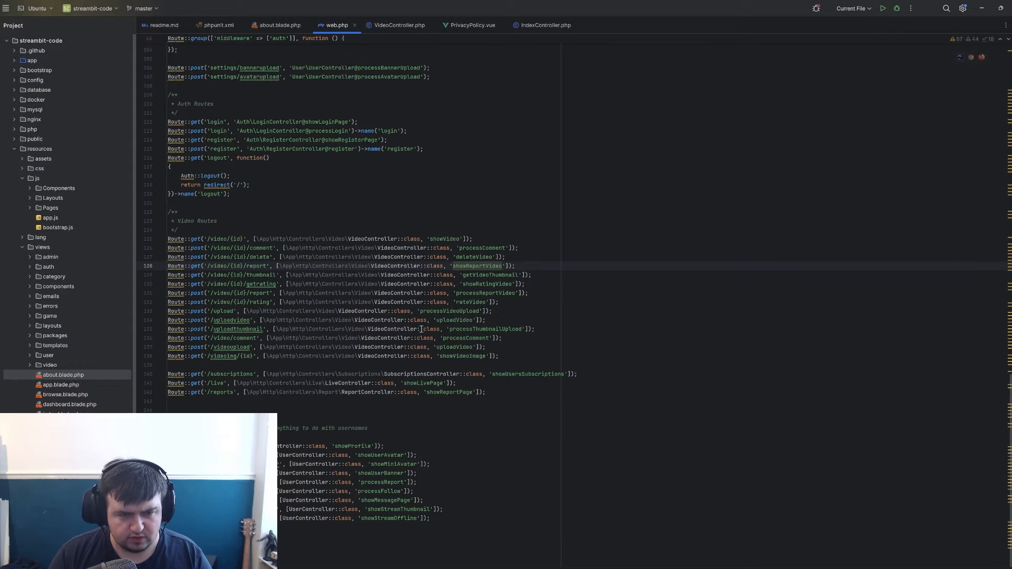
scroll(up, 3)
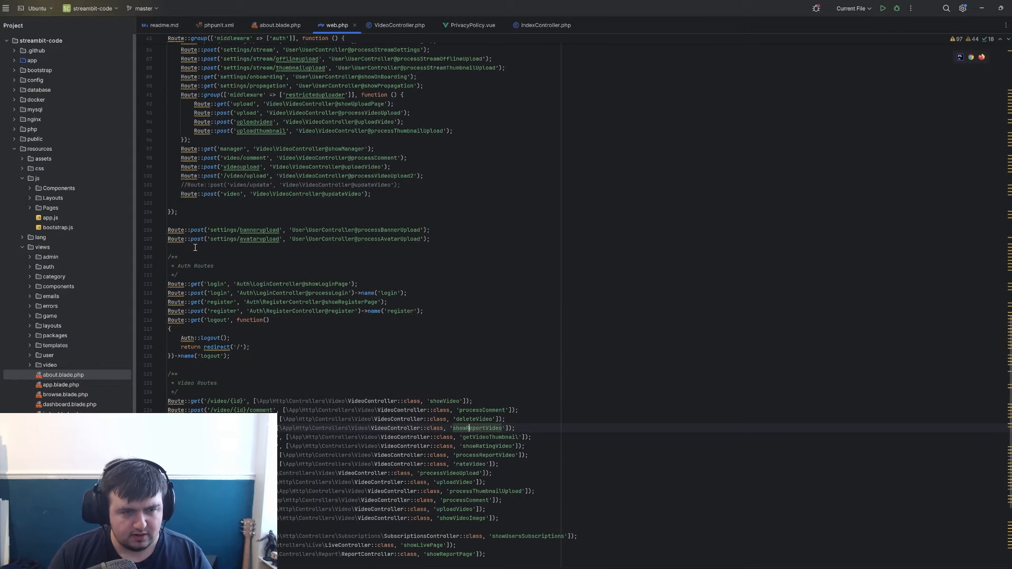
scroll(up, 3)
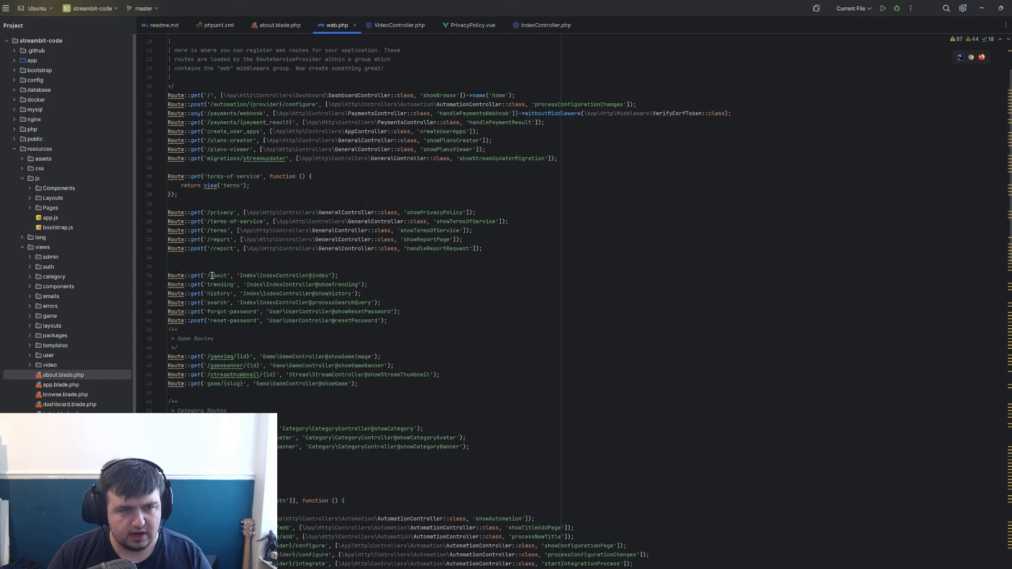
scroll(up, 3)
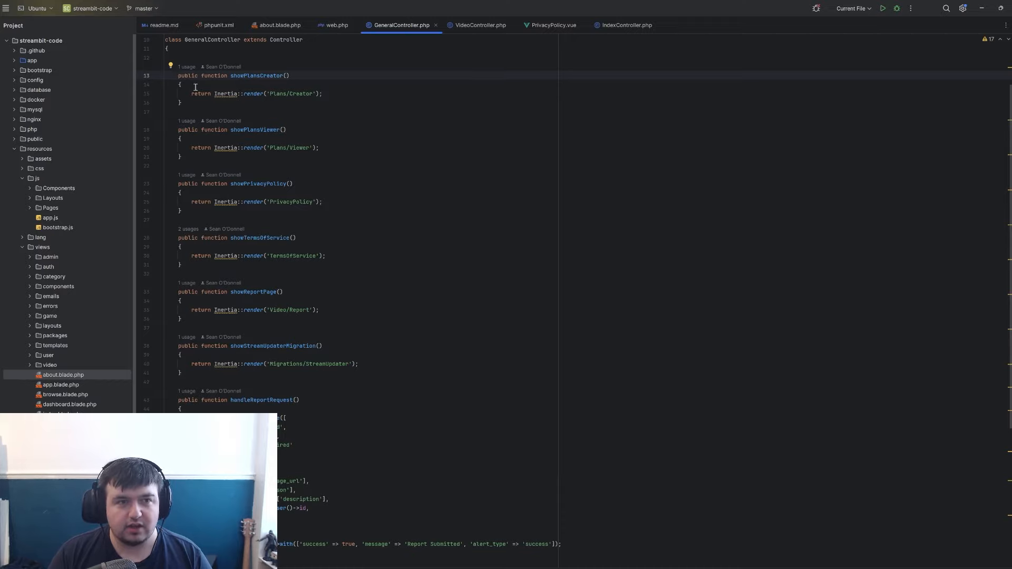
- Select the showPlansCreator method that renders the Plans/Creator page in GeneralController
drag(188, 75, 245, 102)
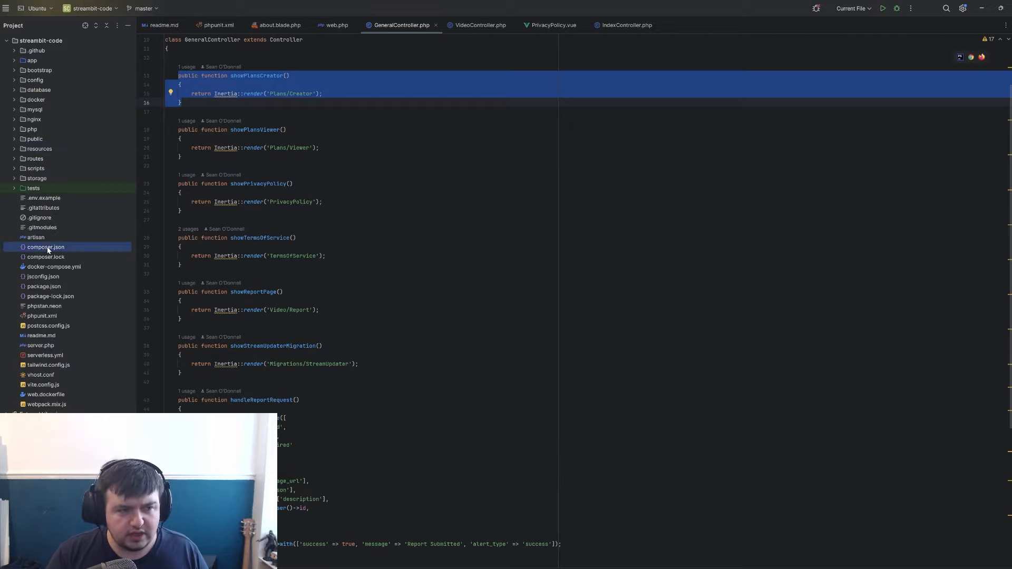
- Check laravel/framework ^11.0 in composer.json, then move on to the social-app project
click(45, 247)
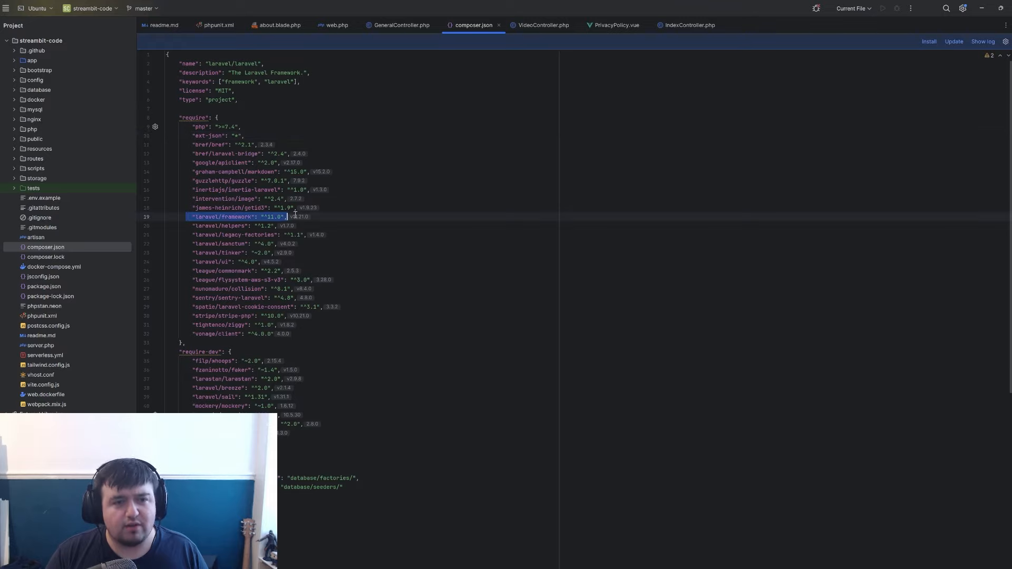
click(341, 218)
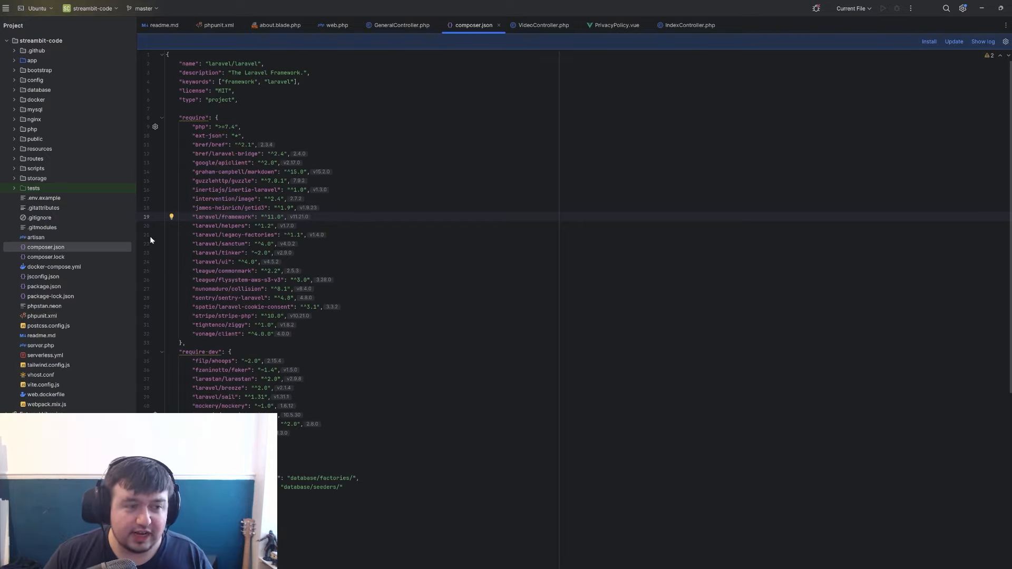
mouse_move(77, 271)
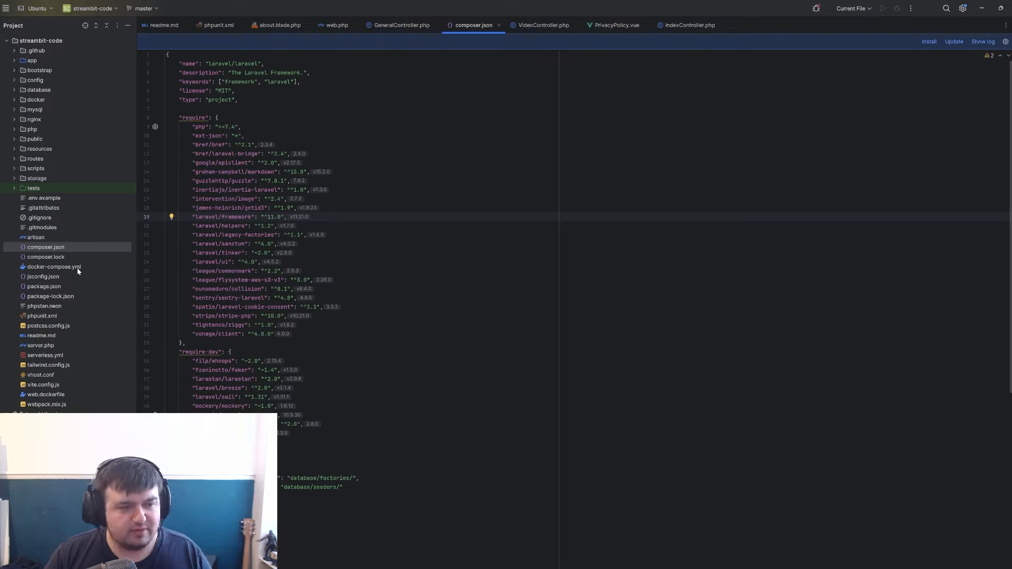
click(55, 267)
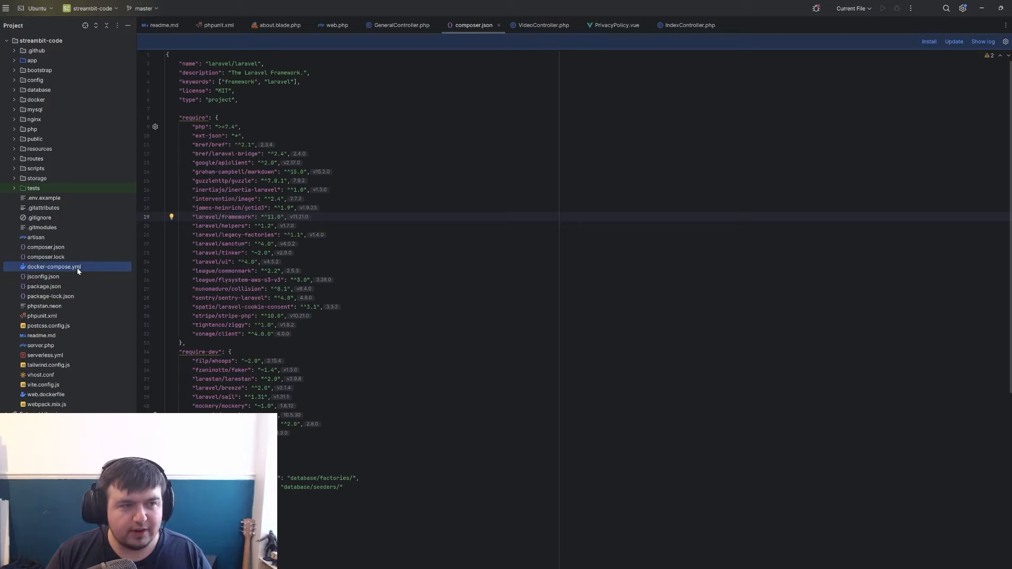
mouse_move(46, 129)
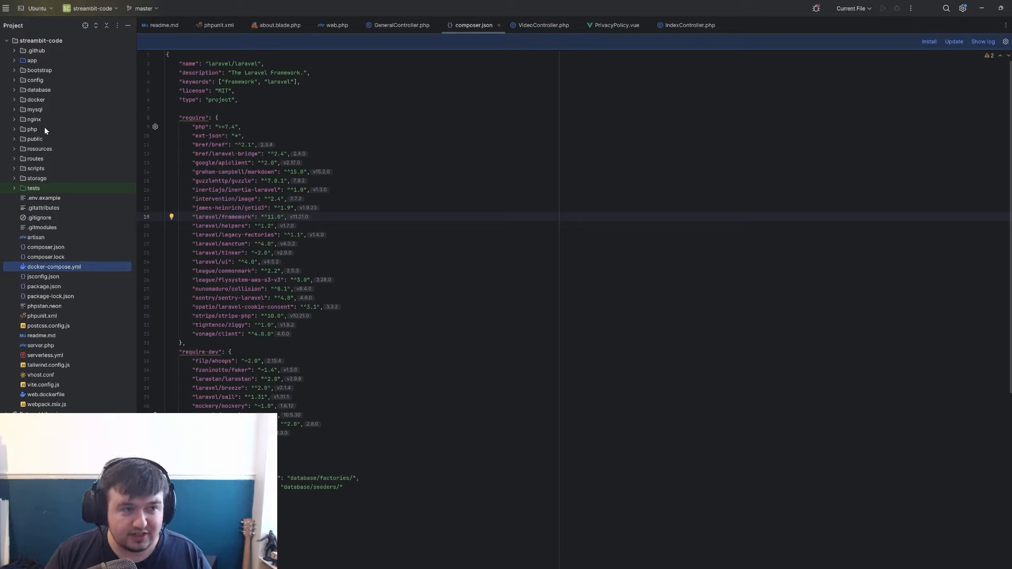
mouse_move(36, 279)
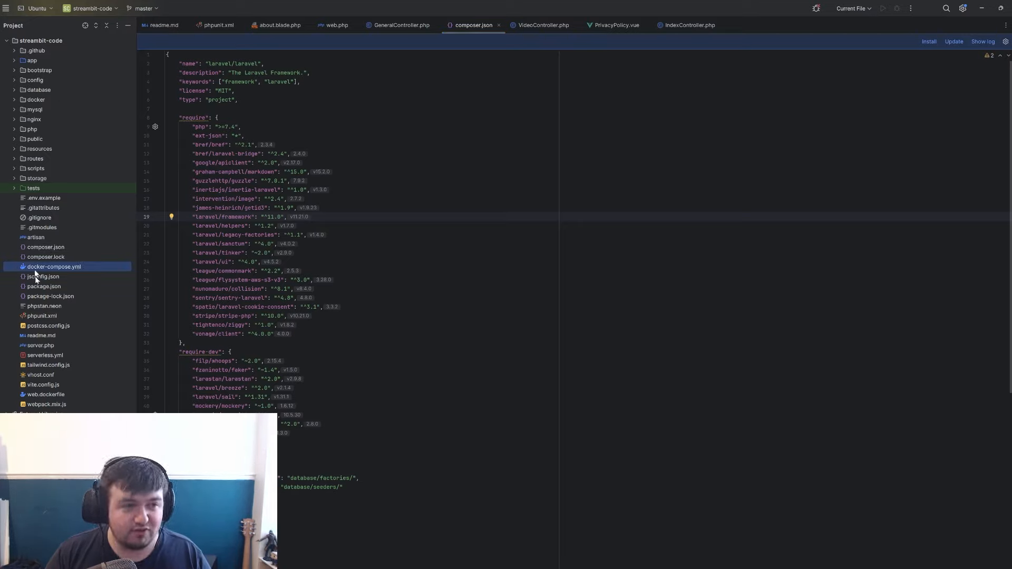
mouse_move(54, 315)
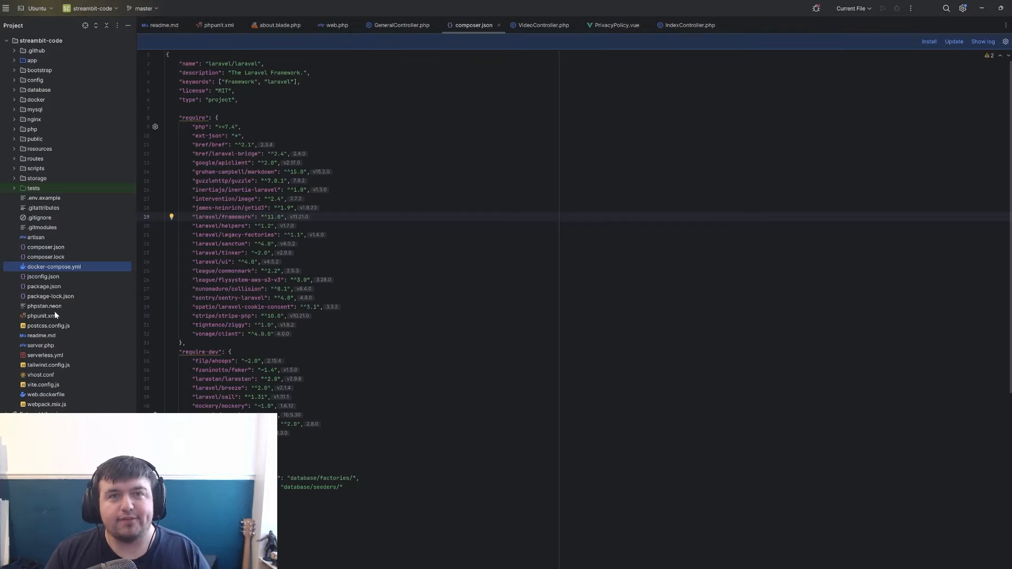
mouse_move(107, 228)
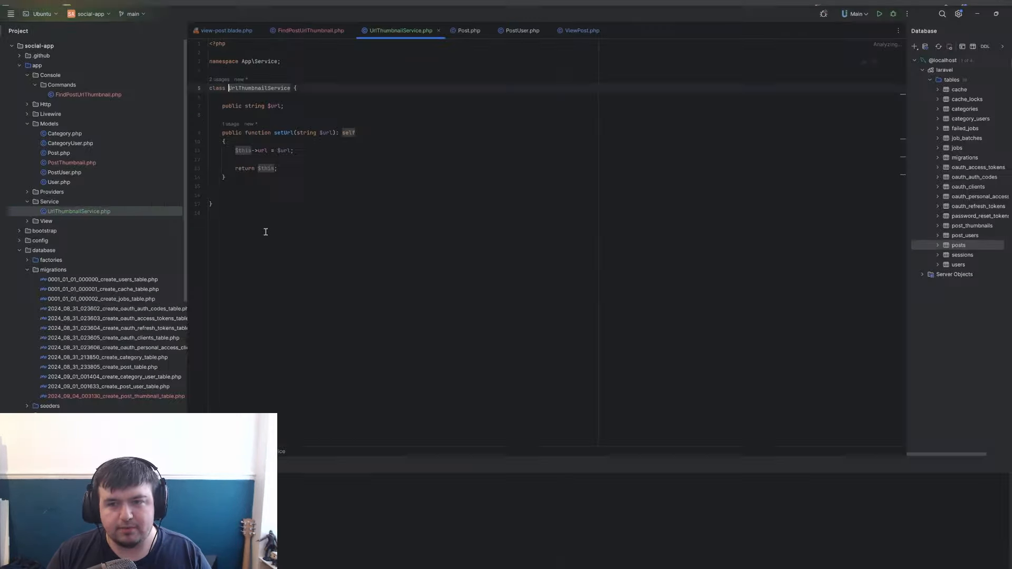
- Collapse app and database and expose the social-app resources views folders
click(113, 326)
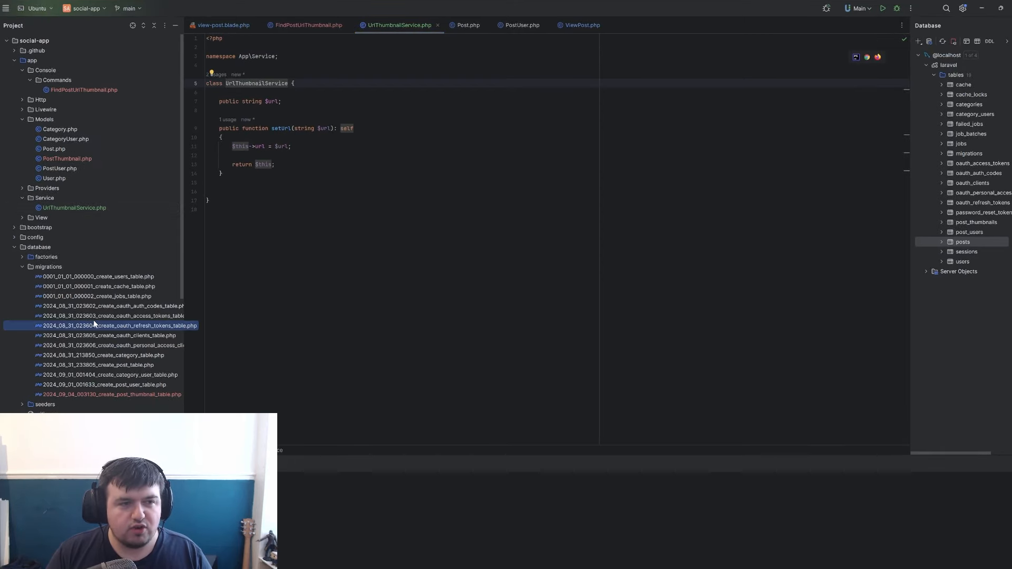
click(13, 60)
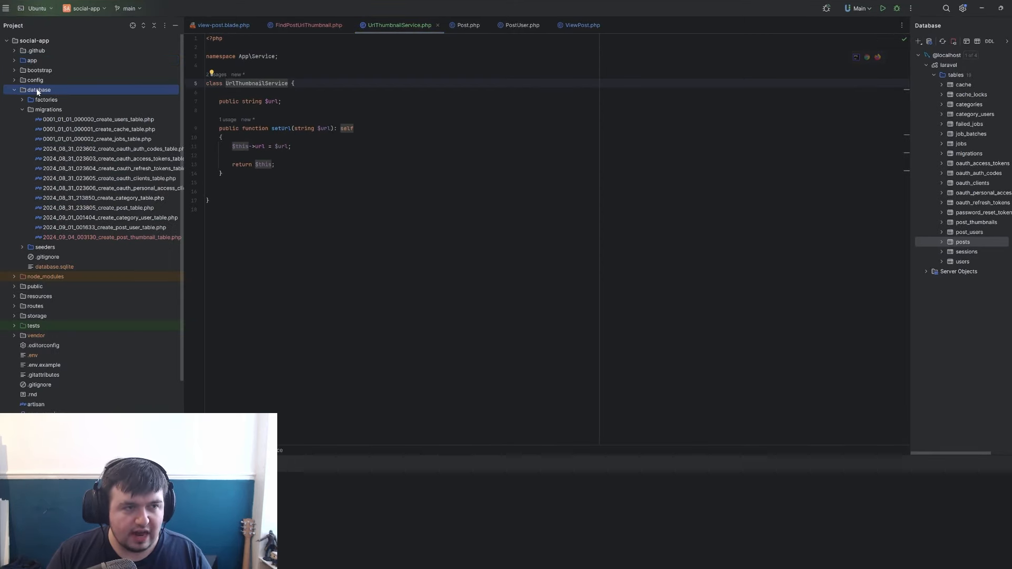
click(38, 90)
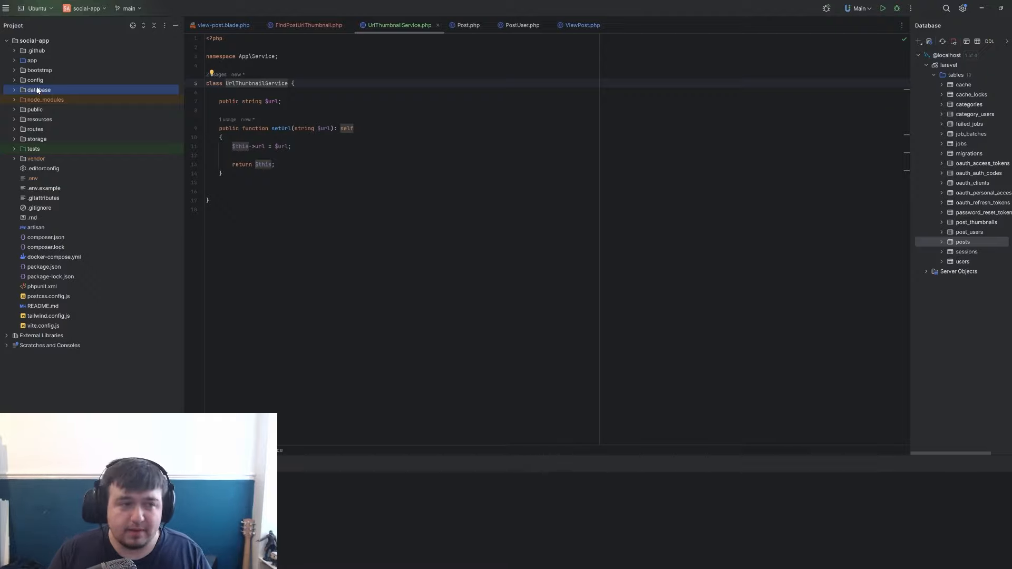
click(39, 120)
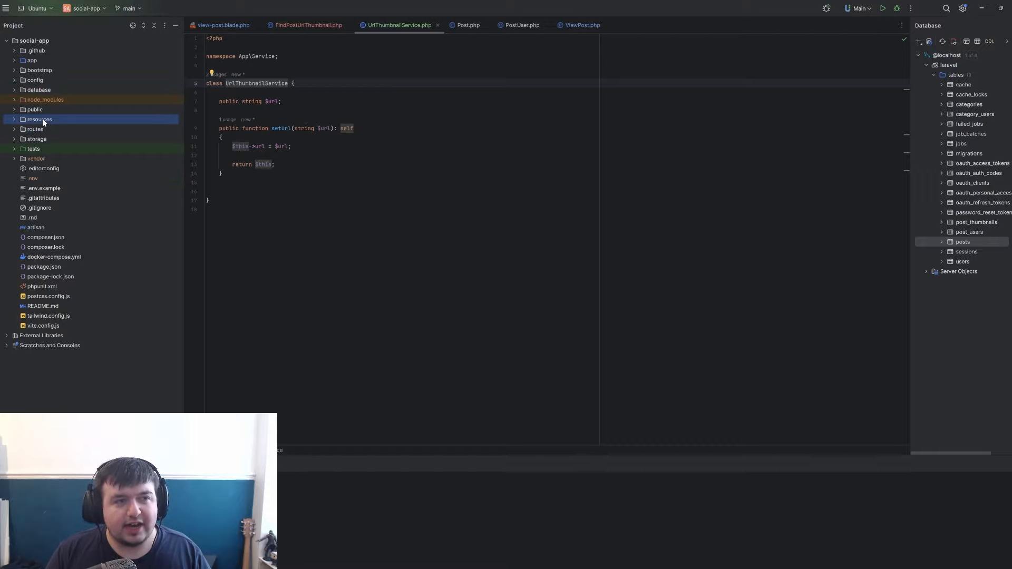
click(39, 120)
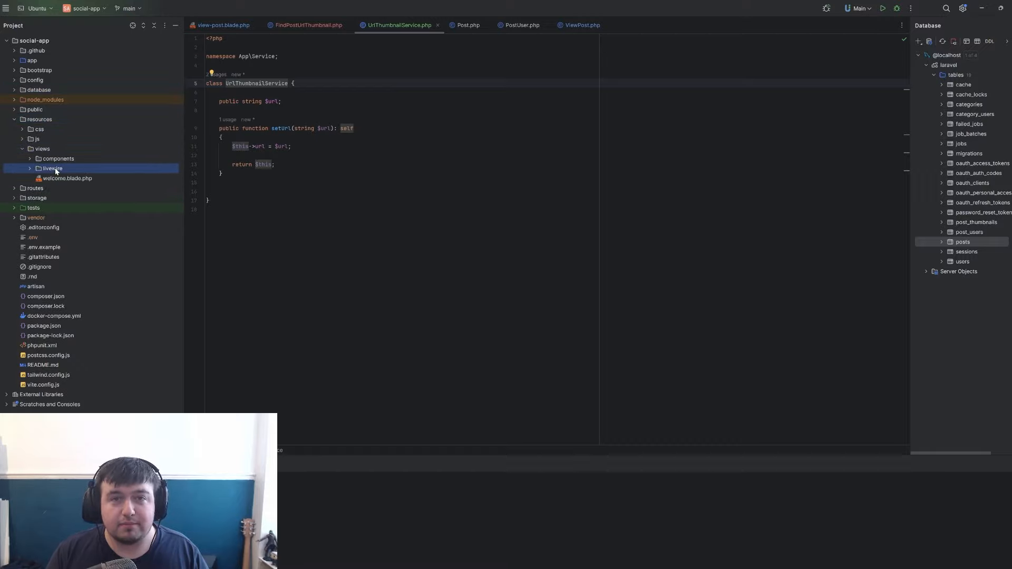
- Browse the livewire and components views and view the alert.blade.php component
click(53, 168)
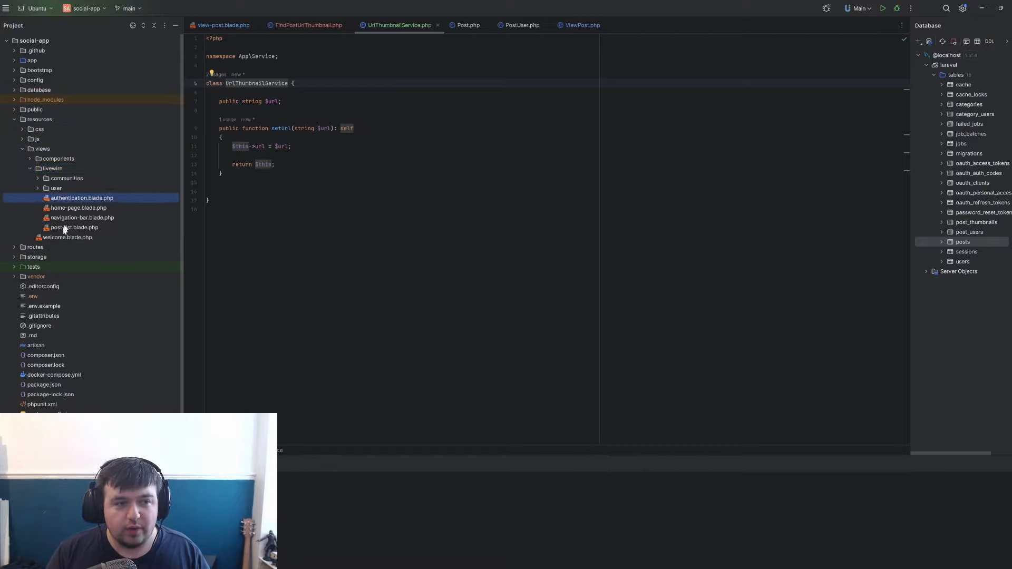
click(58, 158)
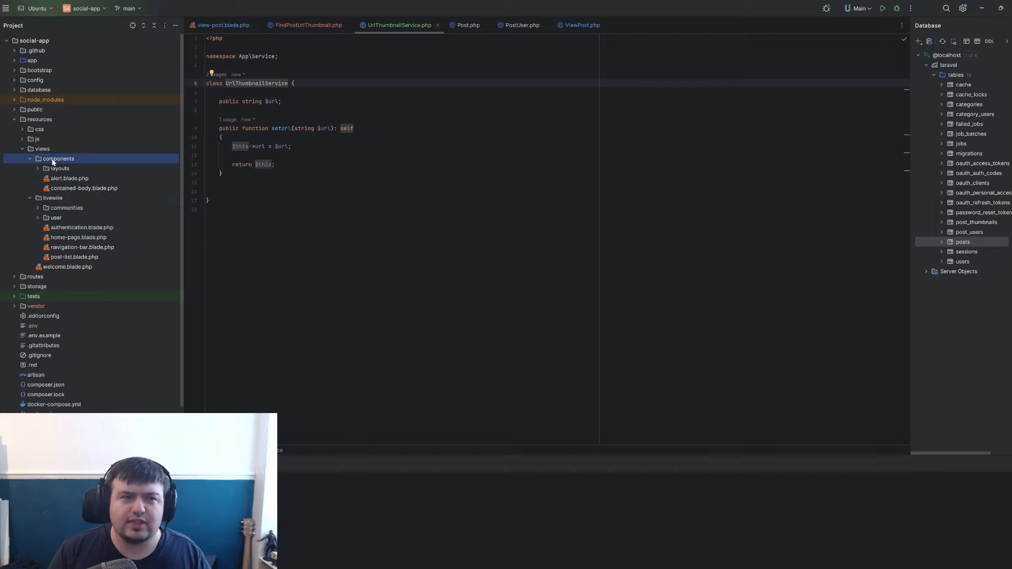
click(84, 187)
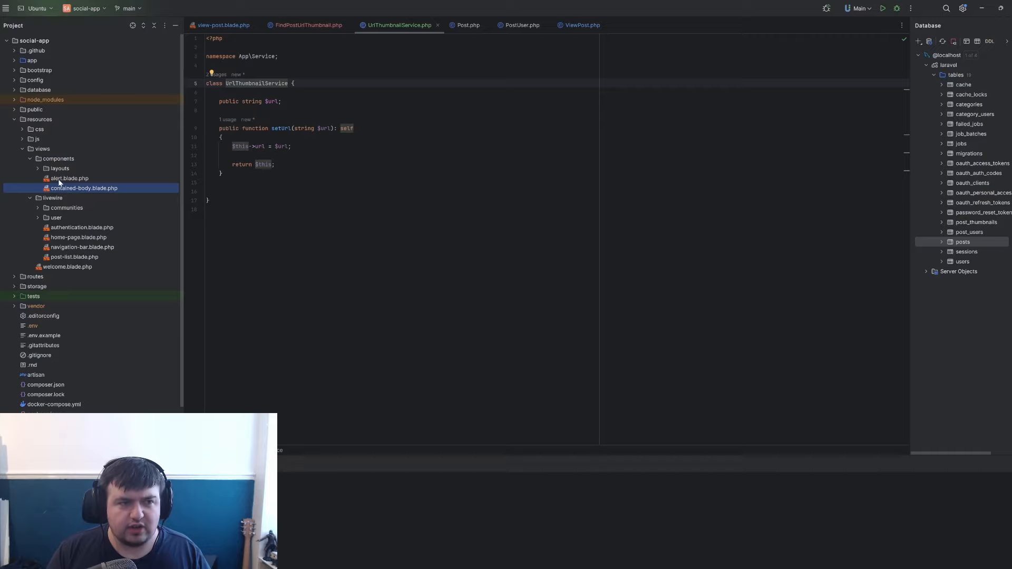
click(70, 178)
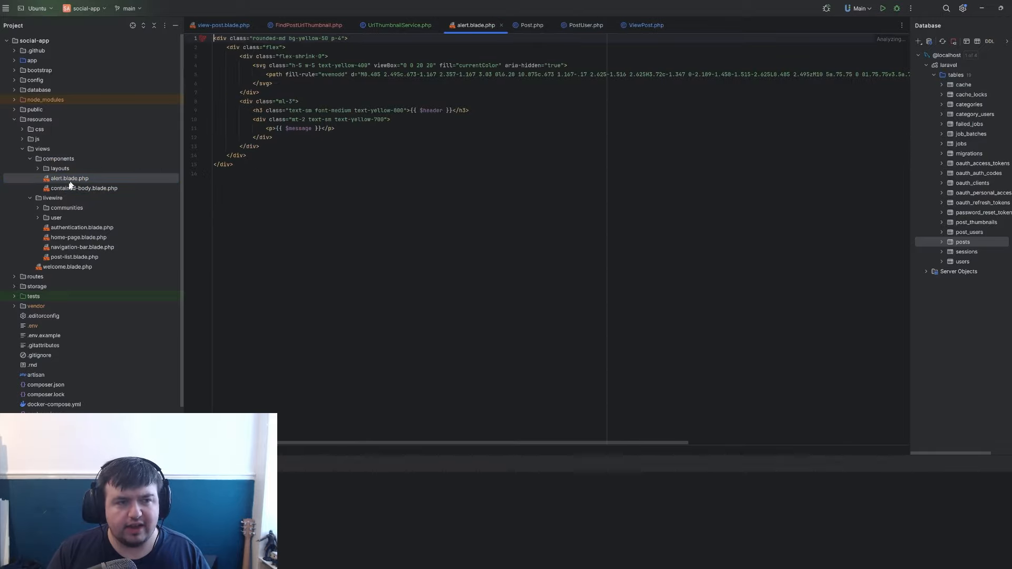
- Review the contained-body component and the layouts/app.blade.php template
click(84, 187)
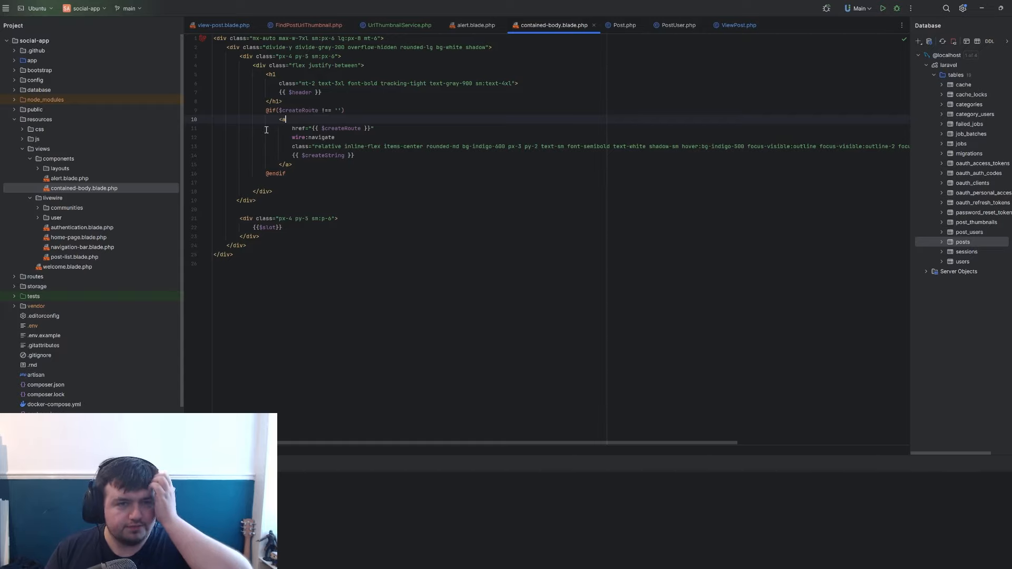
double_click(299, 92)
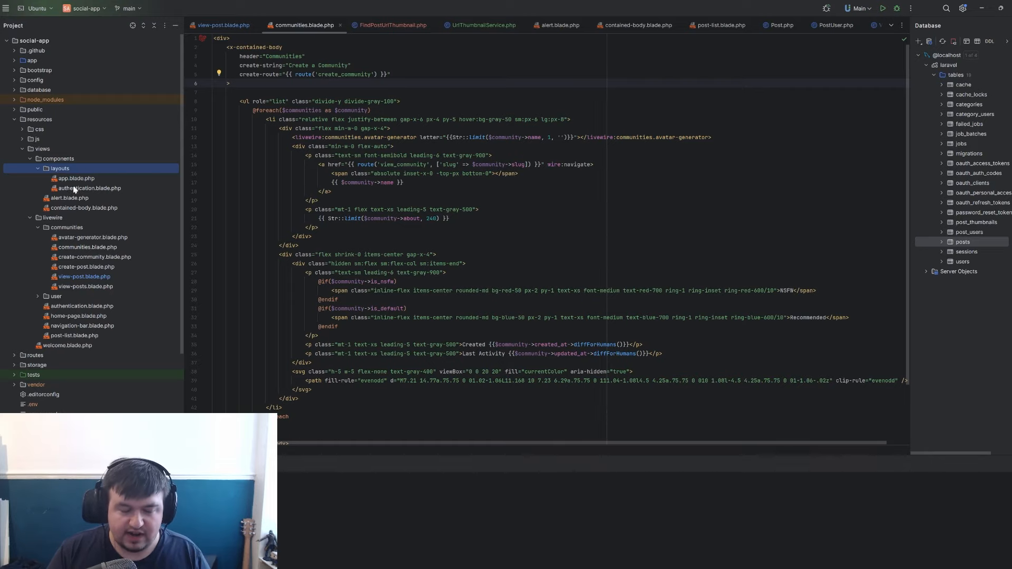
click(76, 178)
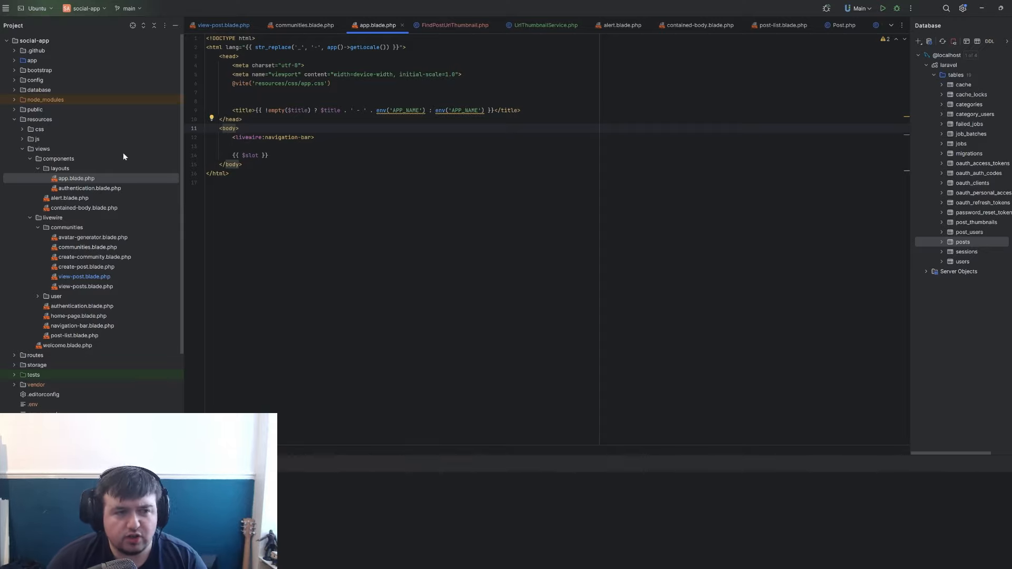
mouse_move(85, 198)
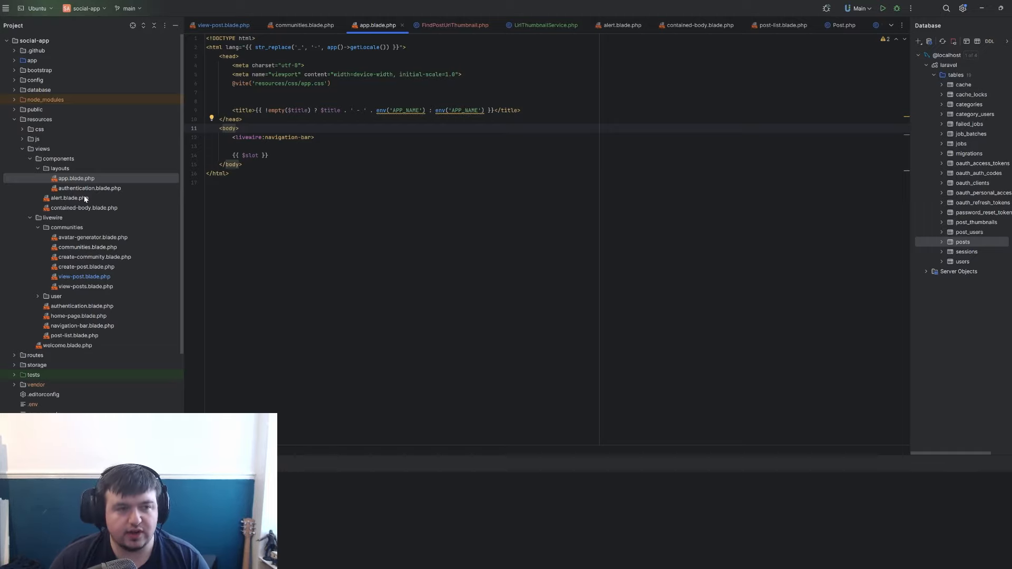
- Reopen contained-body.blade.php and highlight its $slot placeholder
click(85, 207)
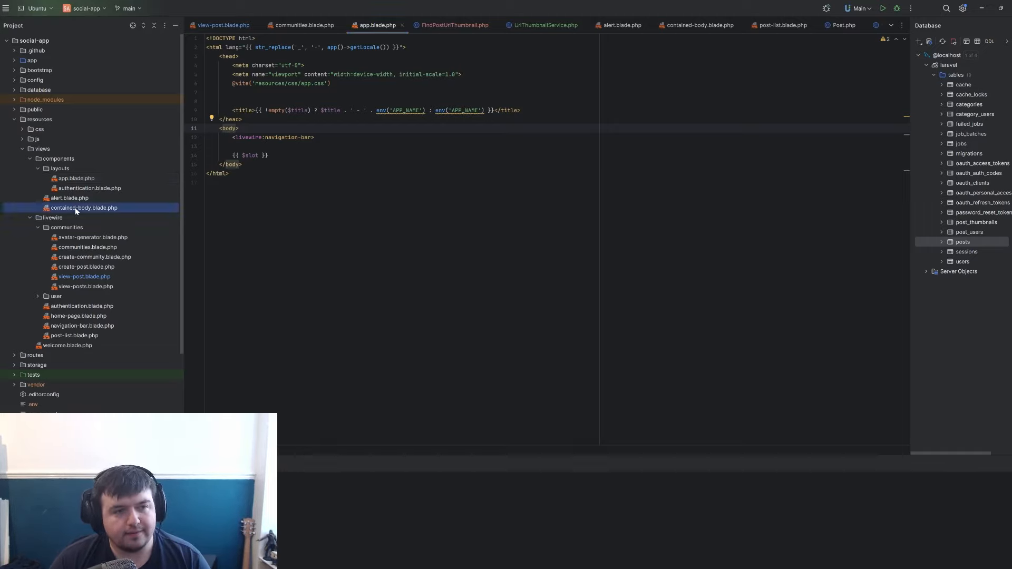
click(84, 208)
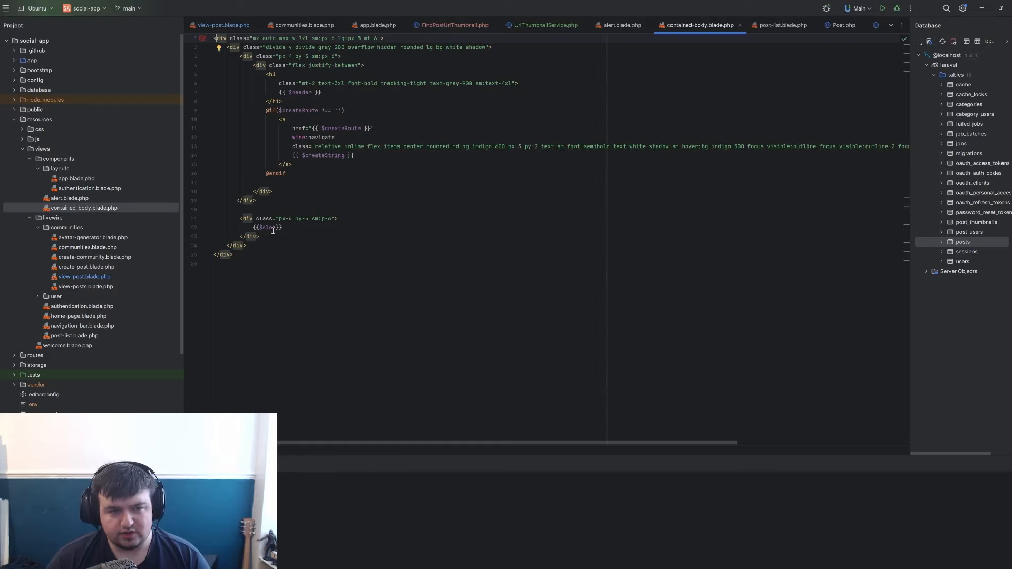
double_click(267, 228)
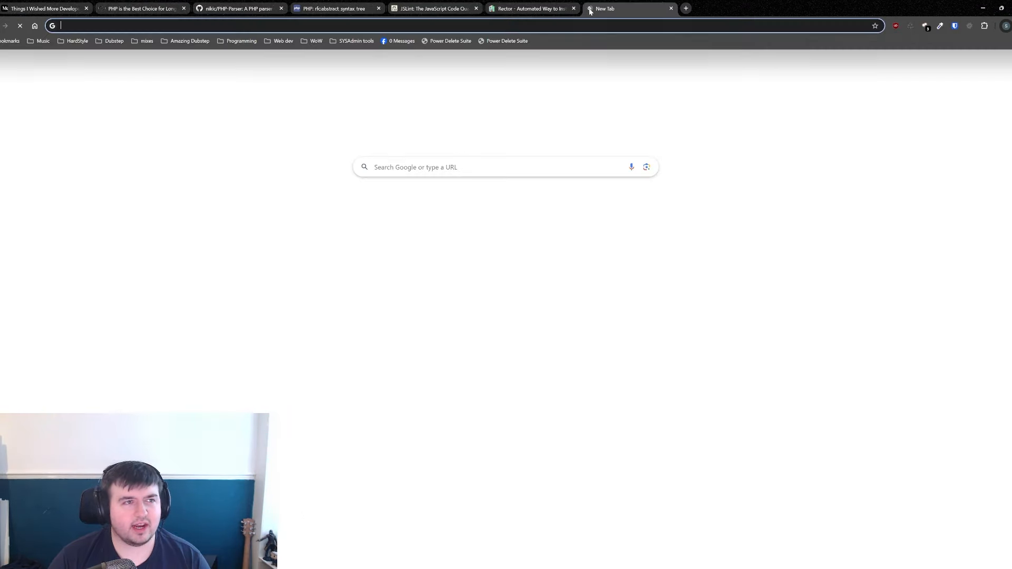
- Load Validated Social on localhost and browse a post, Communities and Create a Community
text(localhost)
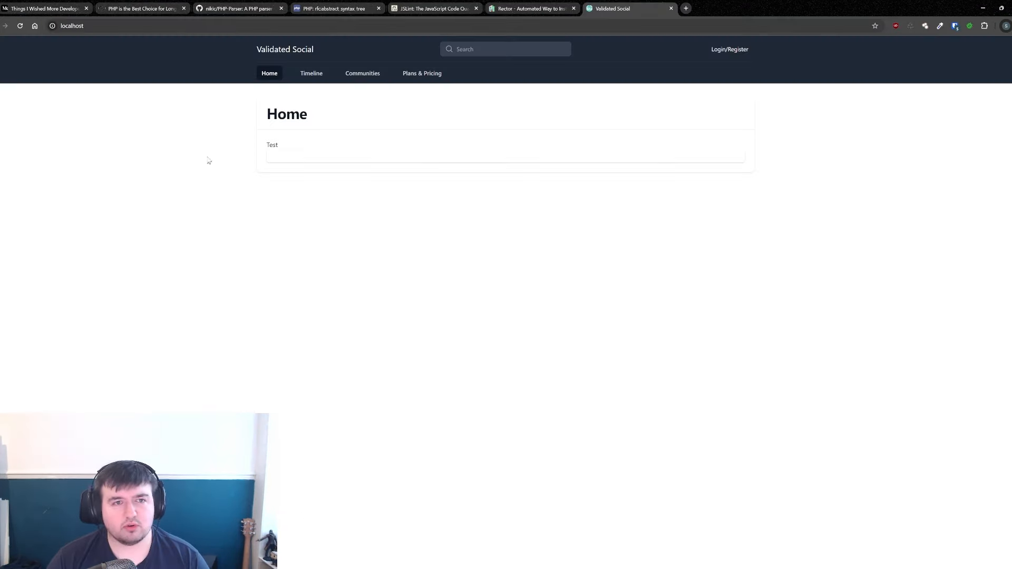
click(362, 72)
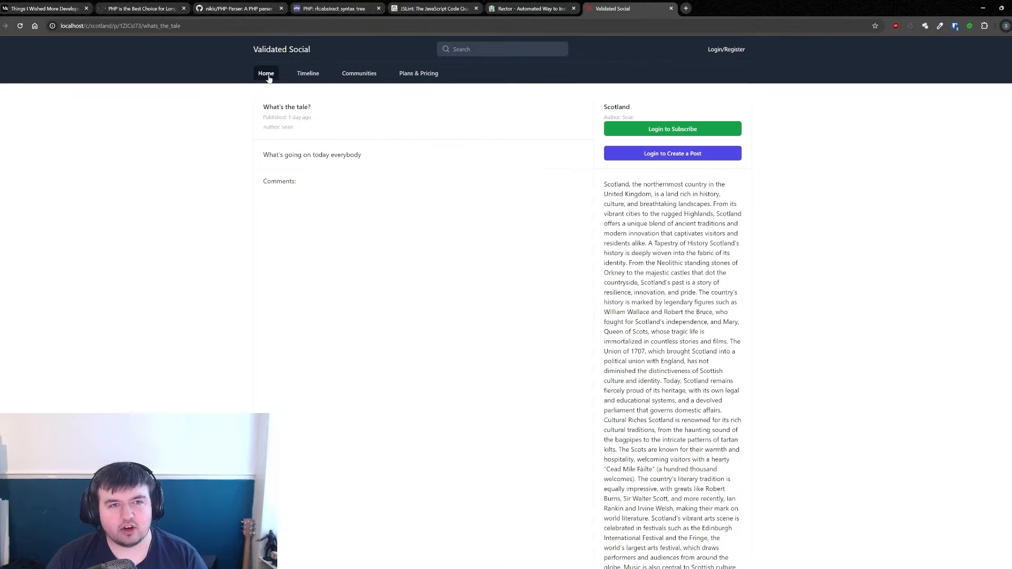
click(359, 72)
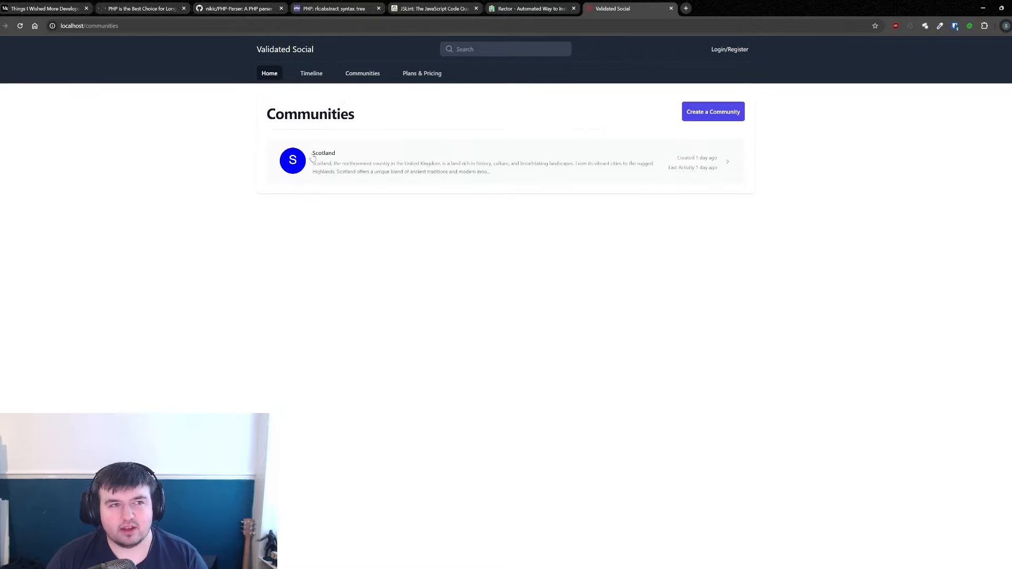
click(269, 72)
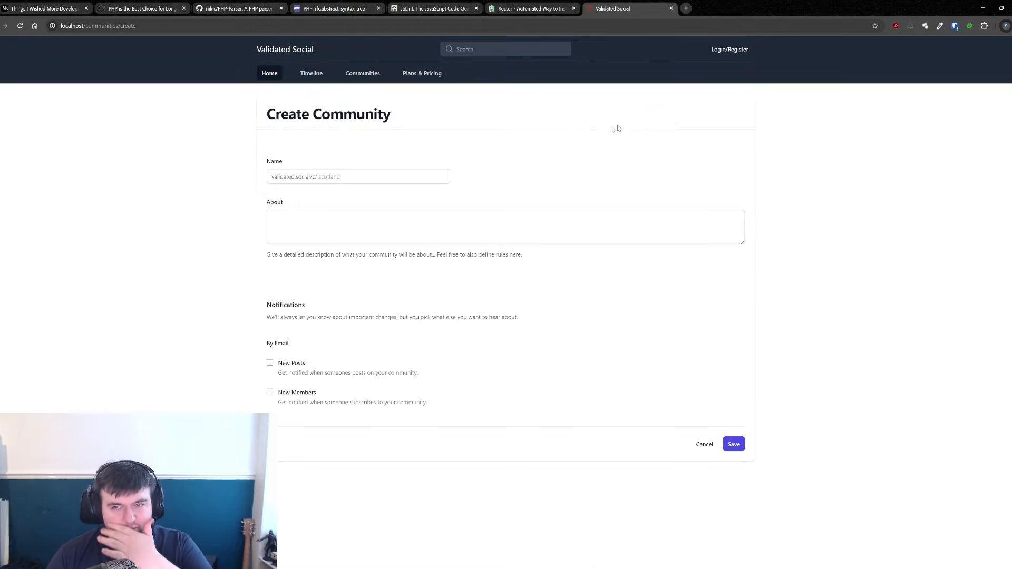
- Reach the Scotland community's Create Post form with developer tools shown
click(734, 444)
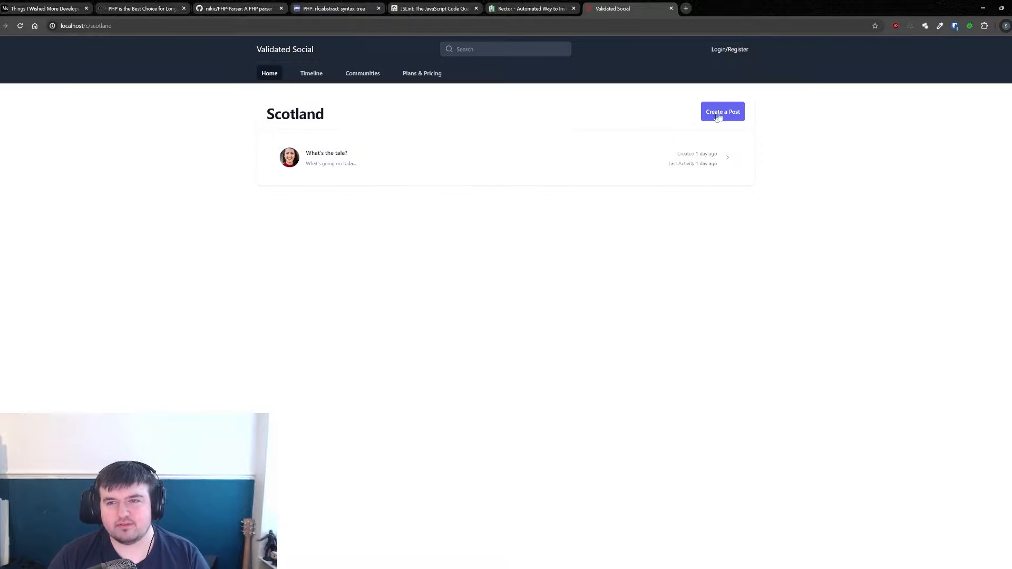
click(723, 111)
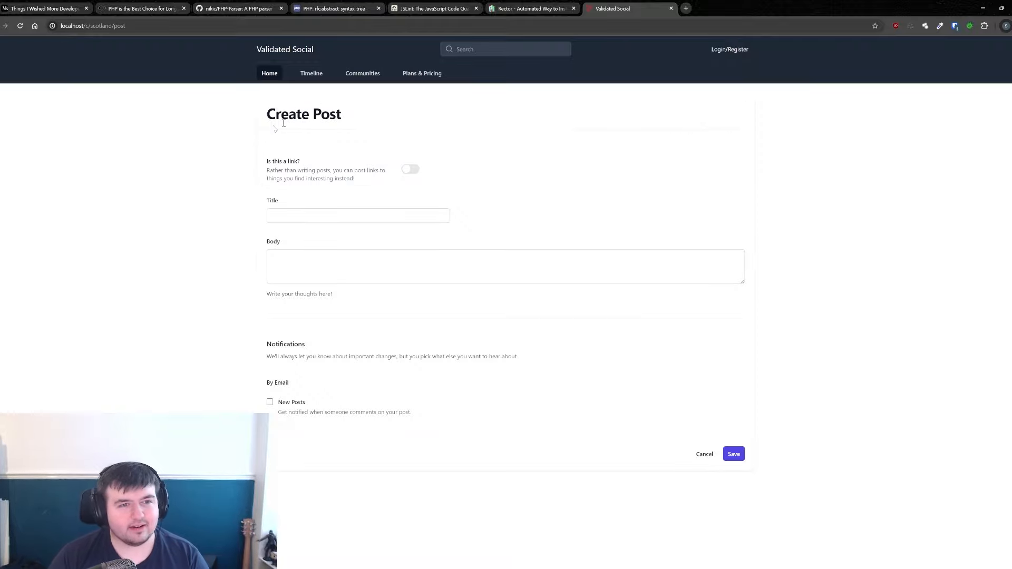
key(F12)
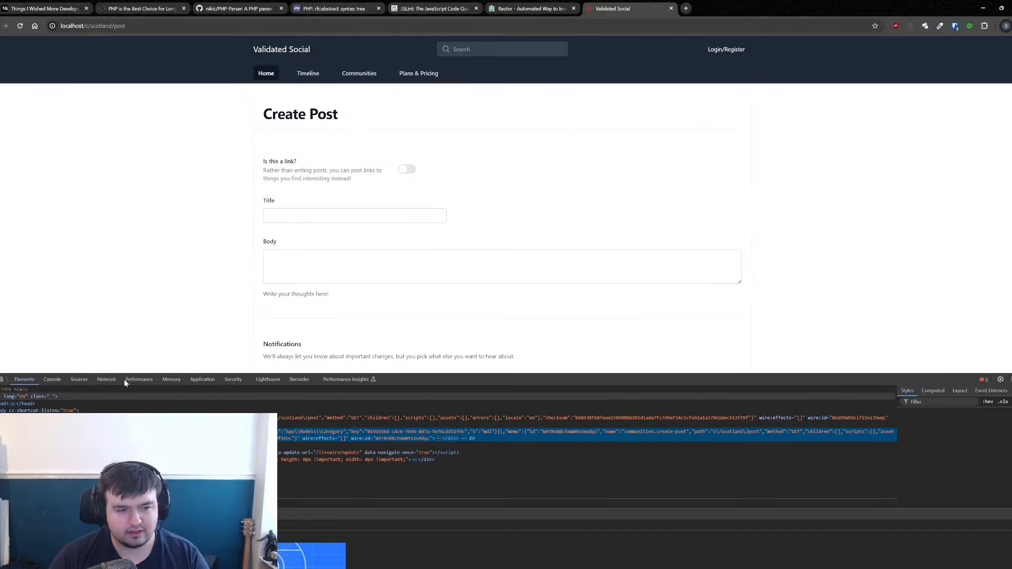
- Filter the Network log to Fetch/XHR and load the create community page
click(359, 72)
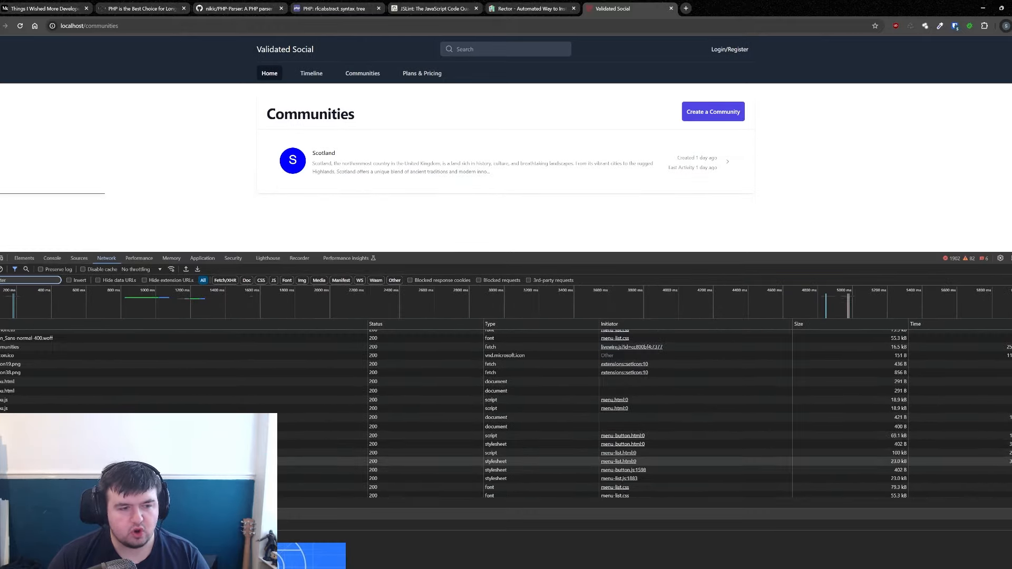
click(224, 281)
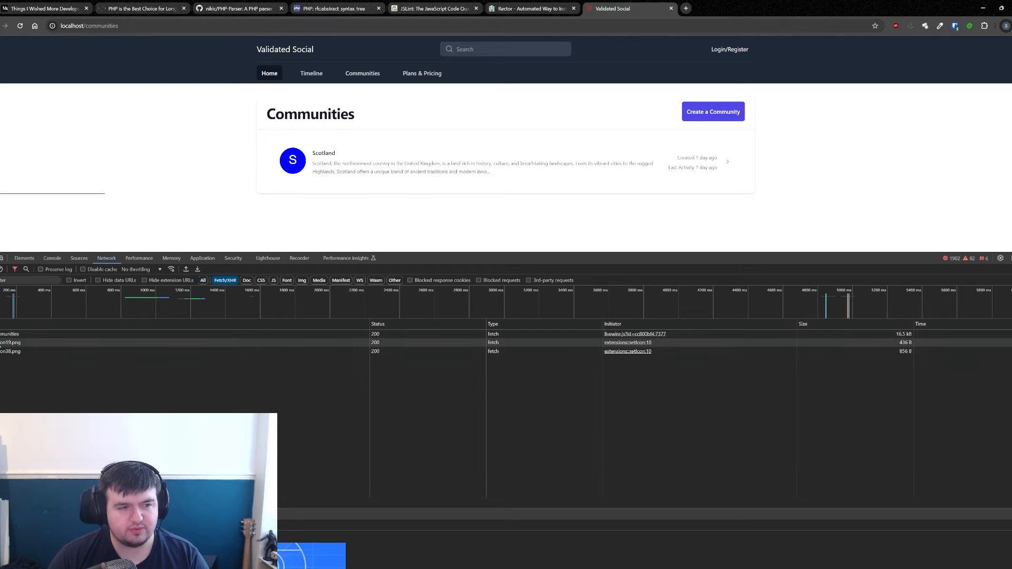
click(713, 110)
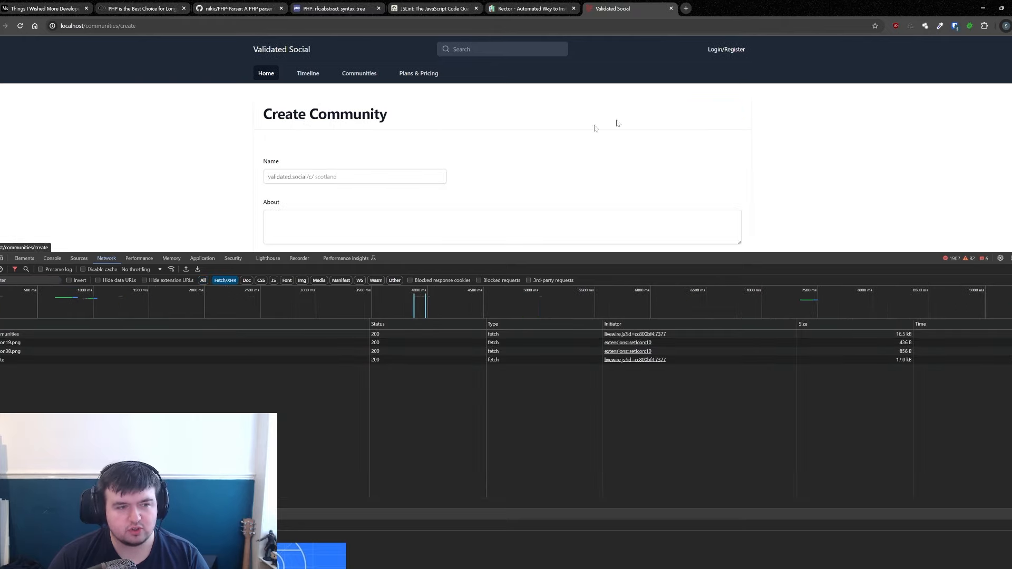
- Inspect the create request's Headers, Preview and raw HTML Response
click(7, 360)
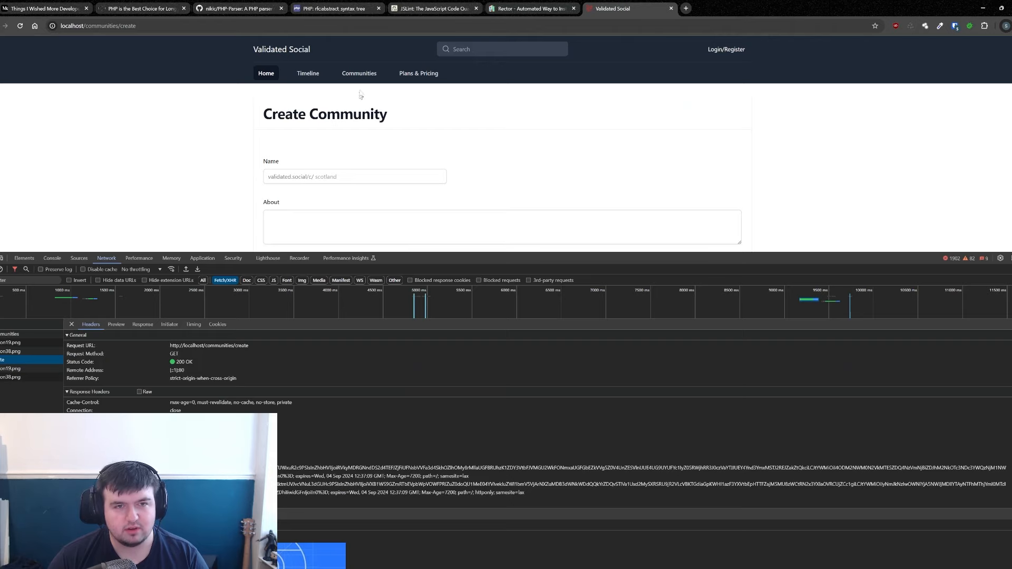
click(116, 324)
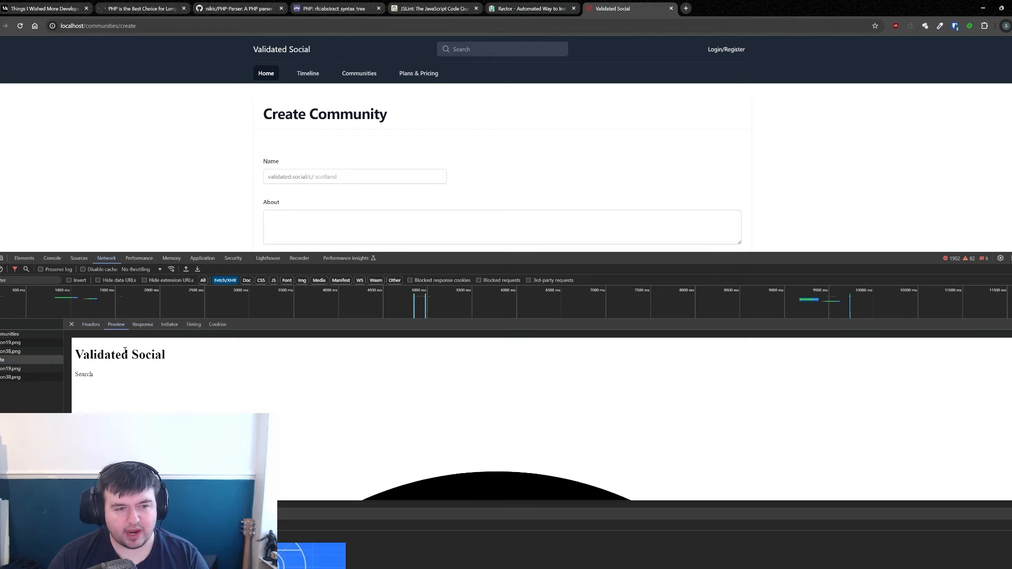
click(143, 323)
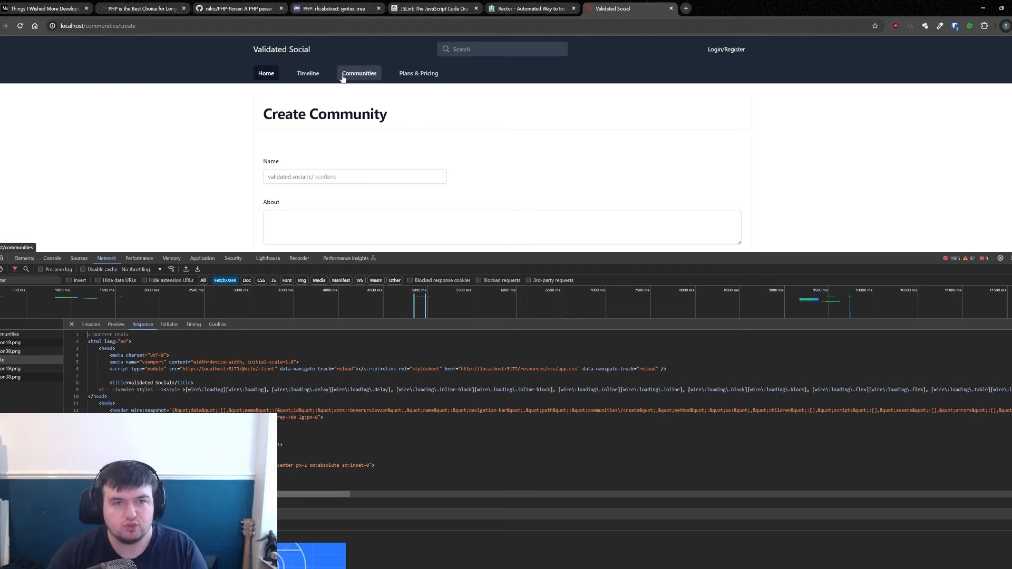
- Navigate back to Scotland's new-post form and close the developer tools
click(358, 73)
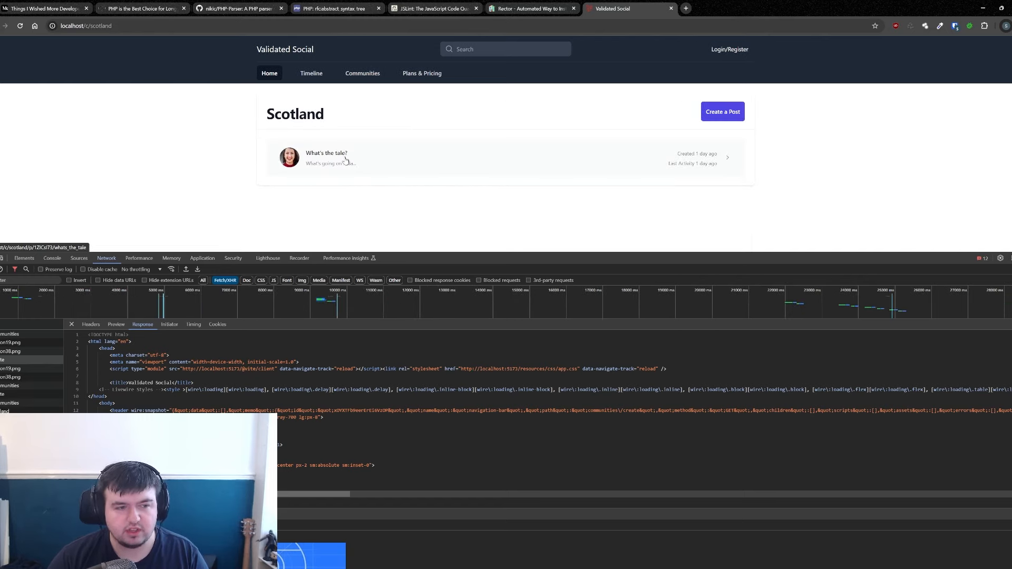
click(721, 111)
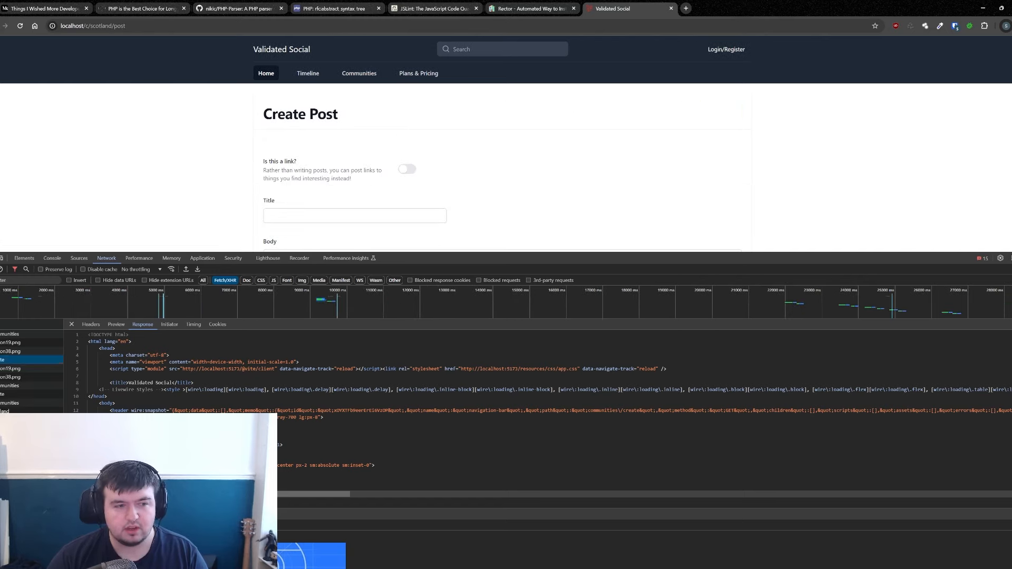
scroll(down, 3)
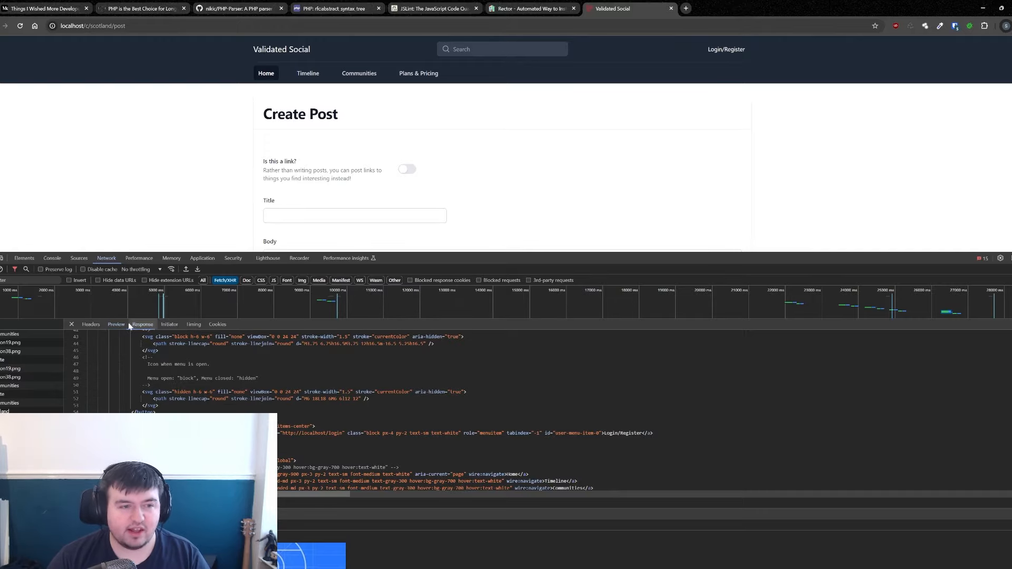
click(91, 324)
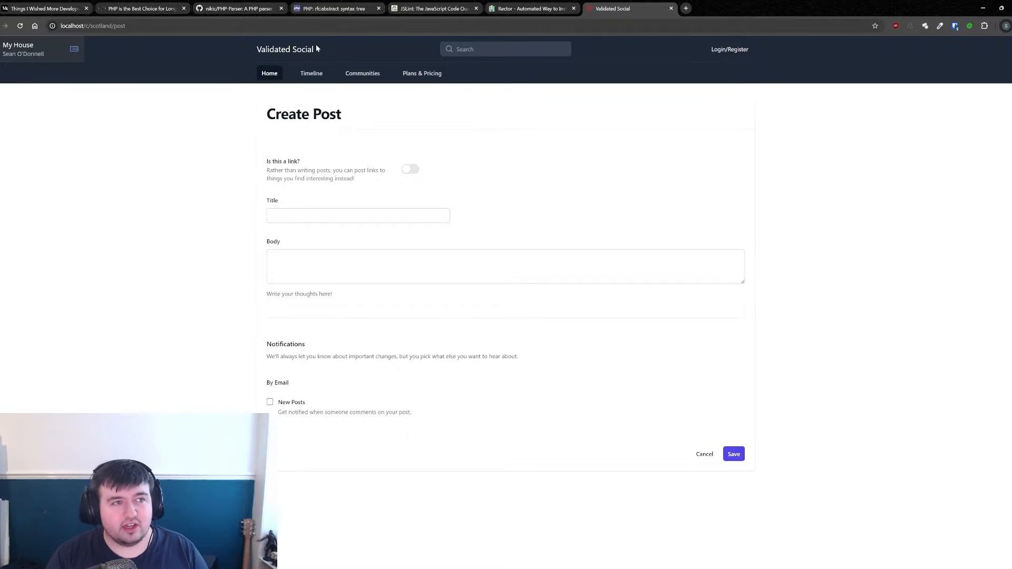
- Switch to the PHP long-term business article tab and read it to 'Happy coding!'
click(143, 8)
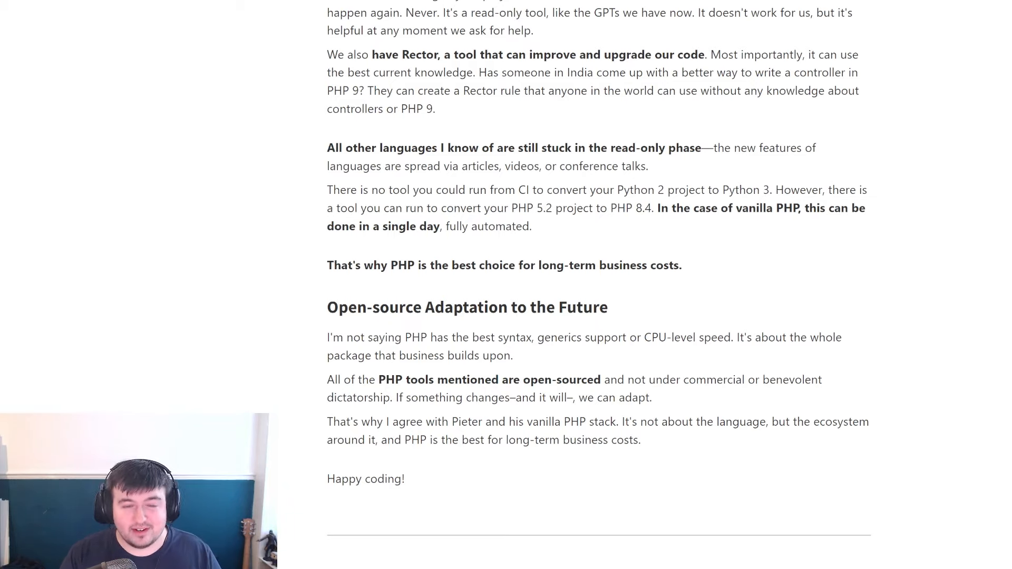
- Pass back through the PHP article before landing on the Rector interview post
scroll(up, 3)
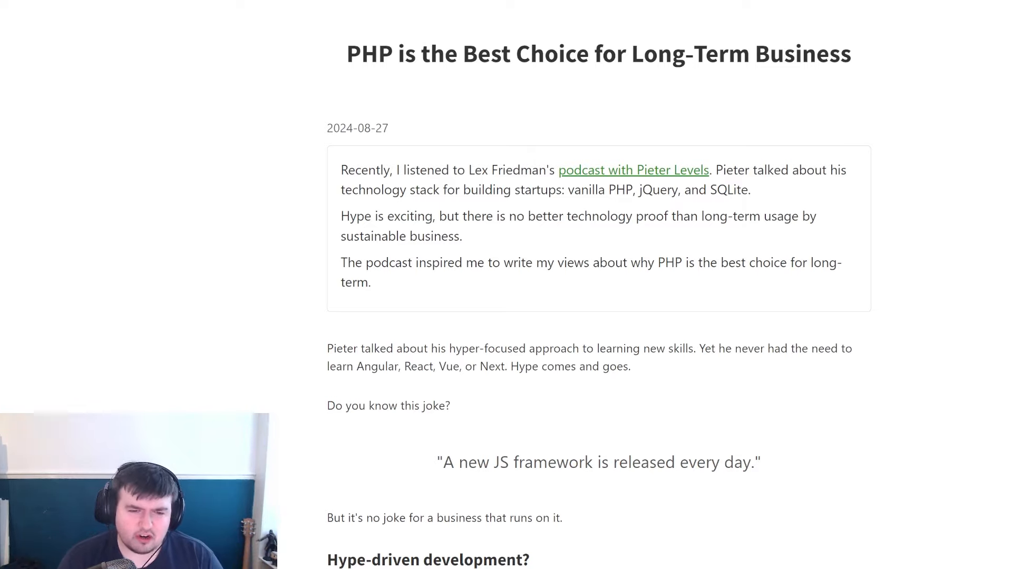
scroll(down, 3)
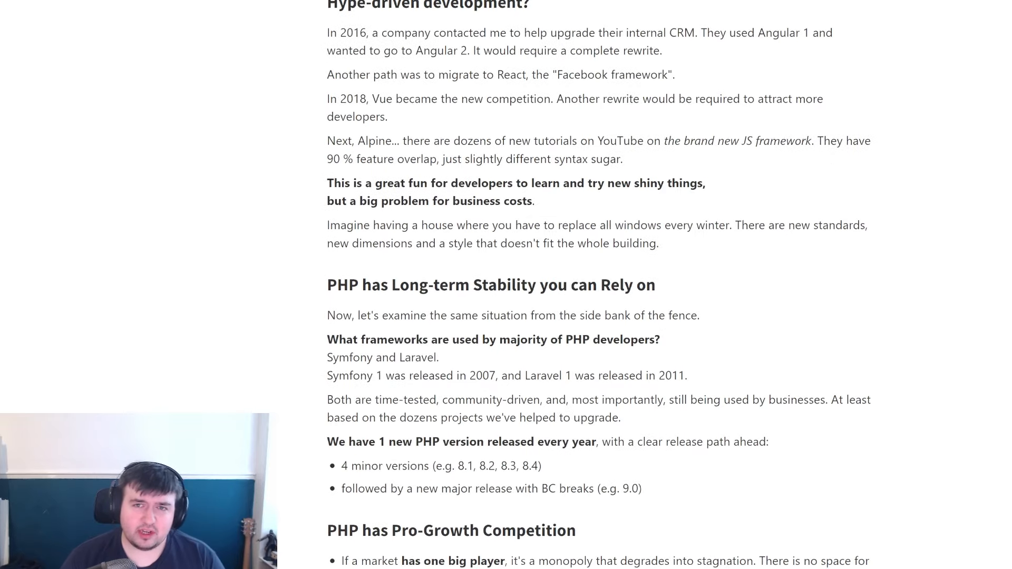
scroll(down, 3)
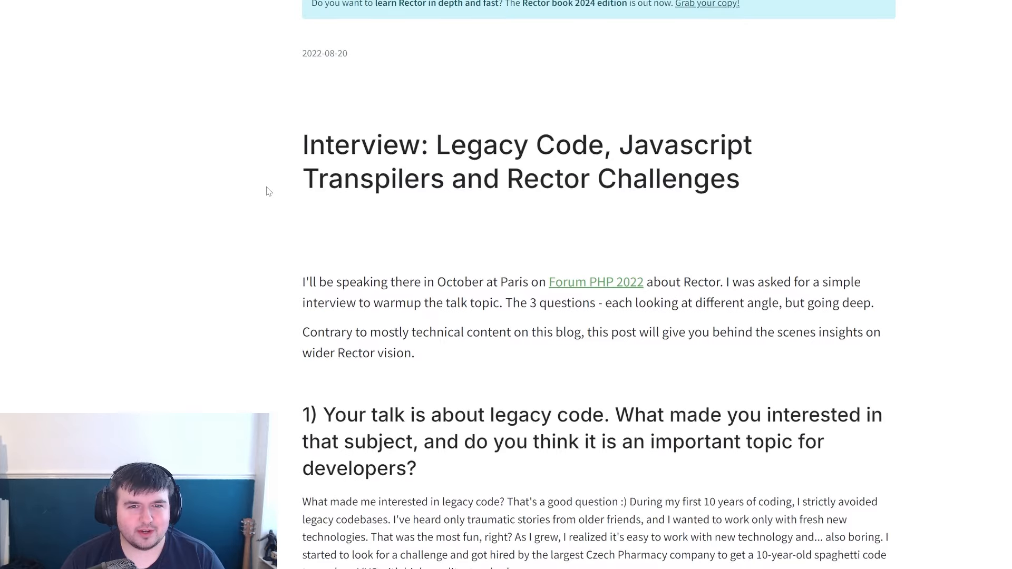
- Scroll to the interview's second answer on transpiling and clear the paragraph highlight
scroll(down, 3)
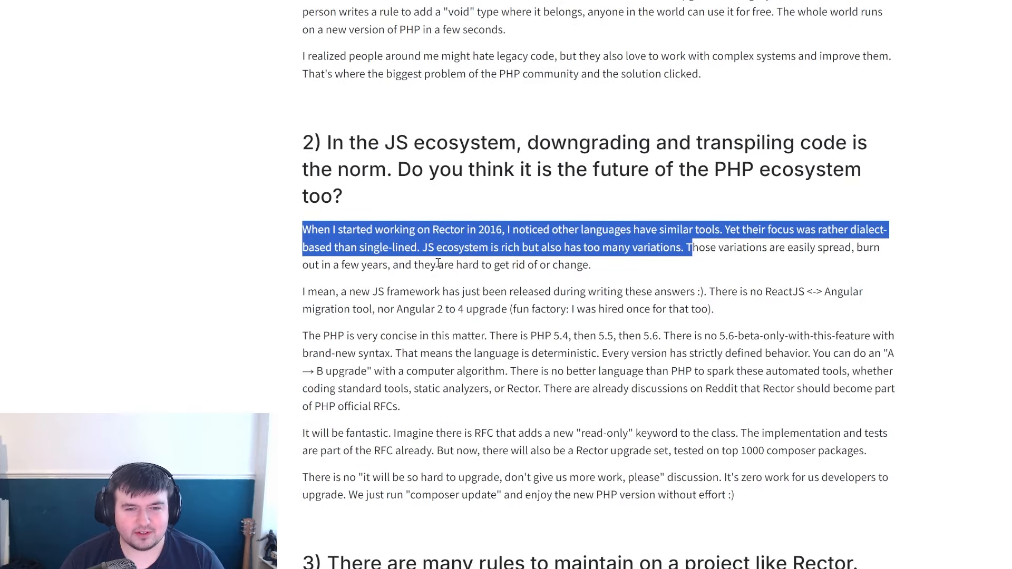
mouse_move(438, 247)
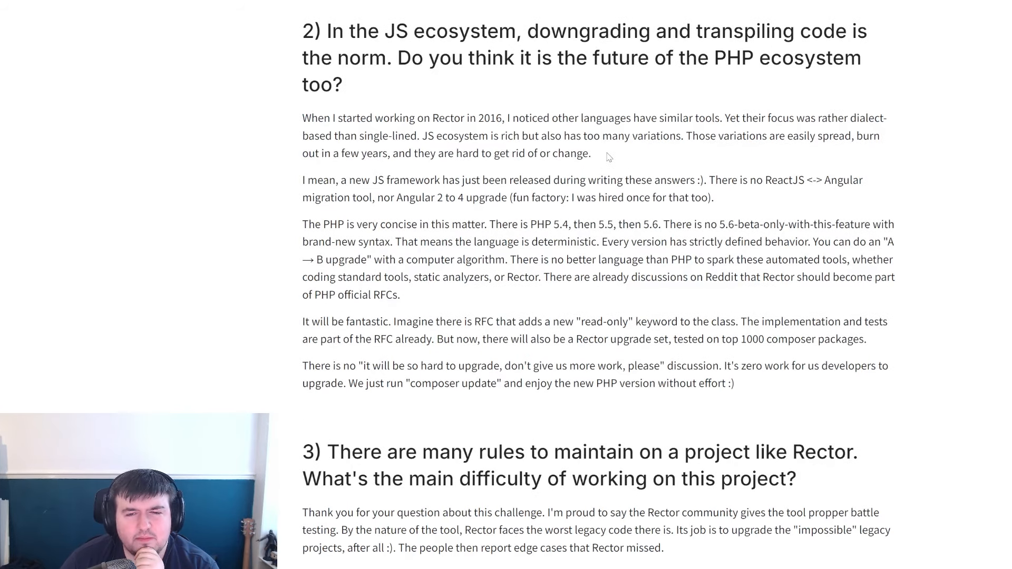
mouse_move(313, 182)
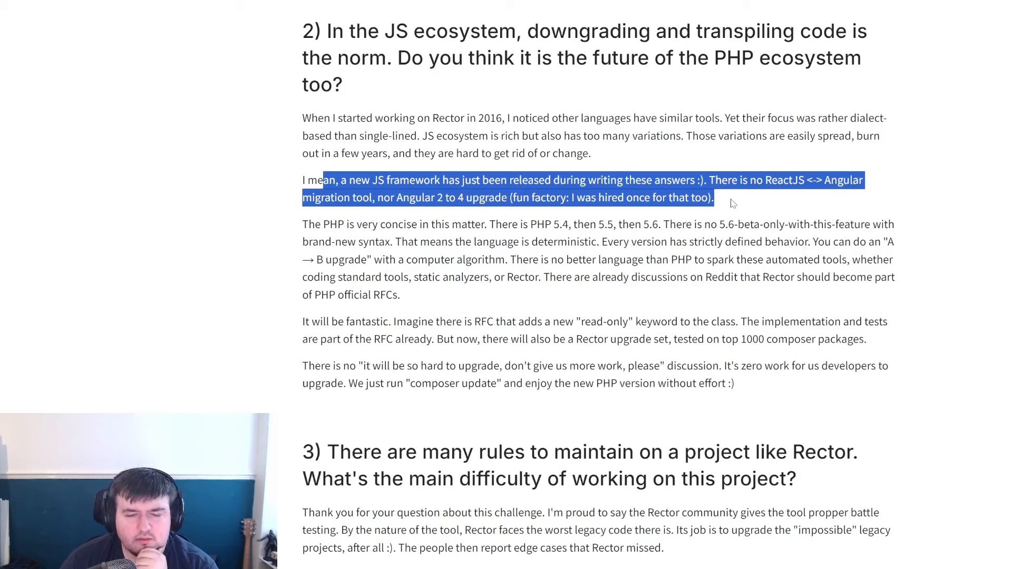
click(732, 202)
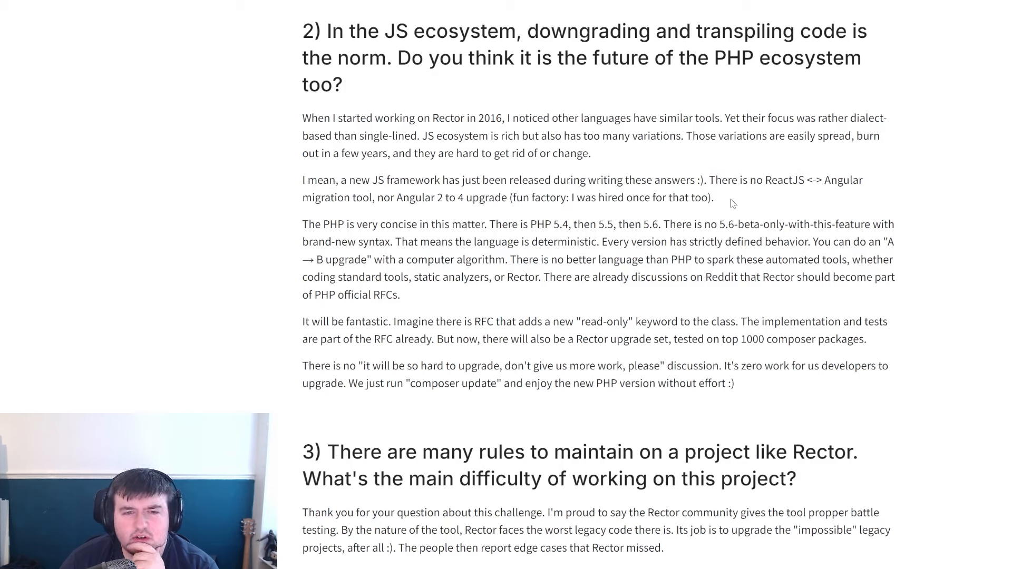
mouse_move(304, 231)
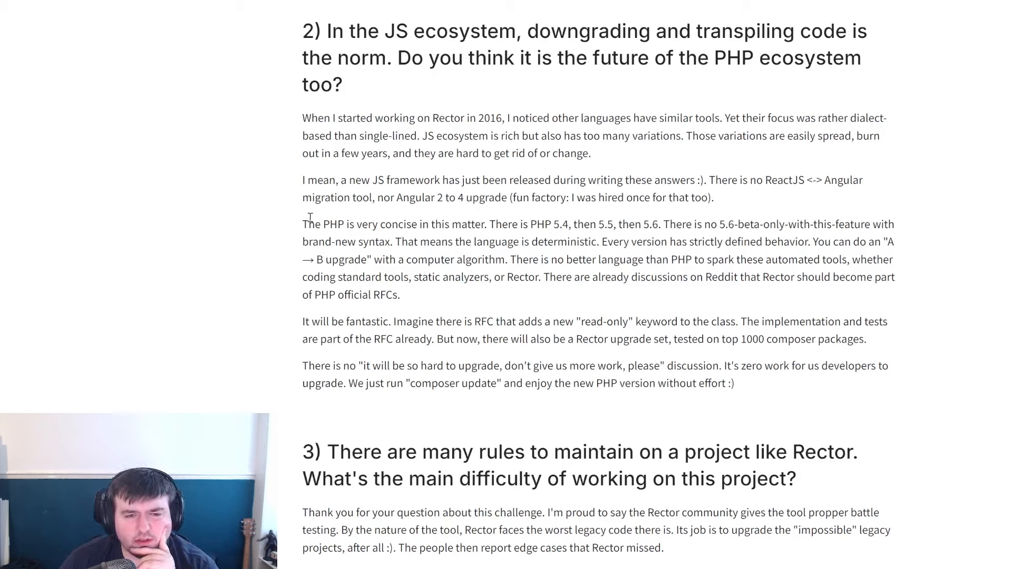
drag(303, 224, 355, 223)
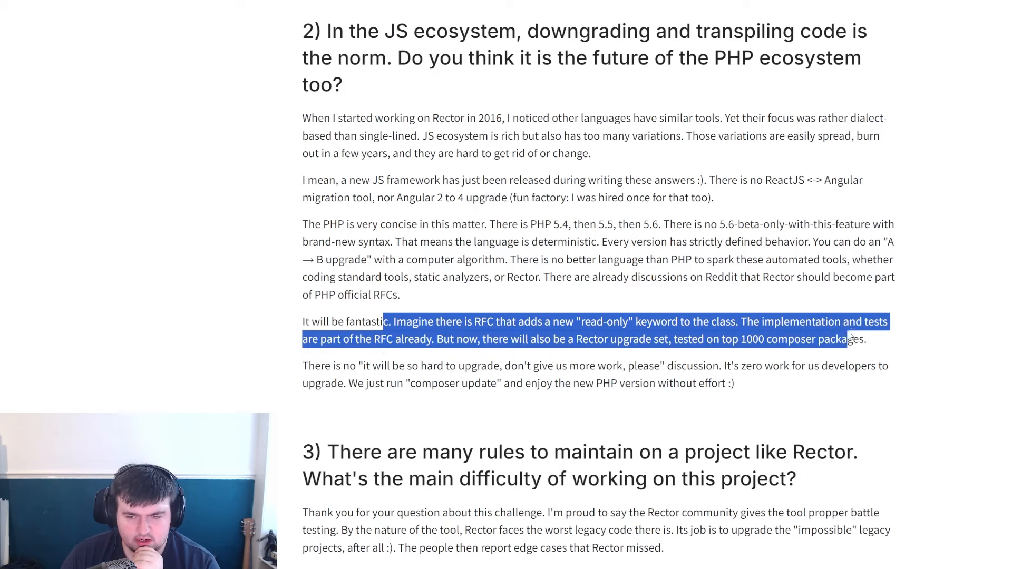
click(293, 373)
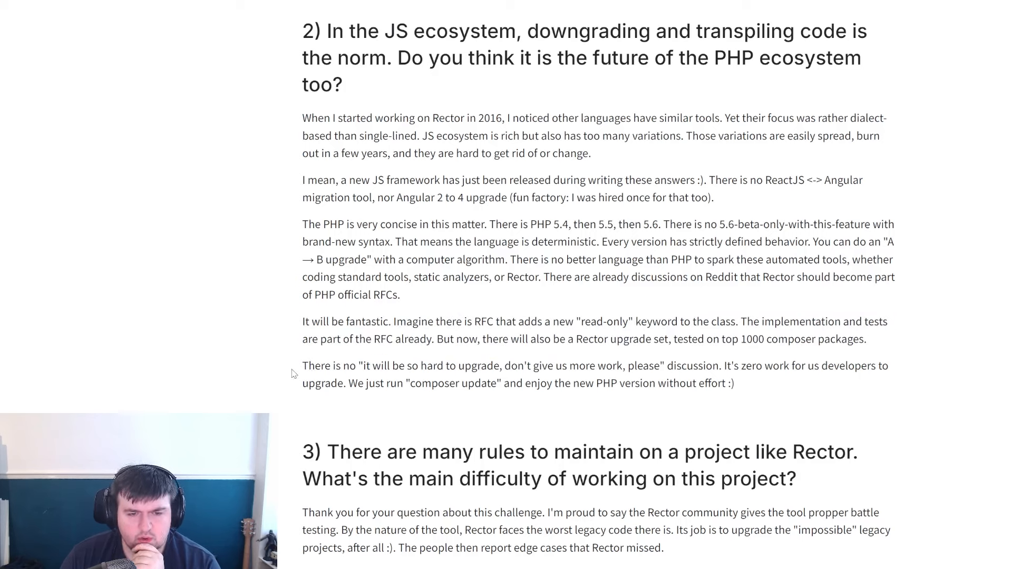
mouse_move(295, 371)
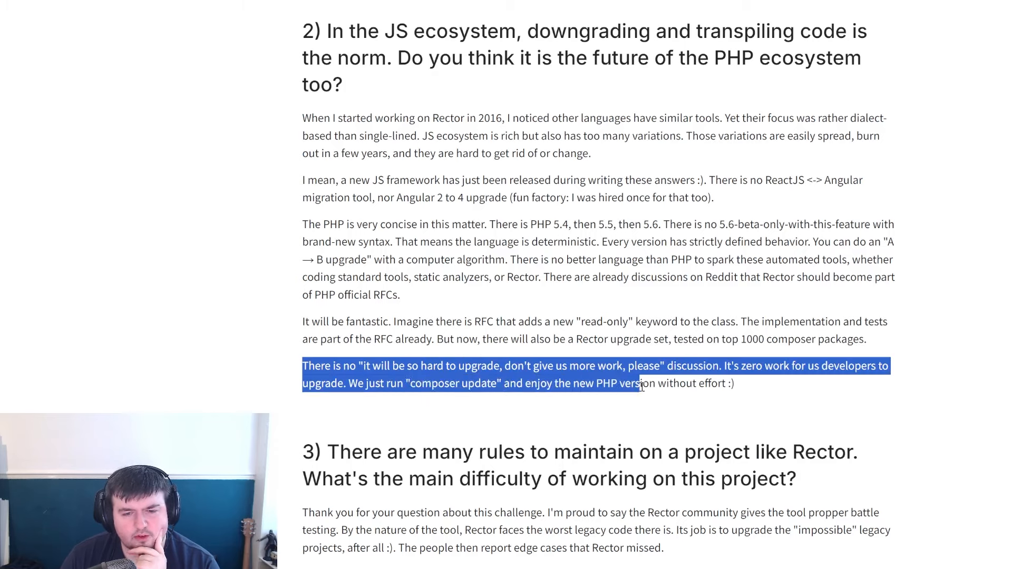
click(738, 389)
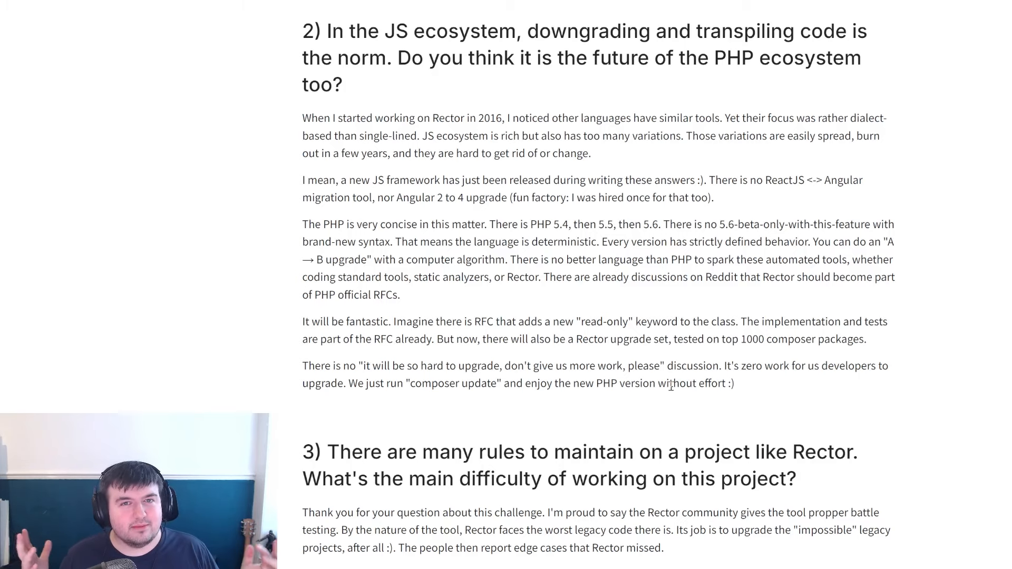
scroll(down, 3)
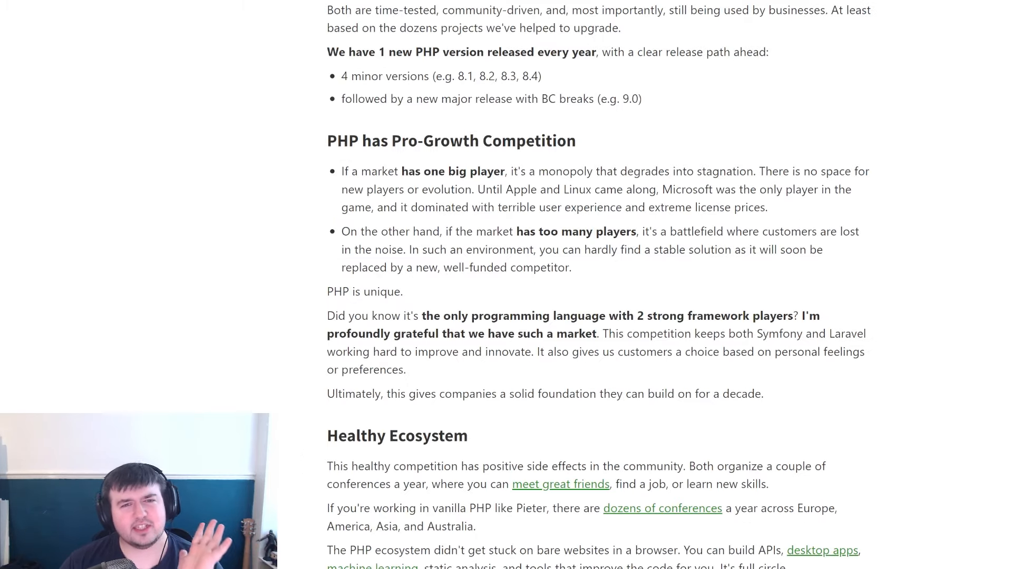
- Scroll the PHP article up to its title, then down to Self-reflecting Technology
scroll(up, 3)
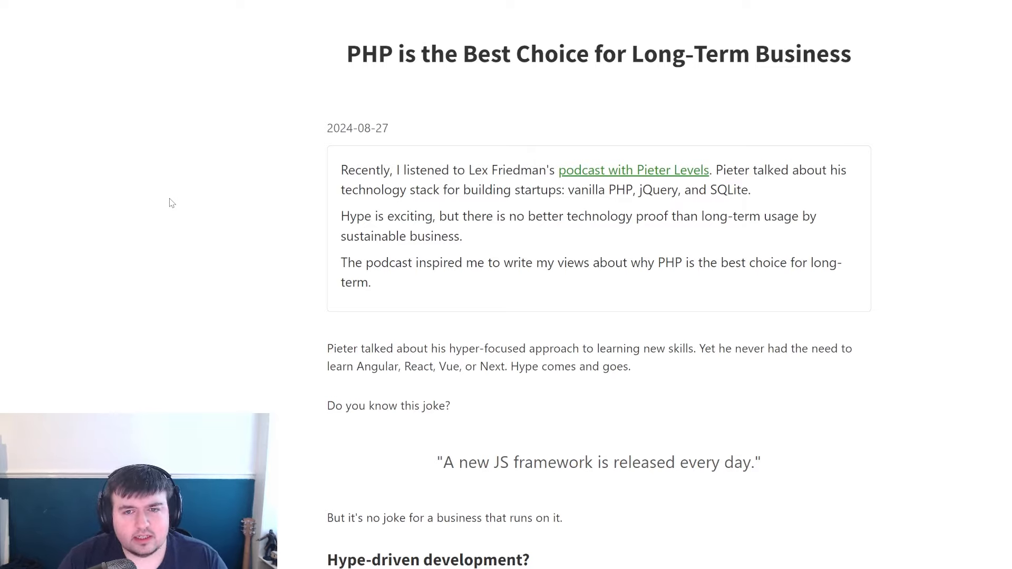
scroll(down, 3)
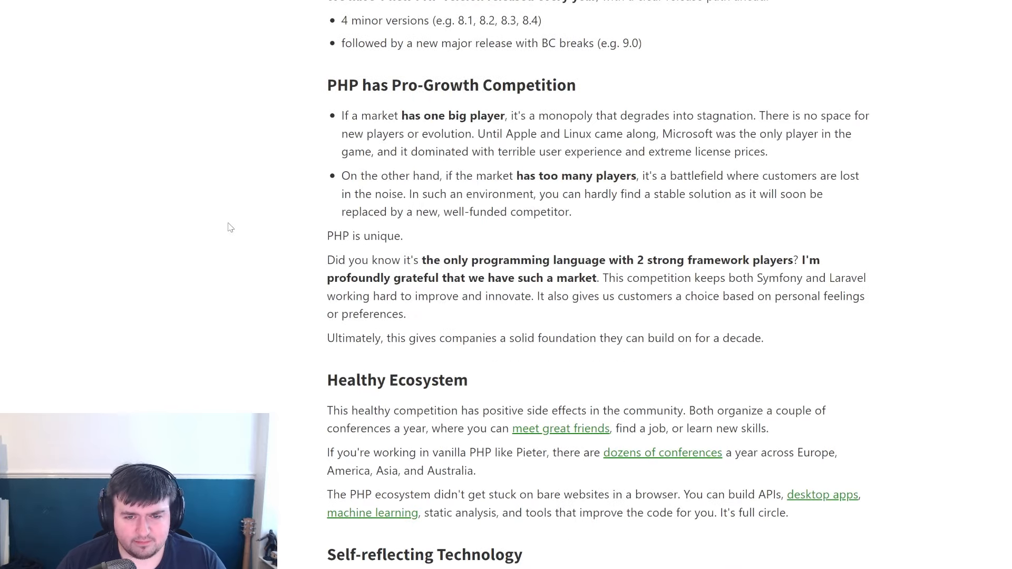
scroll(down, 3)
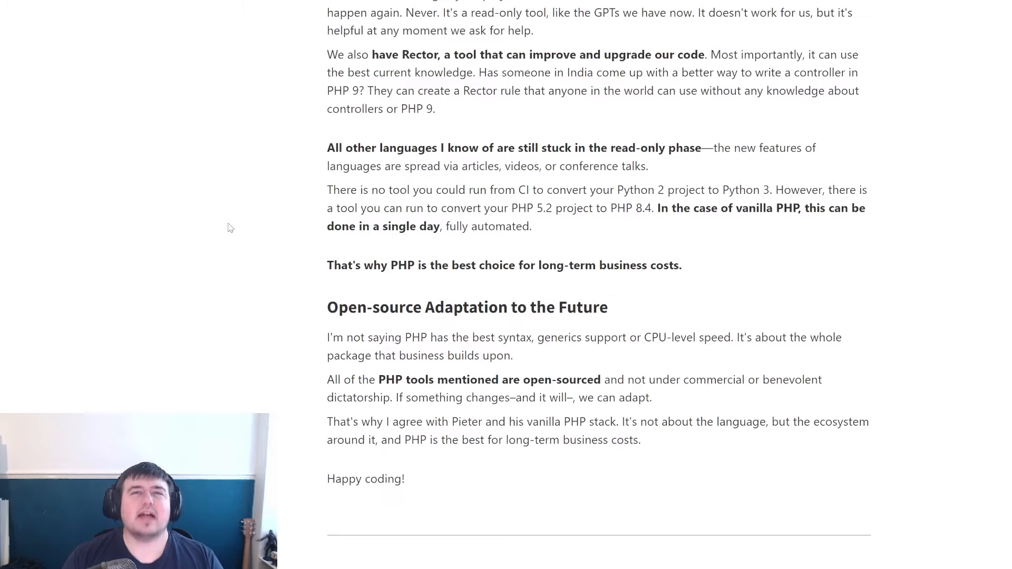
scroll(up, 3)
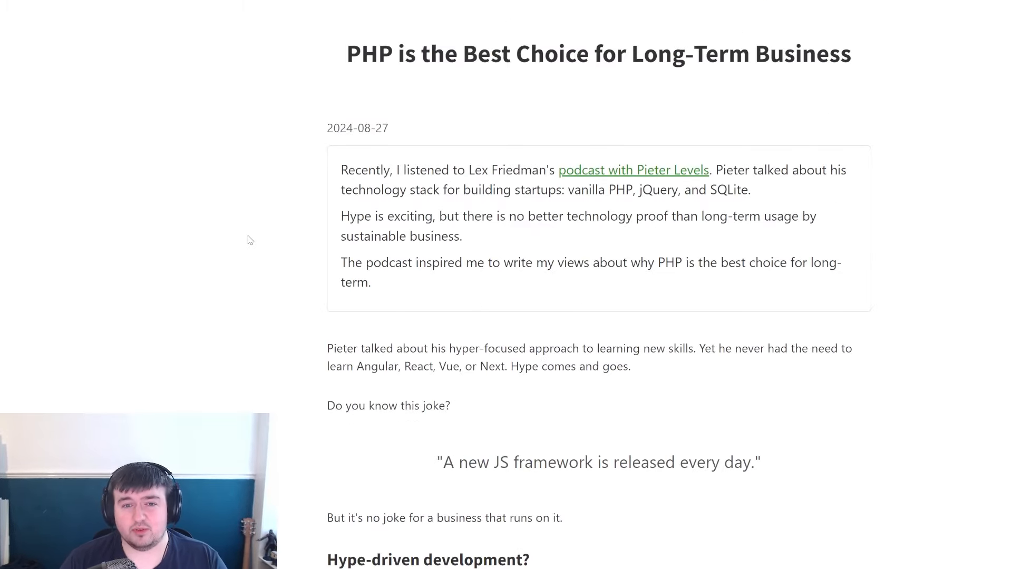
mouse_move(487, 183)
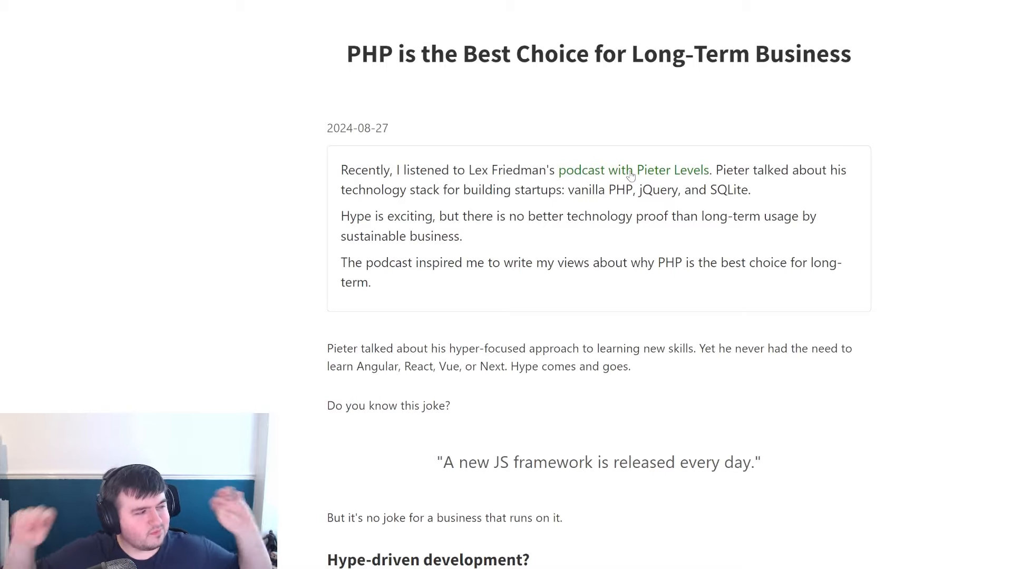
mouse_move(634, 170)
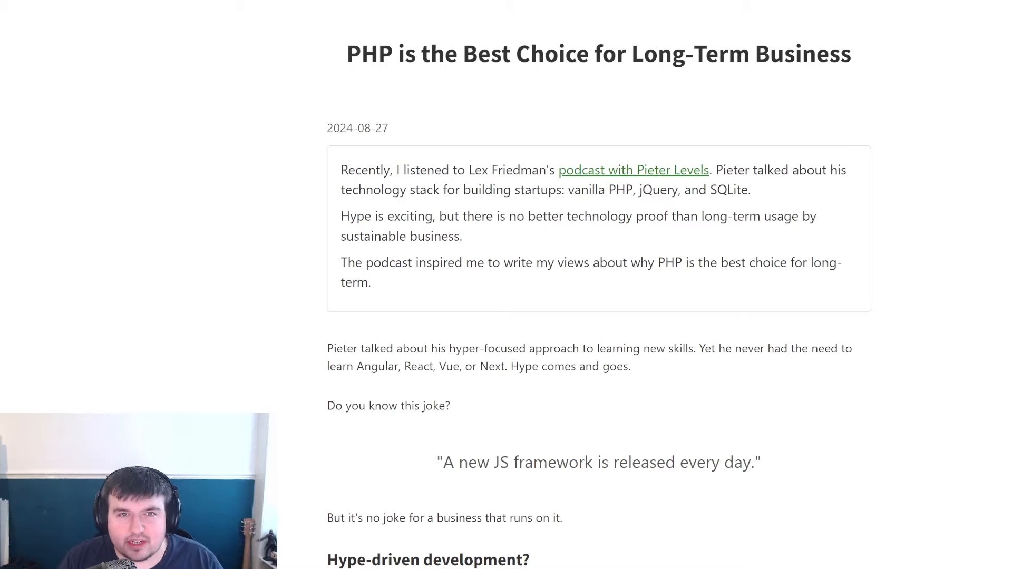